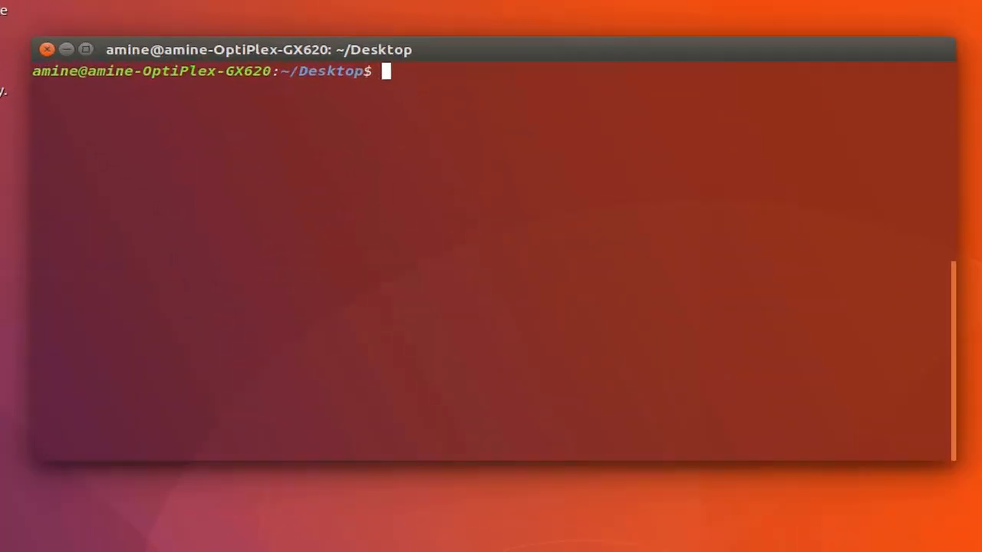
# - Open Company.db in the sqlite3 shell
pyautogui.write('sqlite')
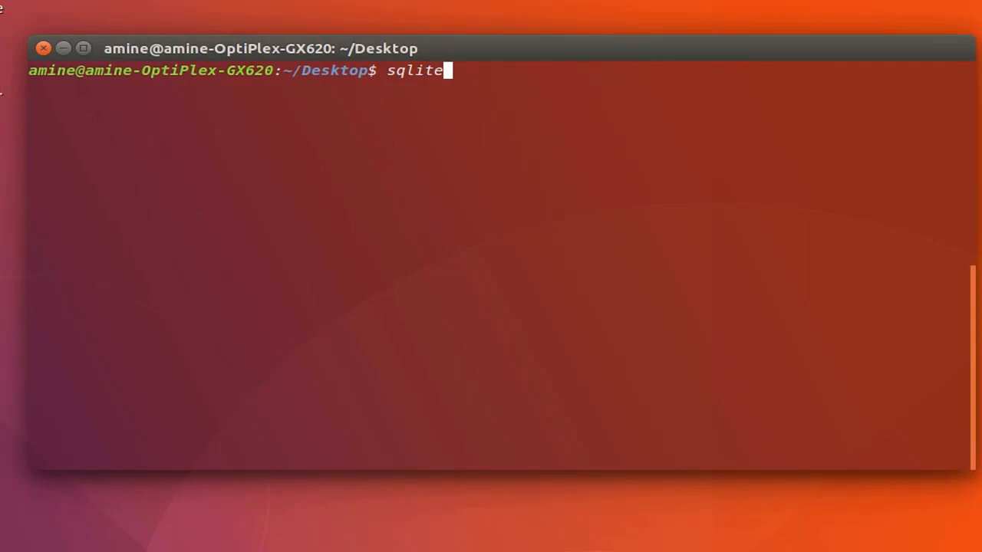
pyautogui.write('3')
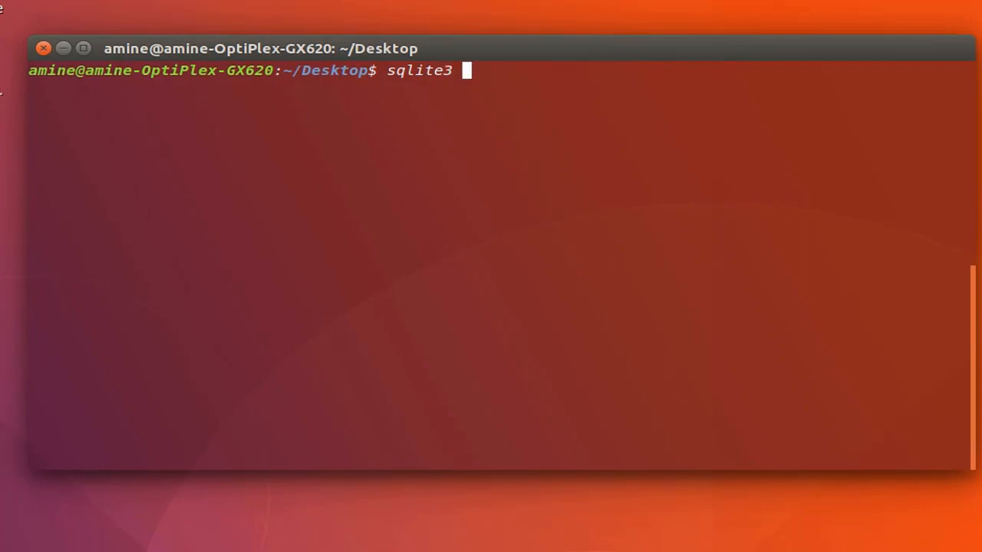
pyautogui.write('Company.db')
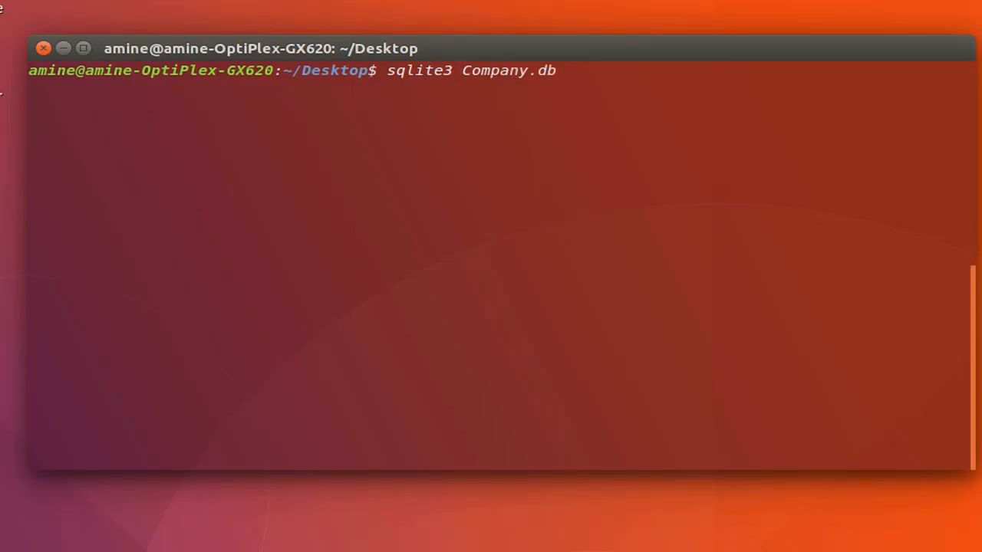
pyautogui.press('Return')
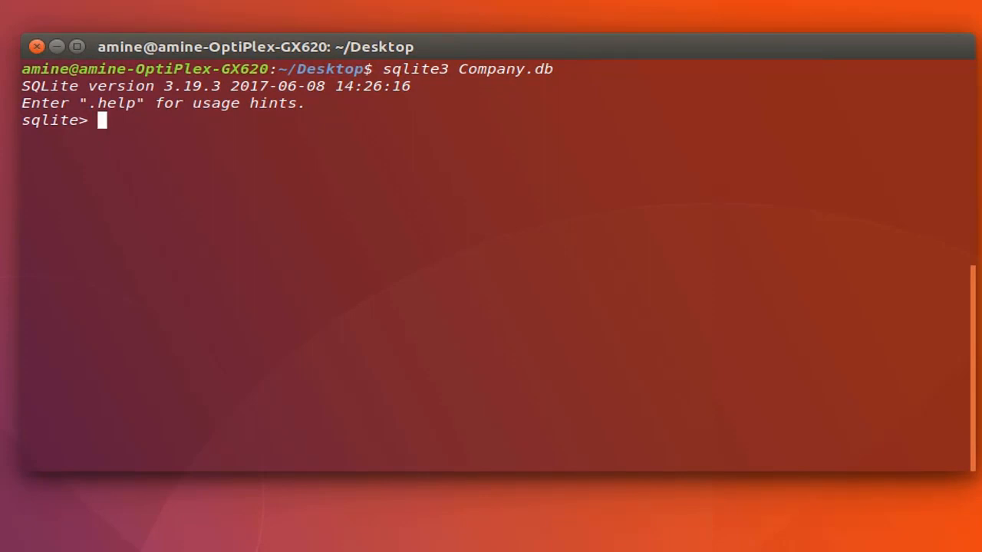
# - Dump the Contacts table schema and rows with .dump, then leave the shell with .quit
pyautogui.write('.dump')
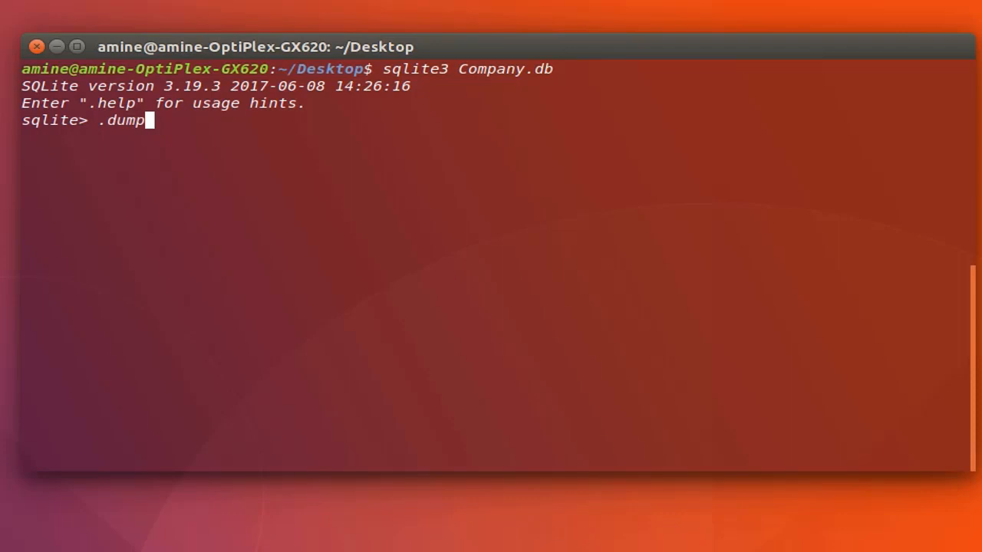
pyautogui.press('Return')
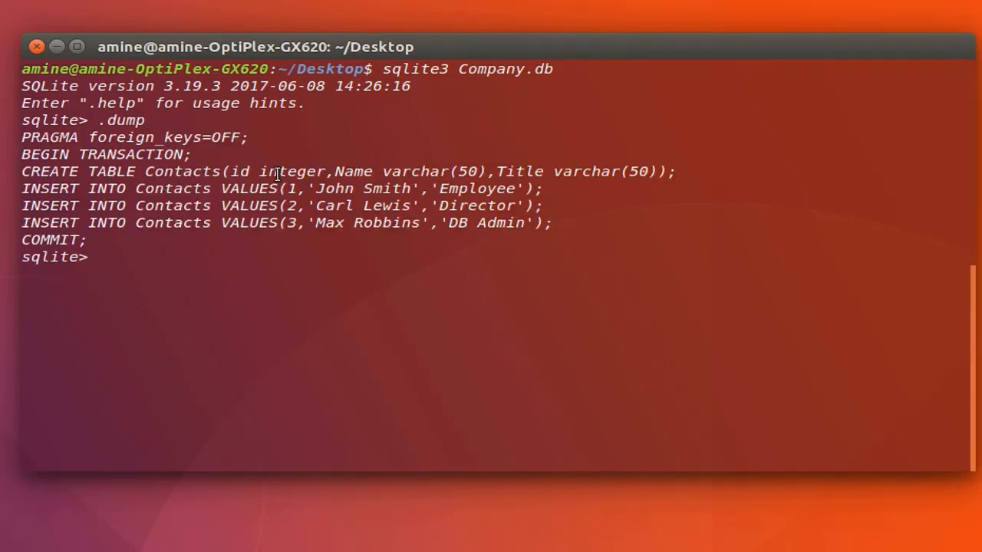
pyautogui.moveTo(656, 117)
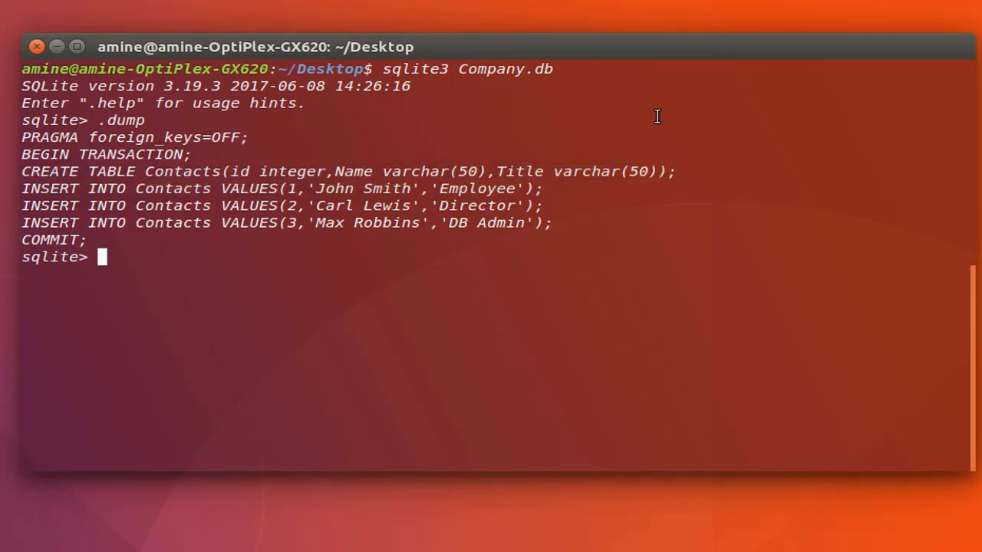
pyautogui.write('.')
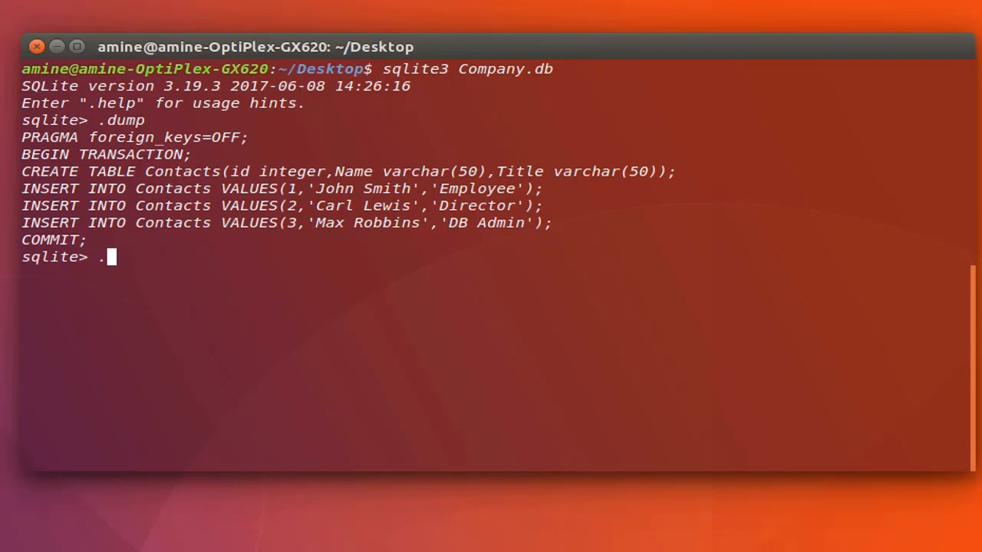
pyautogui.write('quit')
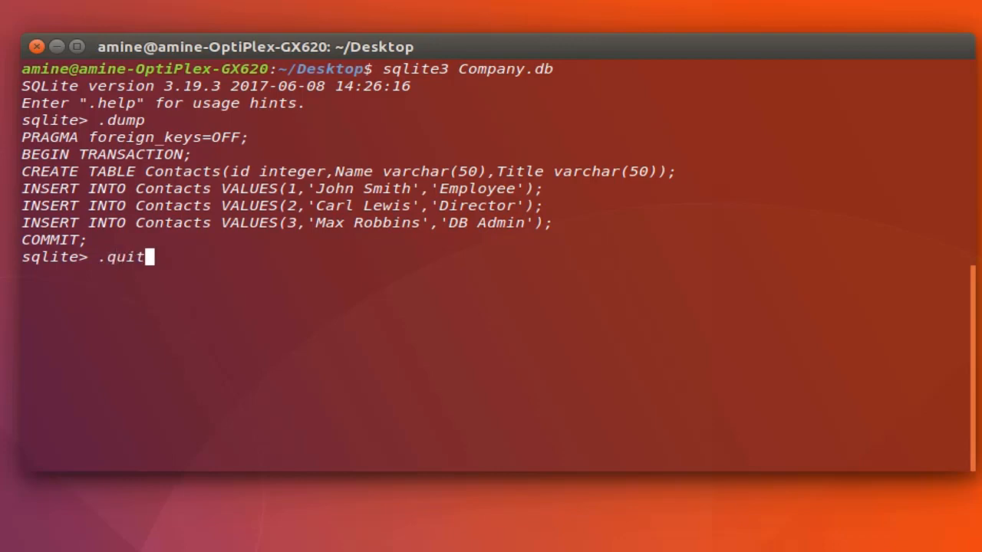
pyautogui.press('Return')
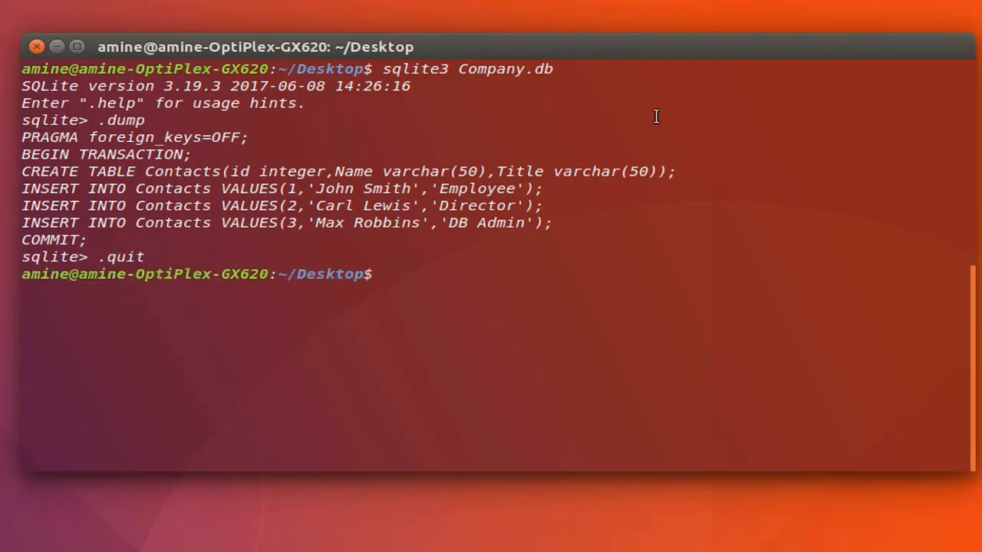
pyautogui.moveTo(28, 28)
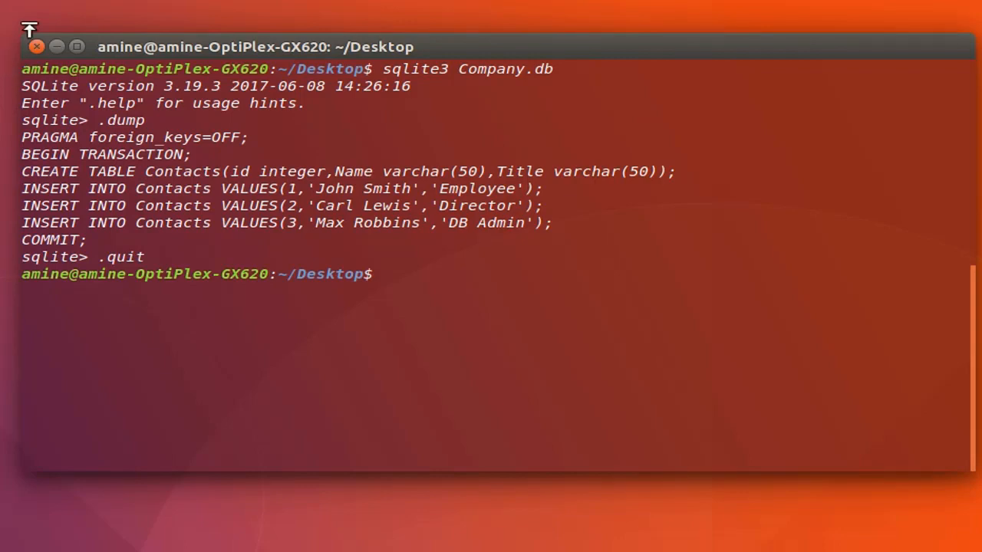
# - Run hexdump -C on Company.db, exposing the Contacts names and titles in plain text
pyautogui.moveTo(253, 46); pyautogui.dragTo(283, 67)
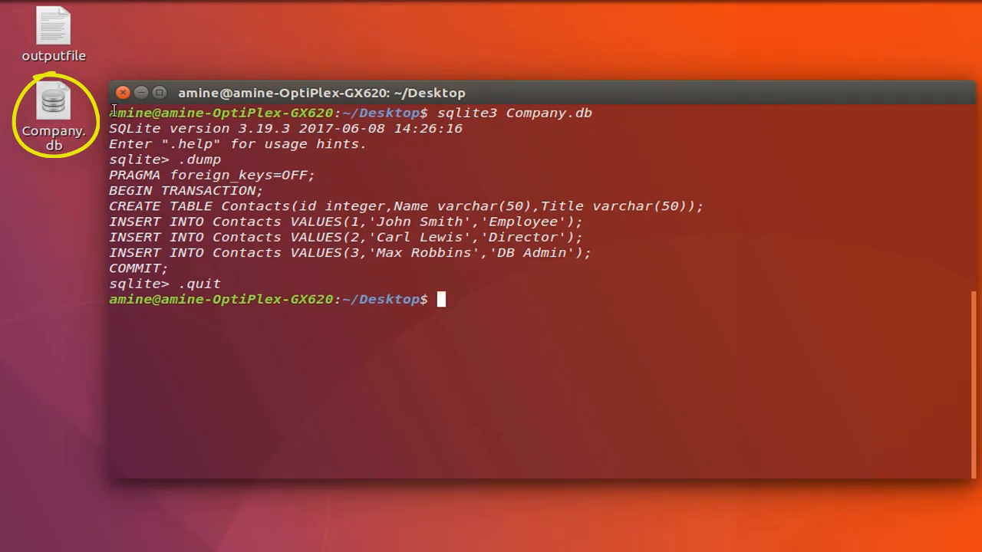
pyautogui.moveTo(202, 58)
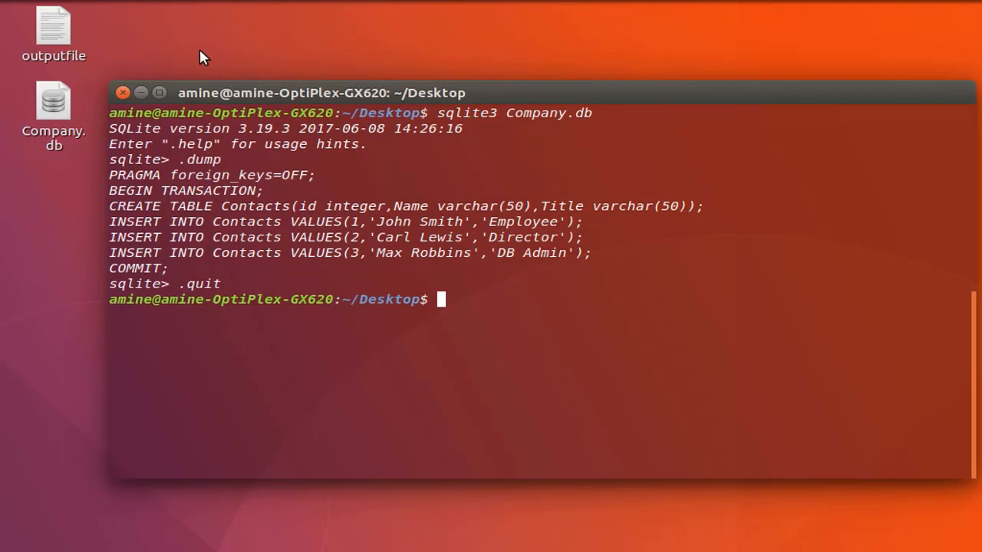
pyautogui.write('h')
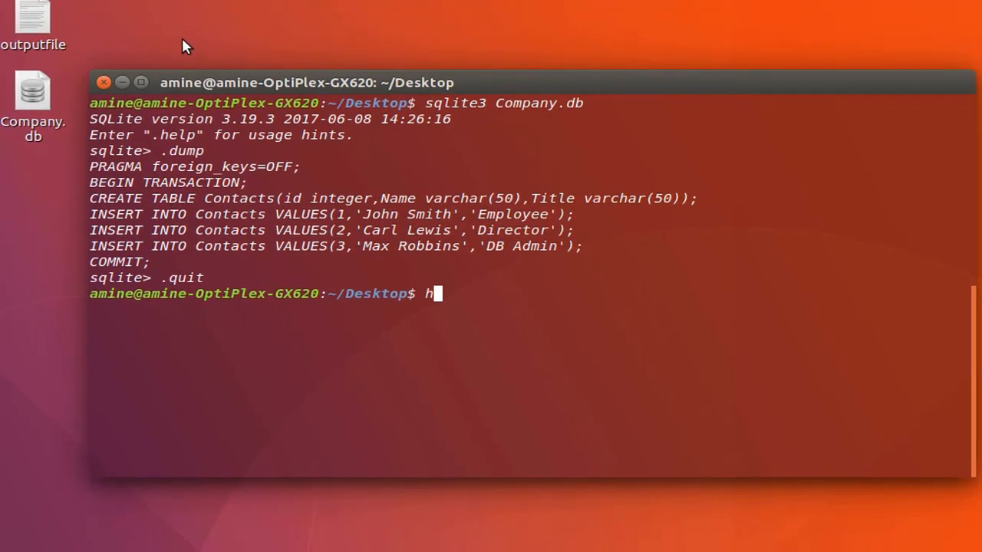
pyautogui.write('exdu')
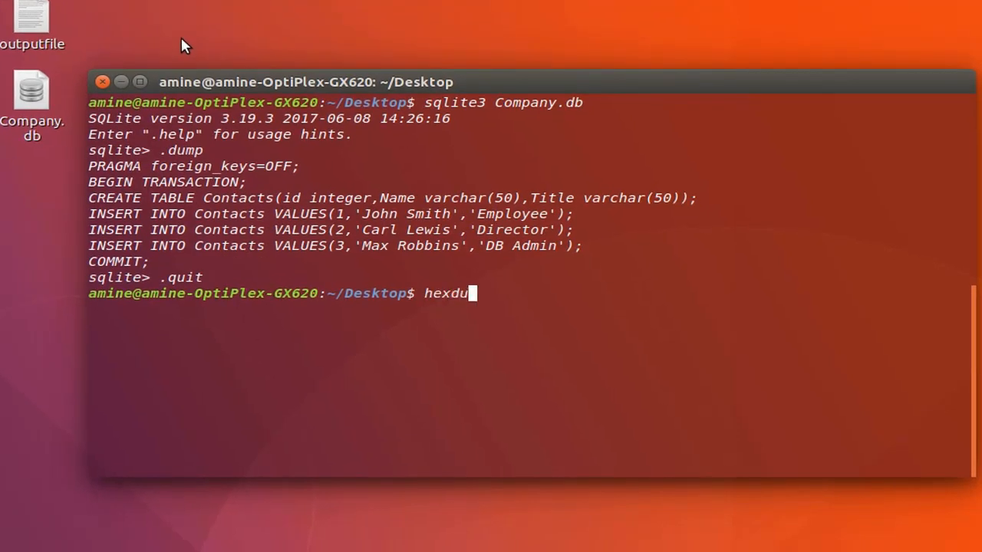
pyautogui.write('mp')
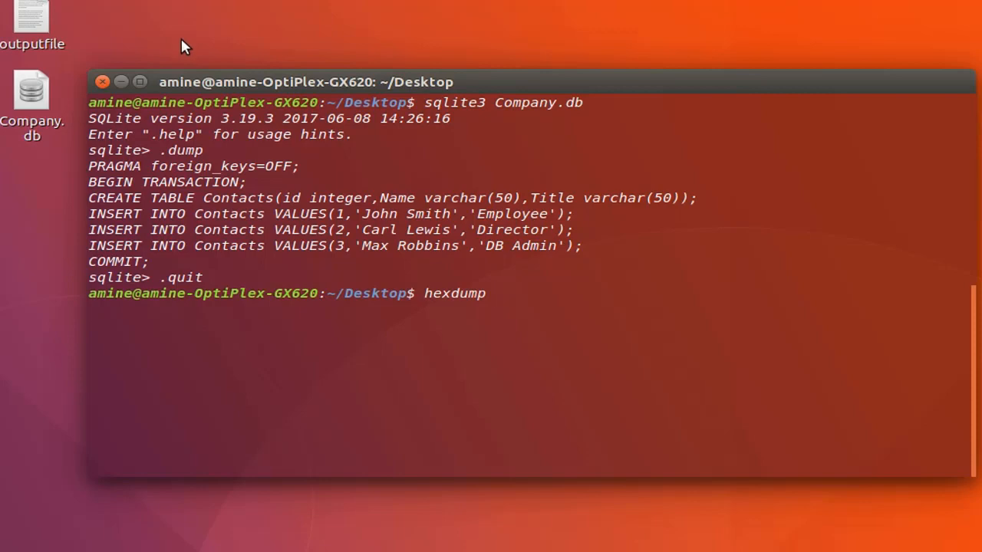
pyautogui.write('-')
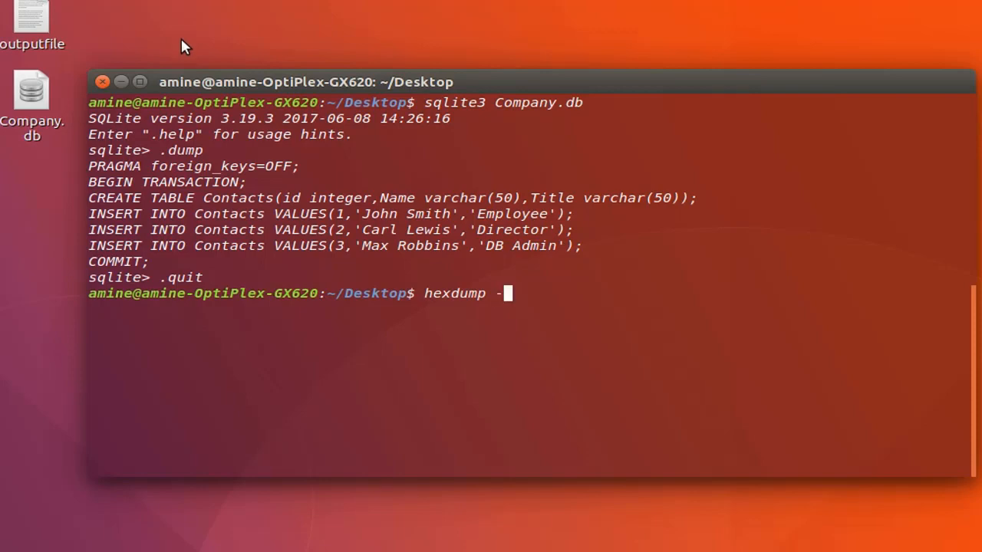
pyautogui.write('C')
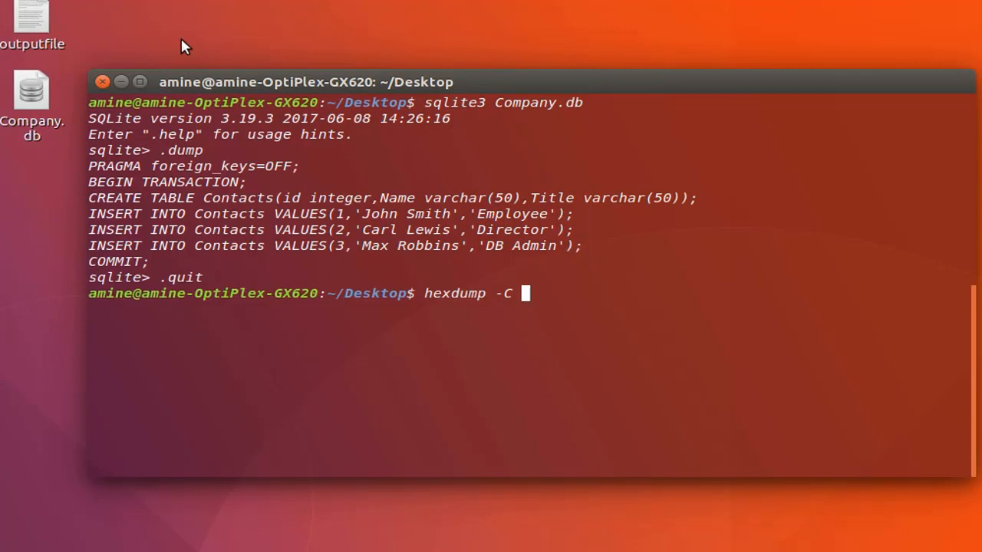
pyautogui.press('Return')
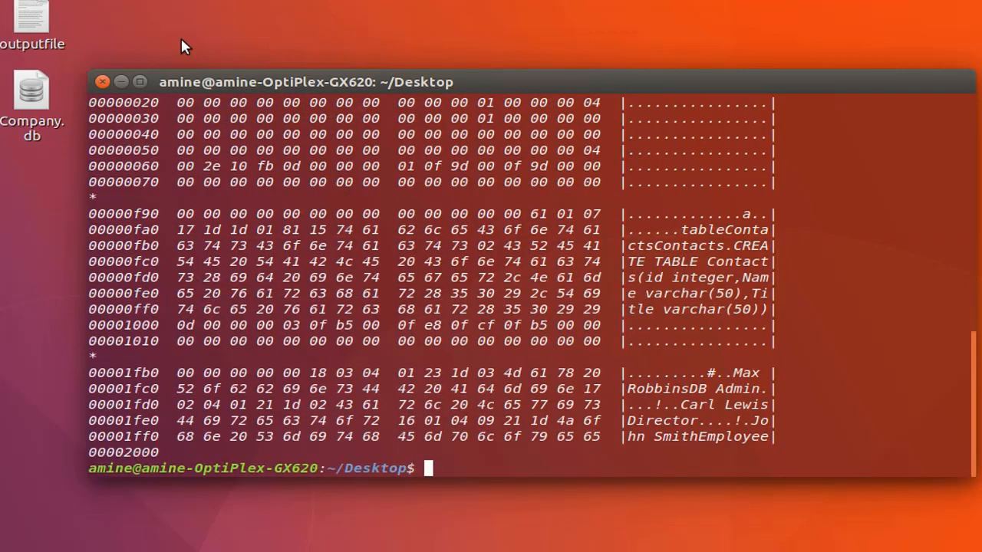
pyautogui.moveTo(754, 288)
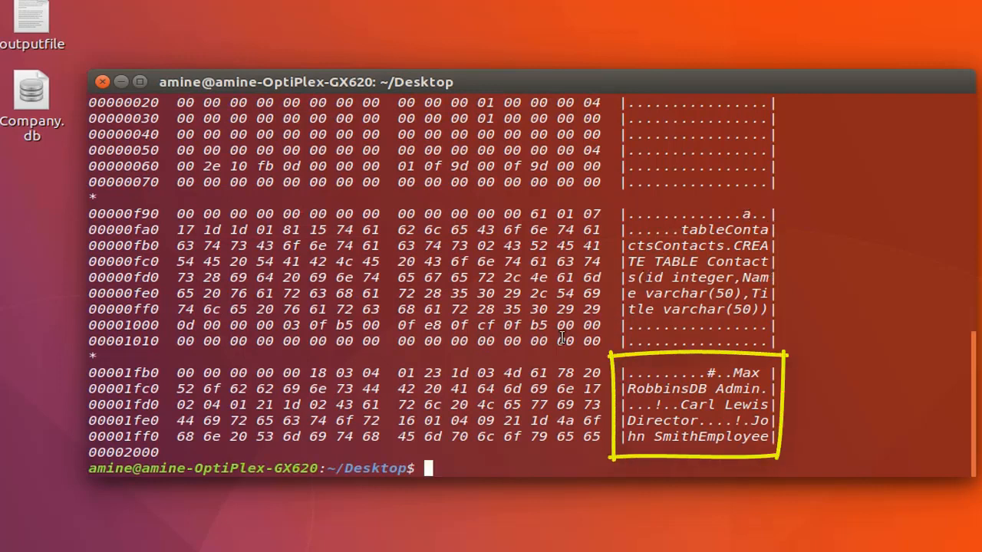
pyautogui.moveTo(698, 420)
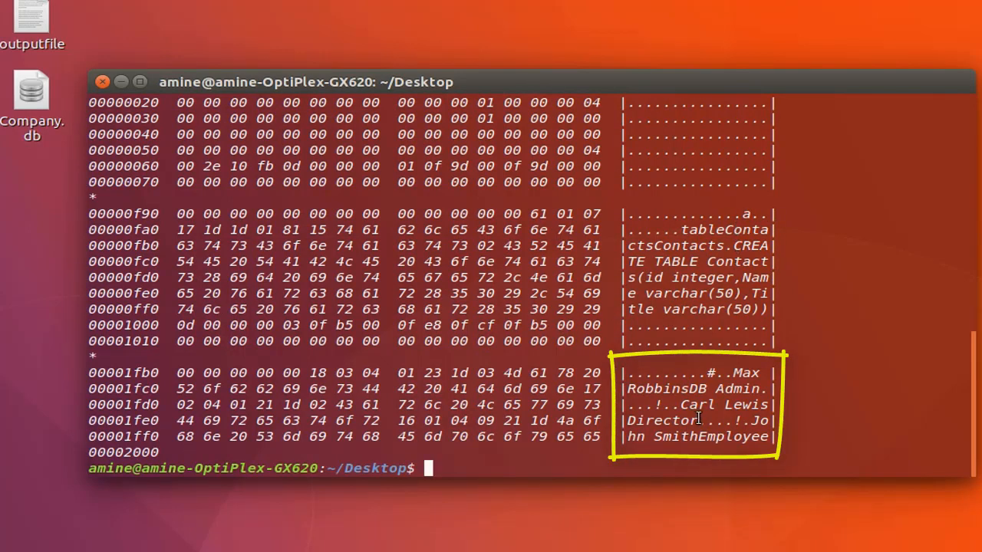
pyautogui.moveTo(748, 337)
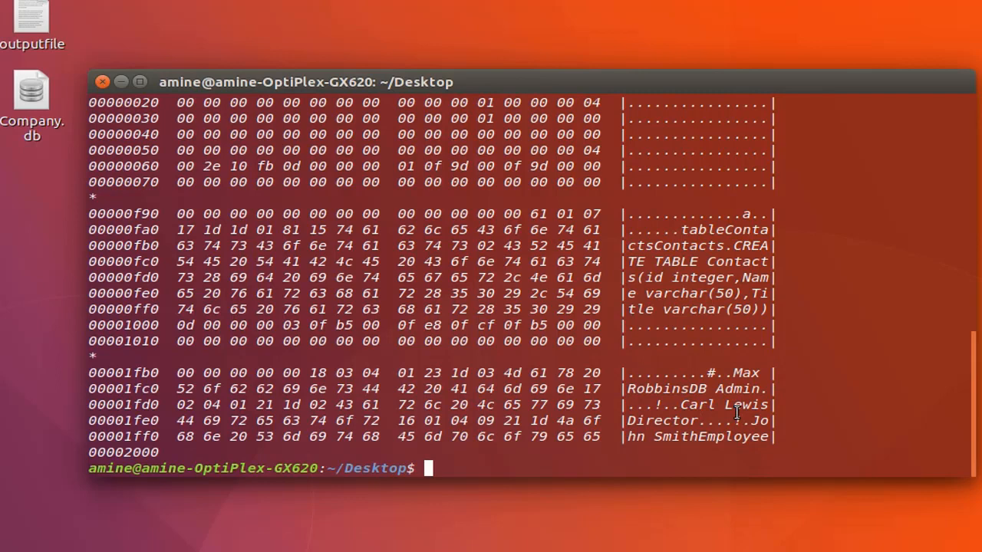
pyautogui.moveTo(759, 304)
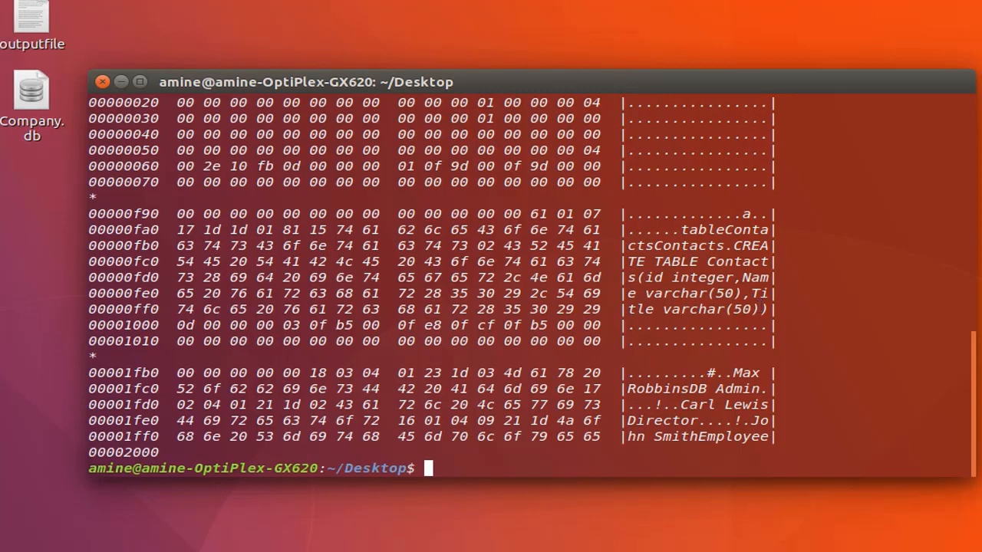
# - Run sudo apt-get install sqlcipher and authorize it with the sudo password
pyautogui.write('sudo a')
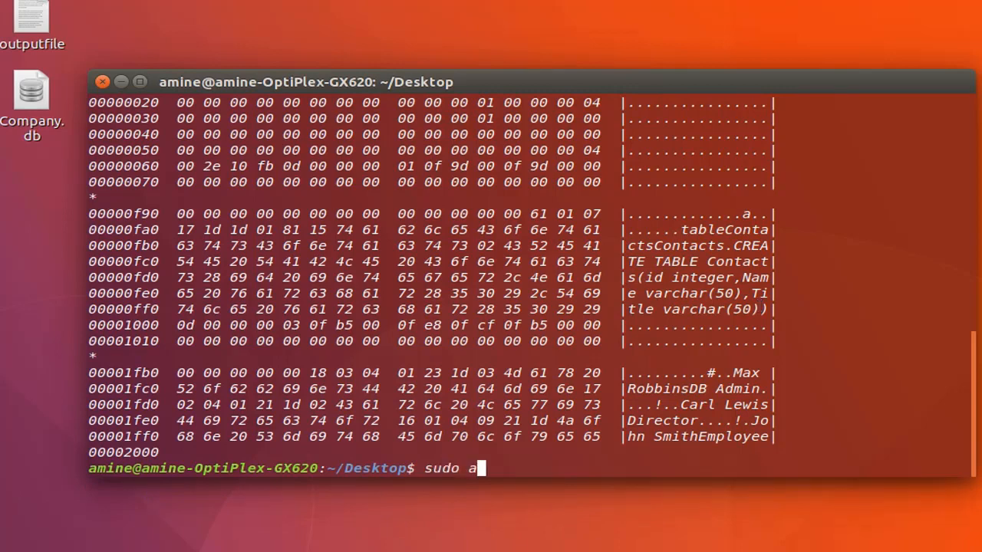
pyautogui.write('pt-get')
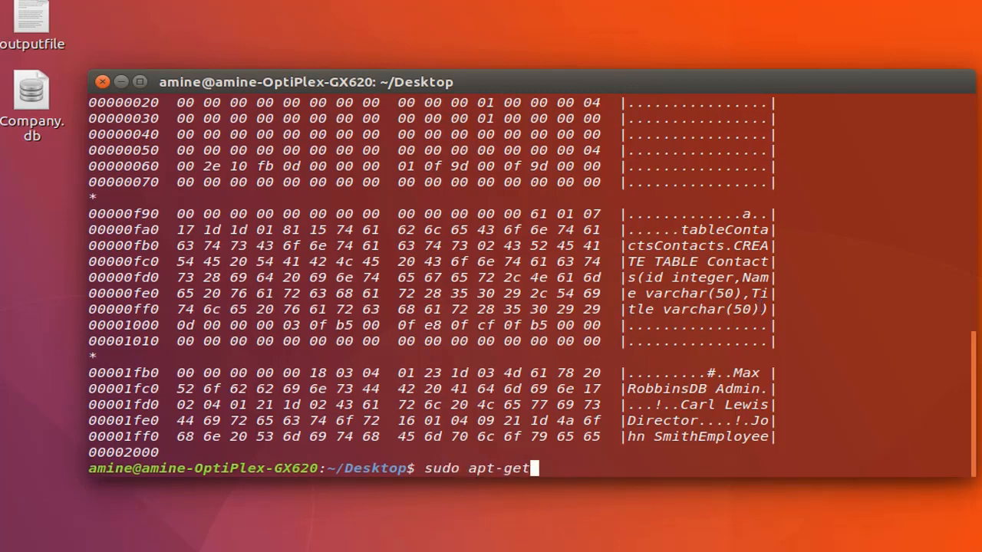
pyautogui.write('insa')
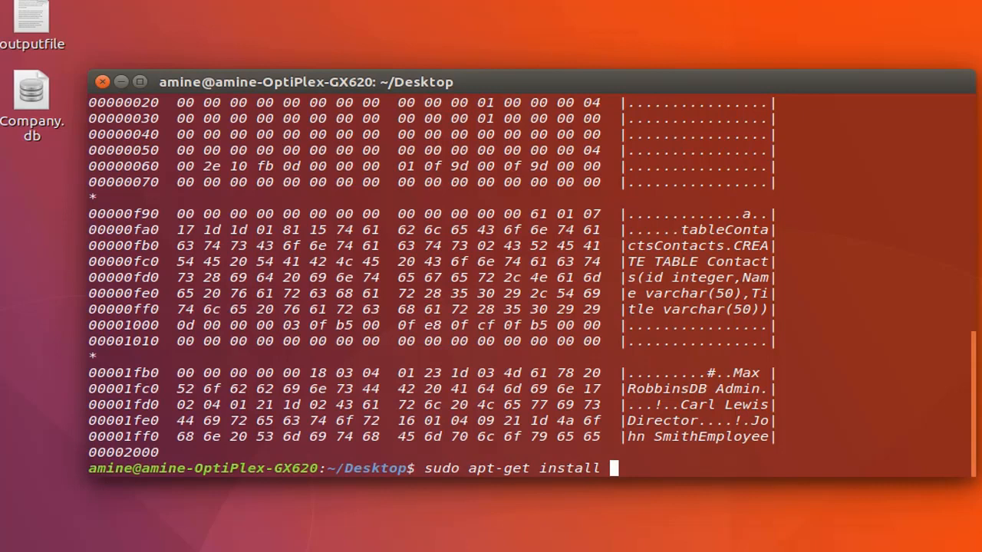
pyautogui.write('sql')
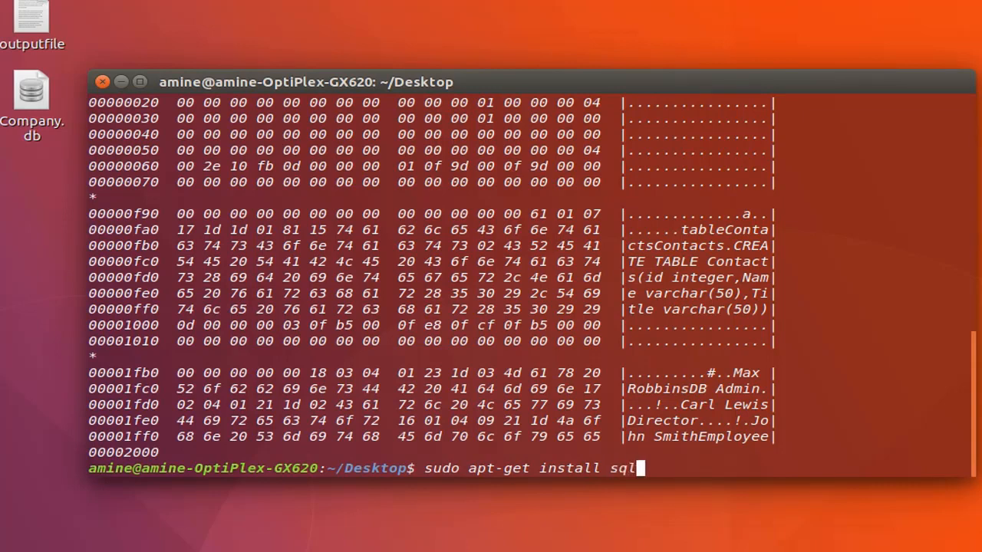
pyautogui.write('ciph')
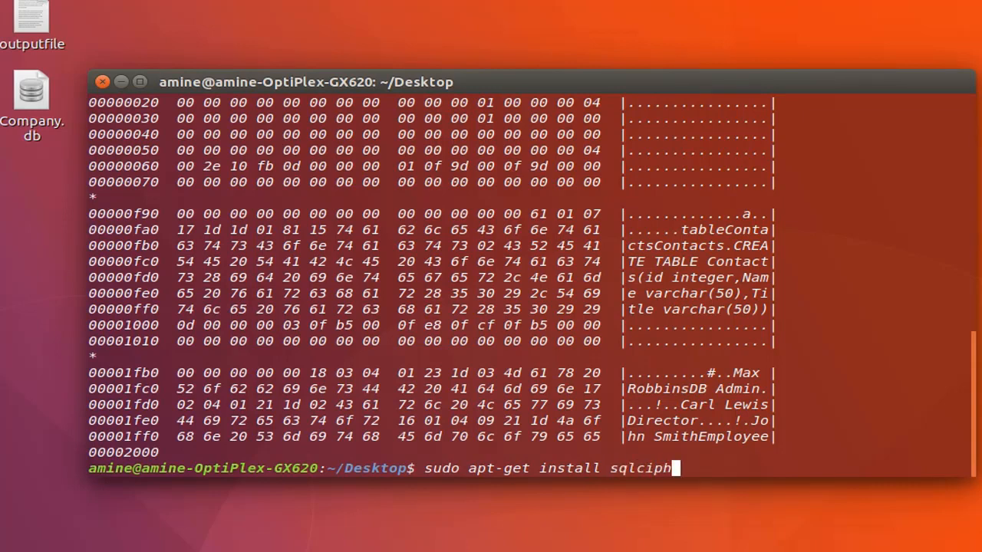
pyautogui.press('Return')
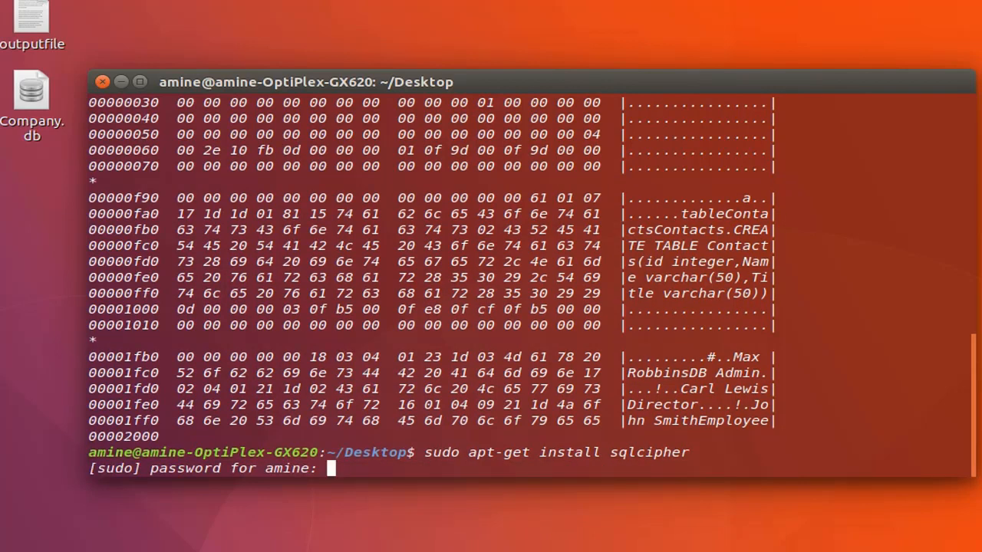
pyautogui.press('Return')
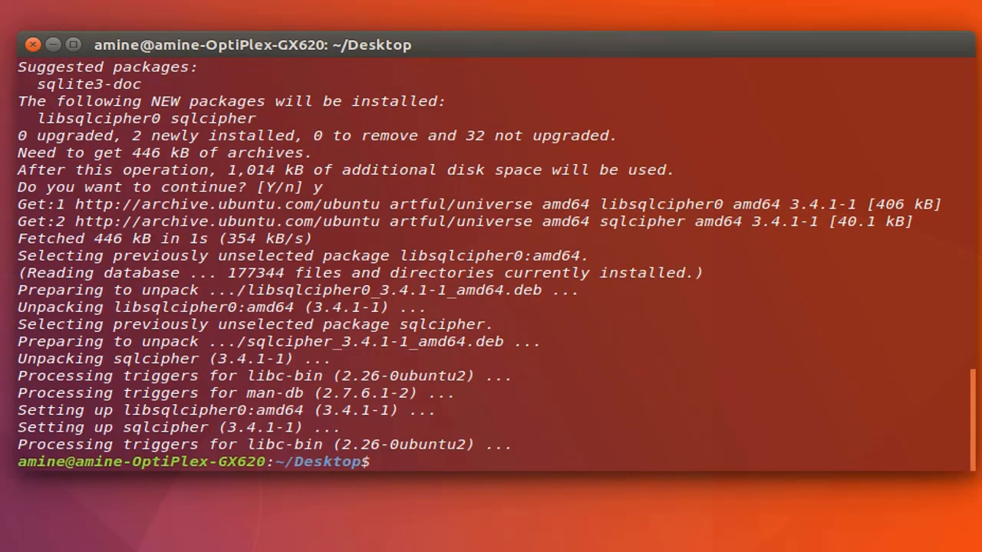
# - Launch the SQLCipher shell on a transient in-memory database
pyautogui.write('s')
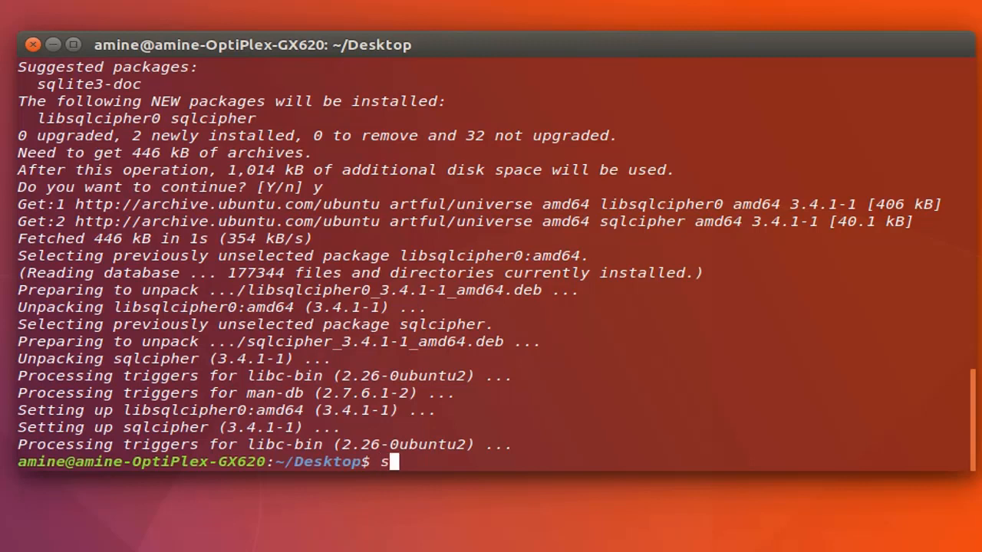
pyautogui.write('ql')
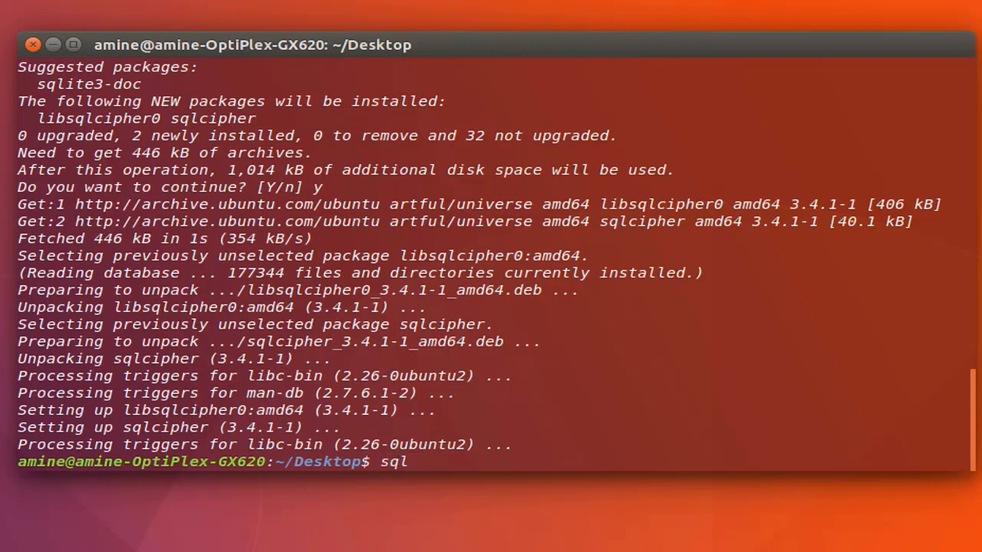
pyautogui.write('ciper')
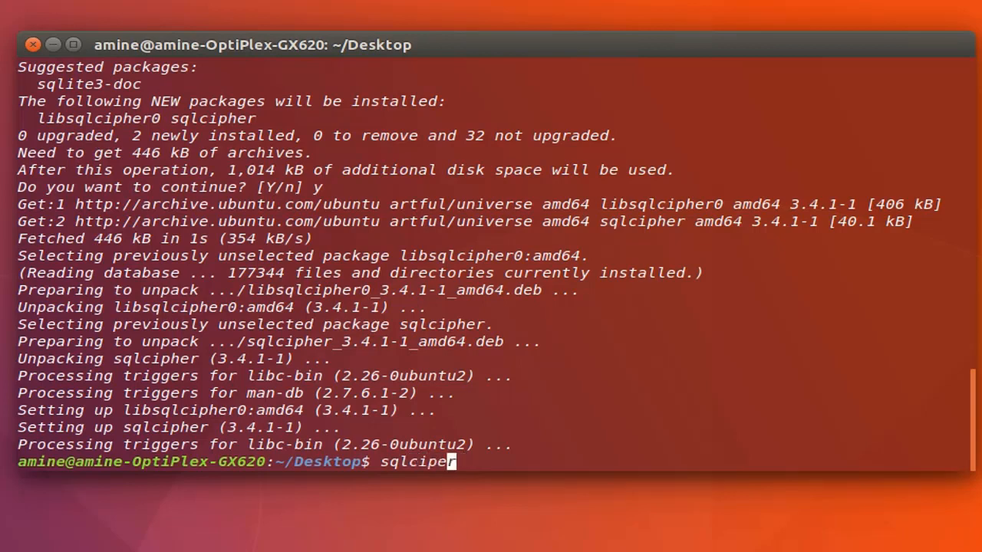
pyautogui.press('Return')
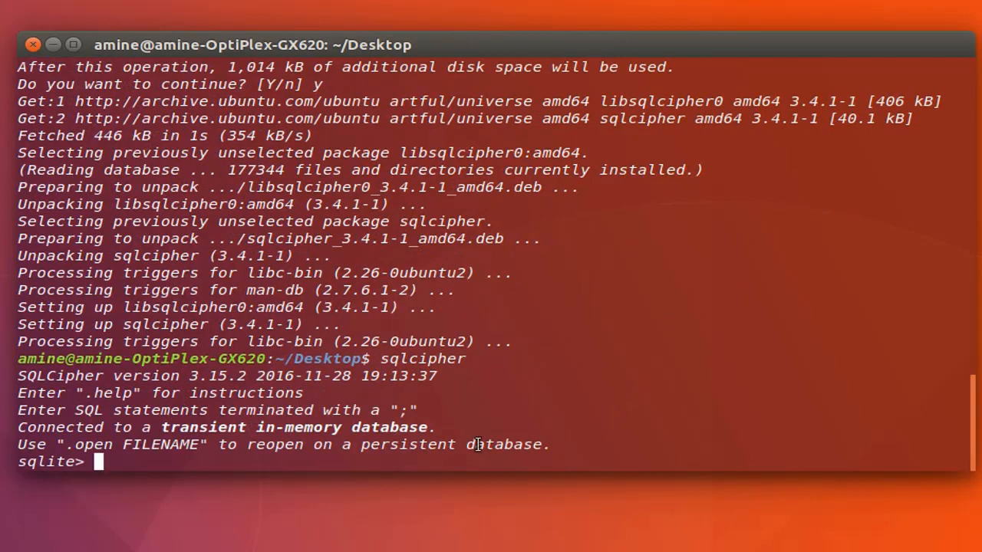
# - Print the .help dot-command listing and scroll back through it
pyautogui.write('.hel')
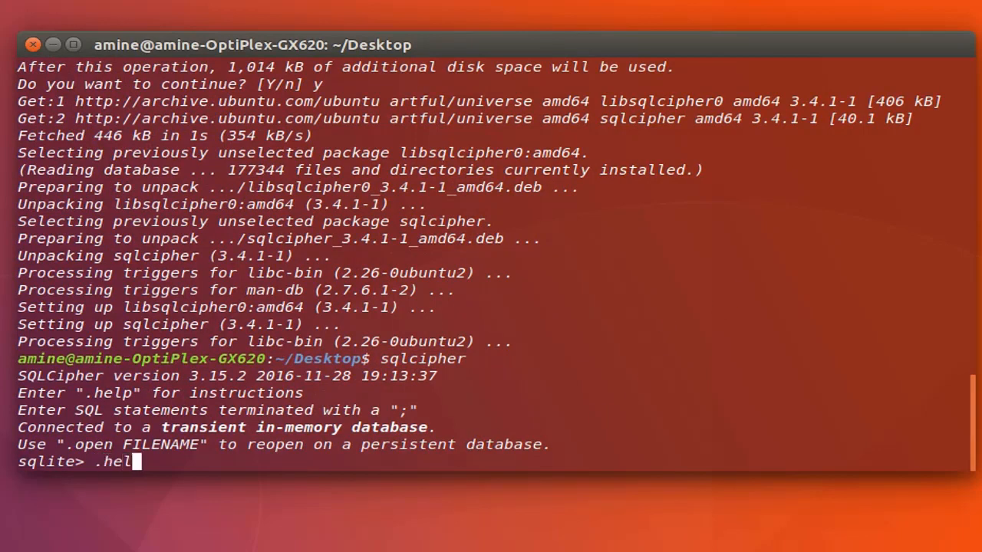
pyautogui.press('Return')
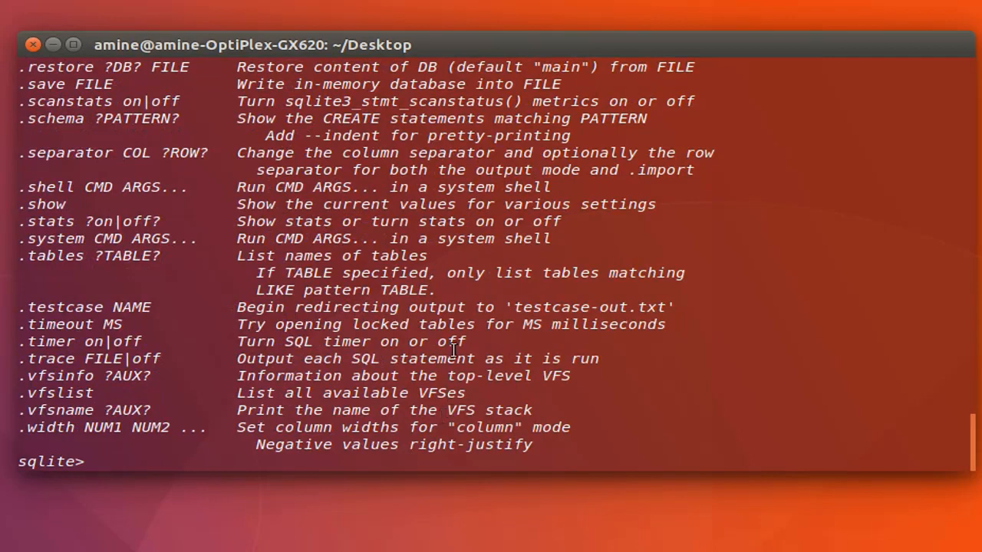
pyautogui.scroll(3)
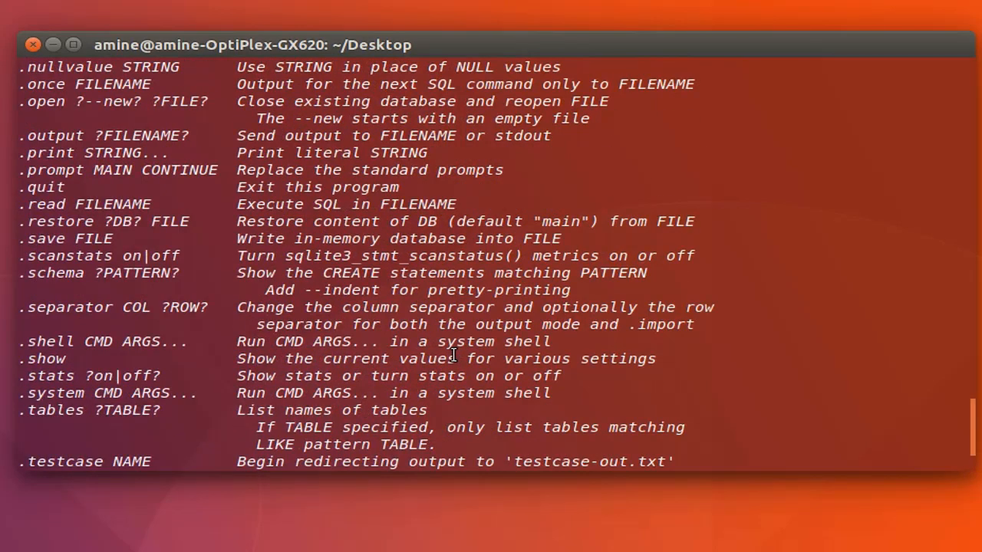
pyautogui.scroll(3)
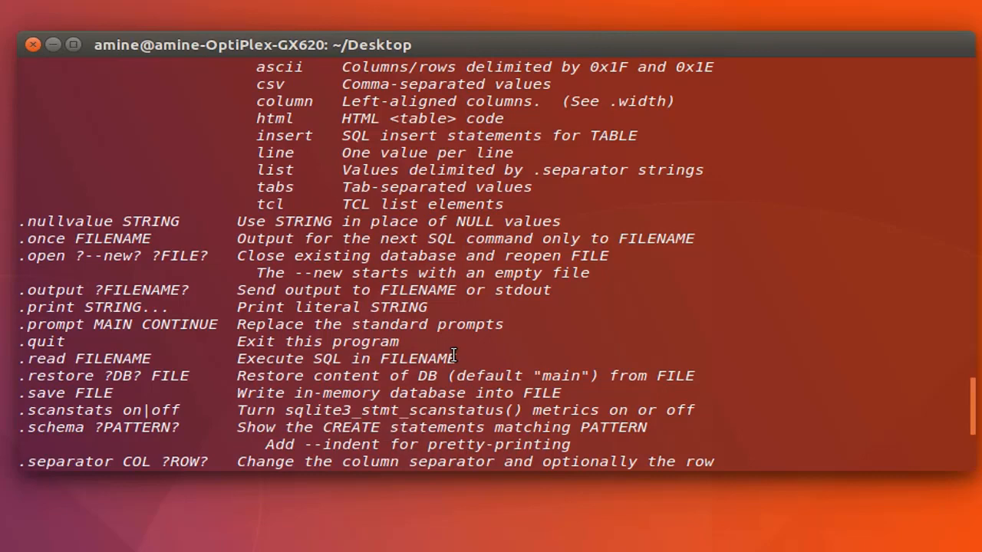
pyautogui.scroll(3)
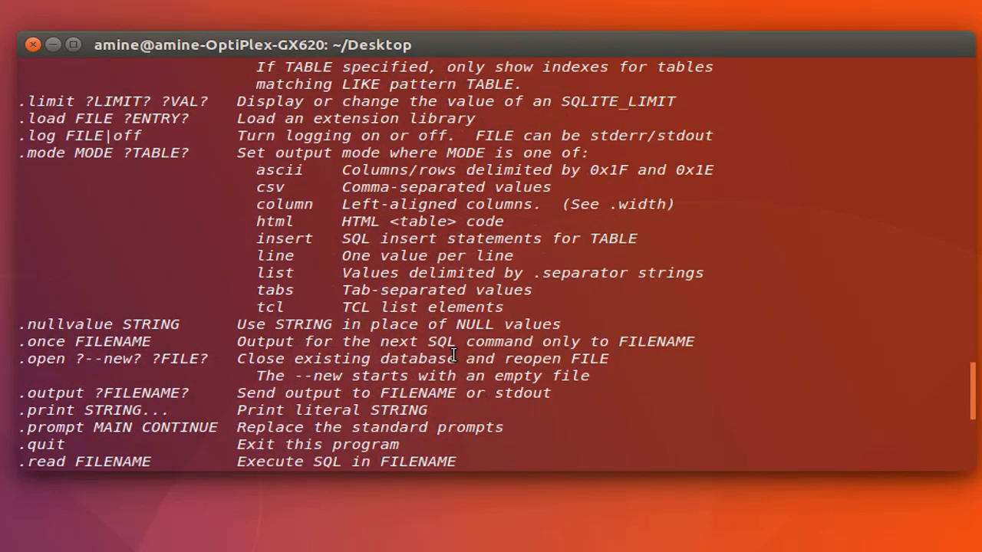
pyautogui.scroll(3)
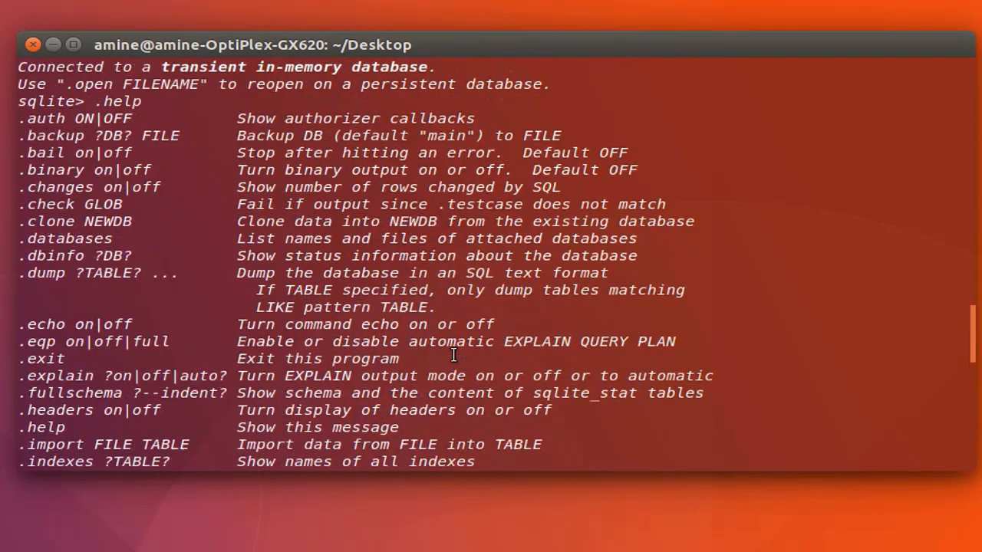
# - Leave the SQLCipher shell with .q, returning to the Desktop prompt
pyautogui.scroll(-3)
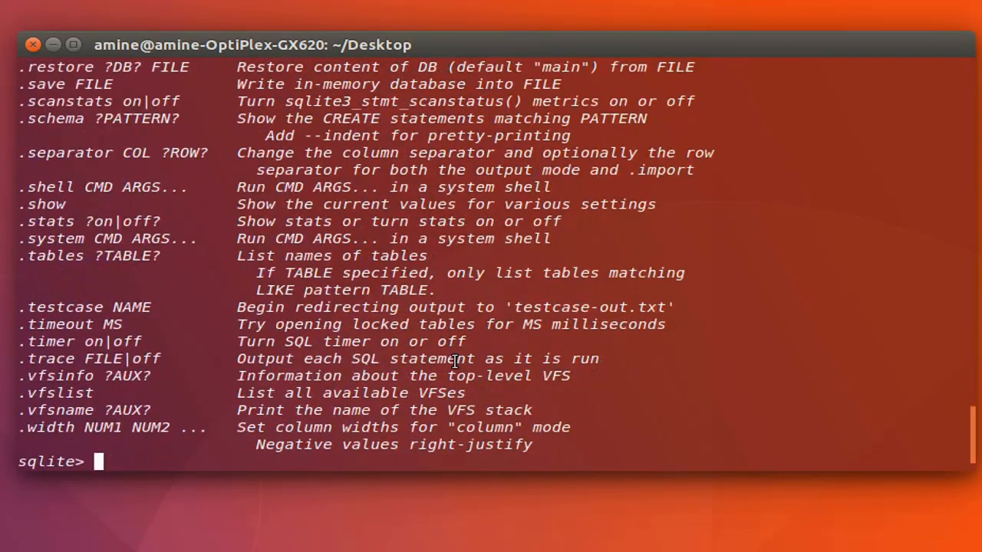
pyautogui.write('.q')
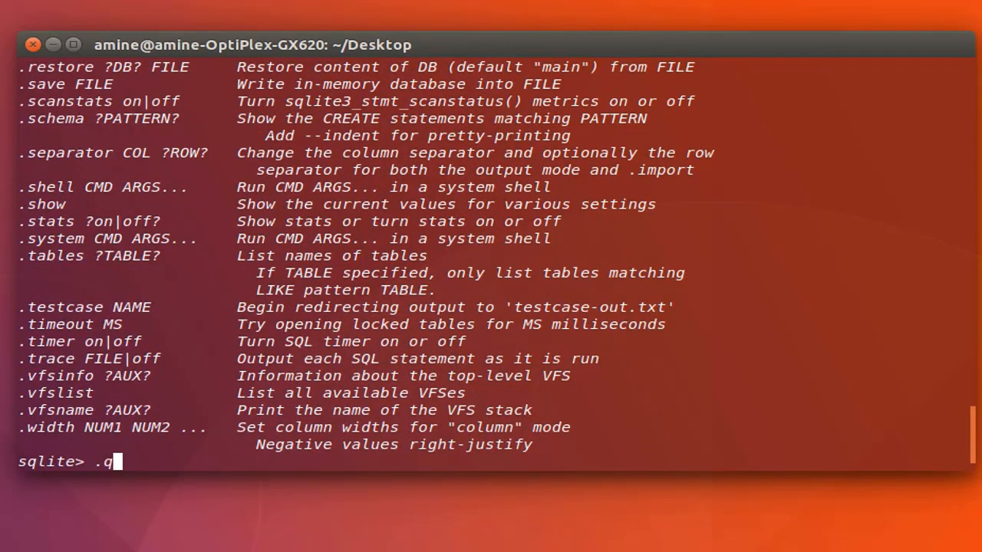
pyautogui.press('Return')
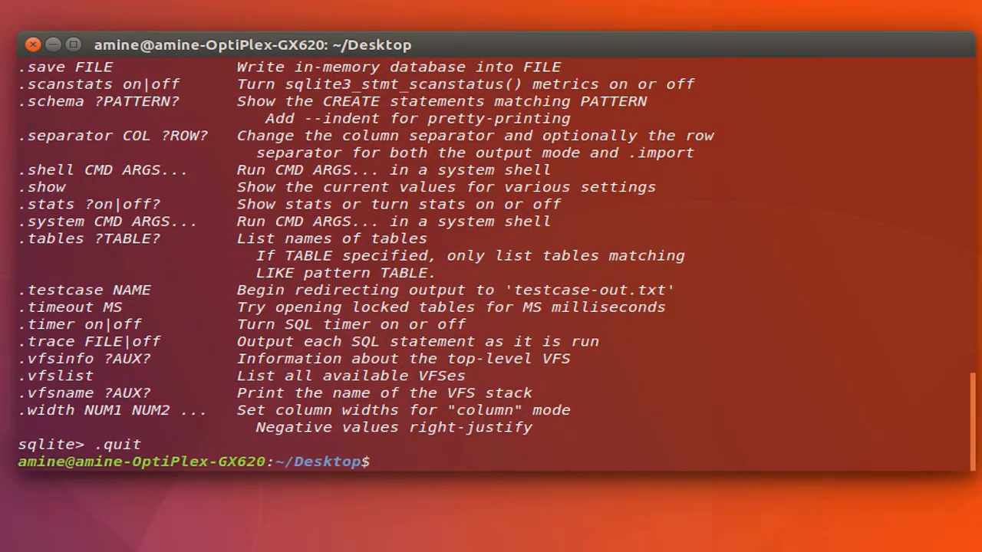
# - Start SQLCipher on the new database file encrypt_company.db
pyautogui.write('sq')
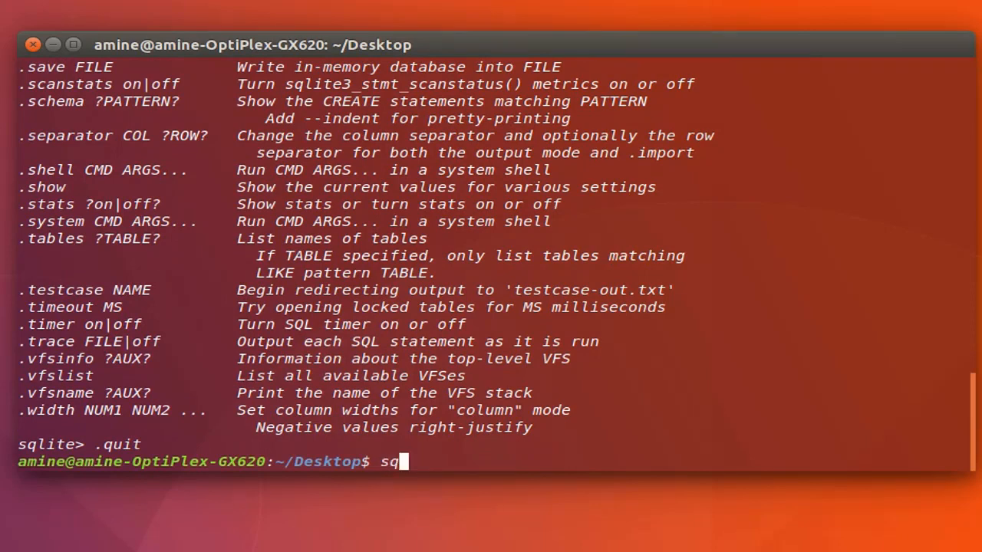
pyautogui.write('lcip')
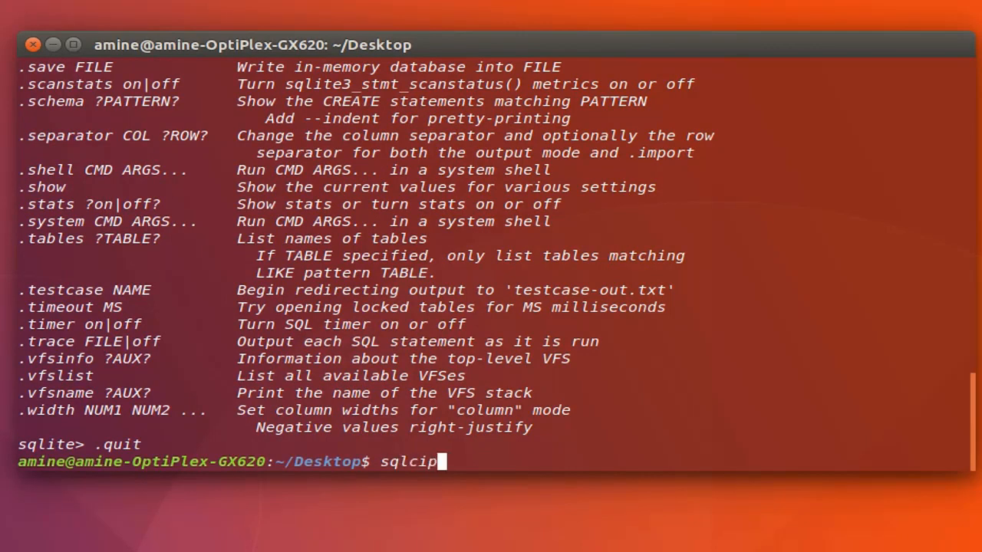
pyautogui.write('her')
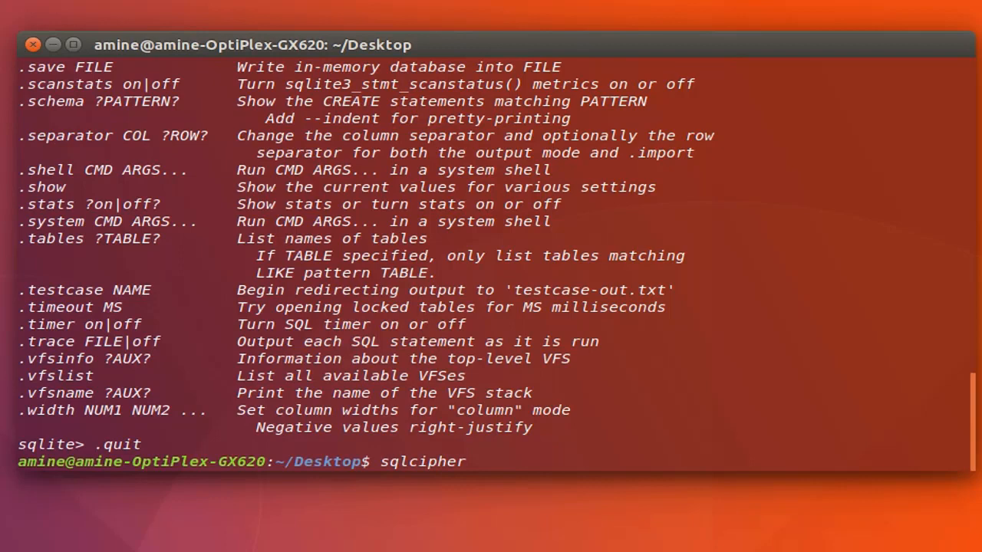
pyautogui.write('enc')
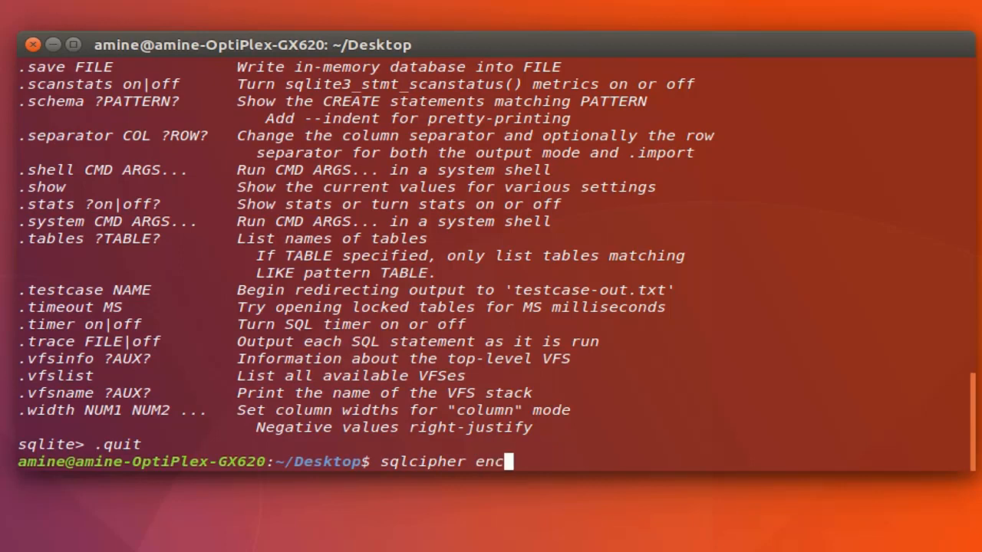
pyautogui.write('rypt')
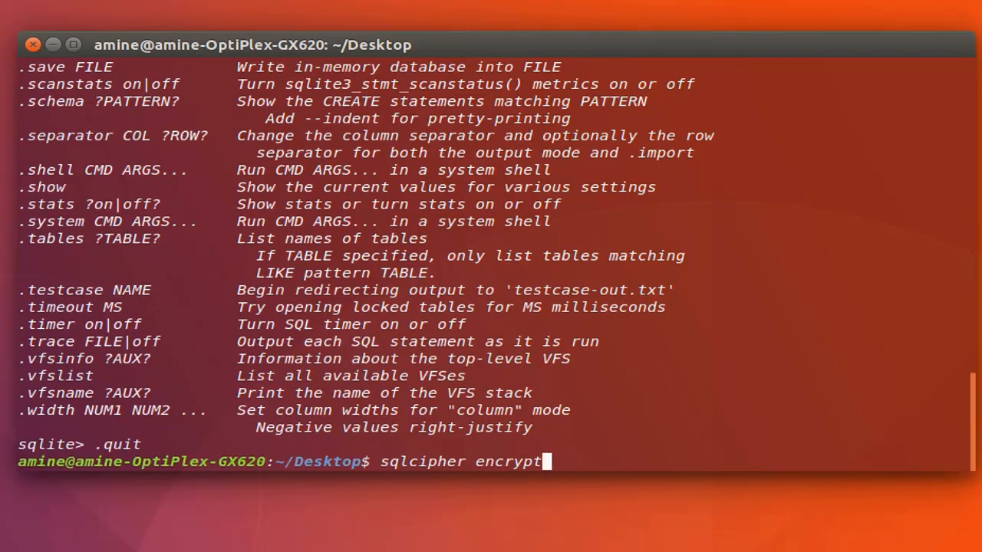
pyautogui.write('_company')
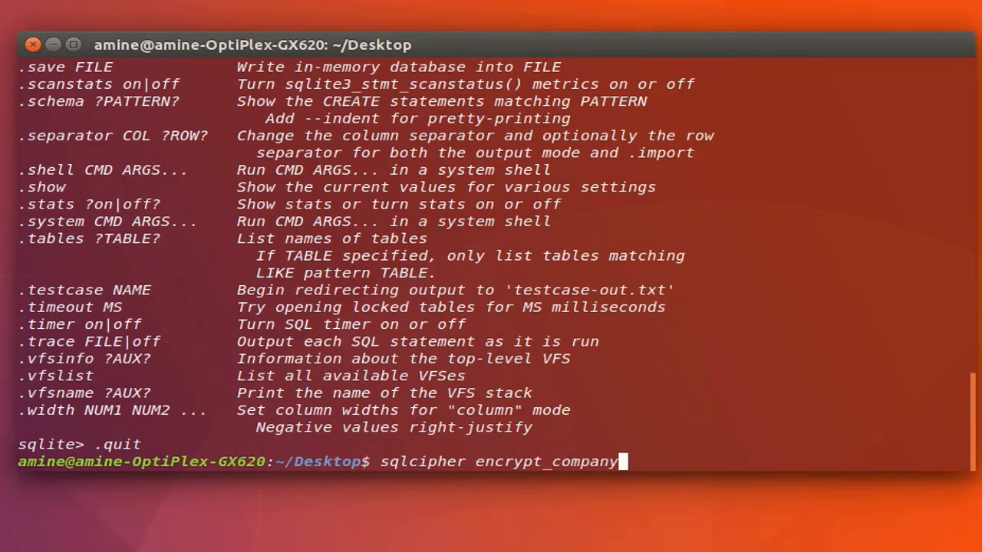
pyautogui.write('.db')
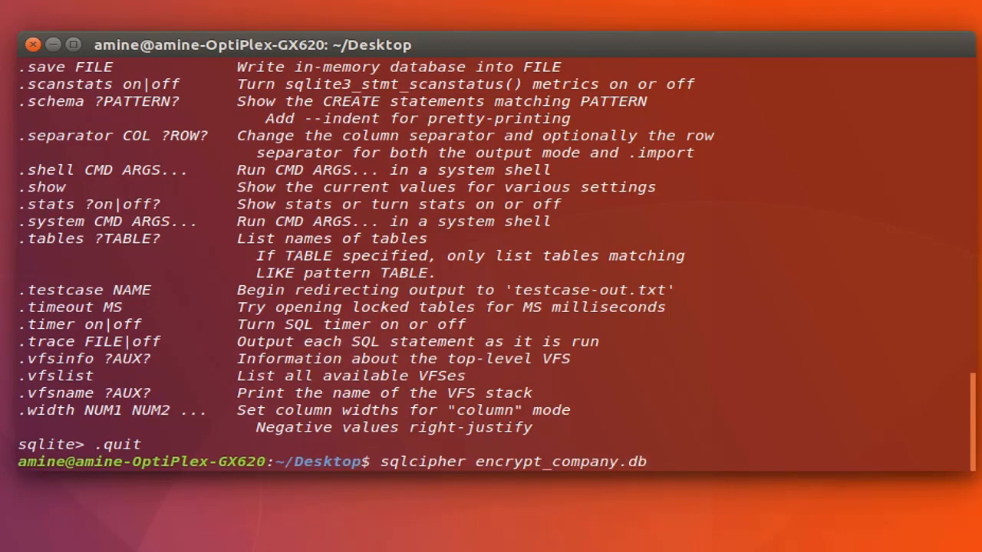
pyautogui.press('Return')
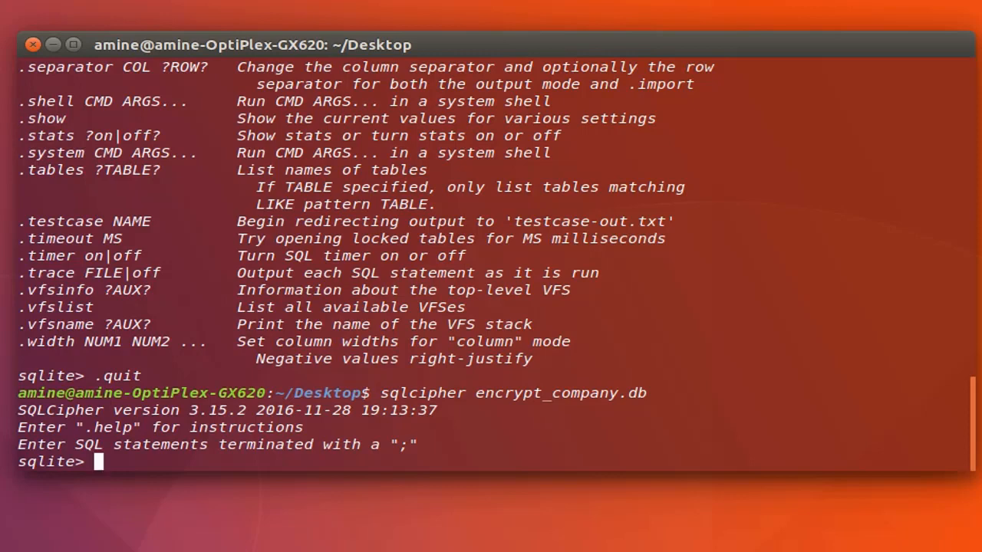
pyautogui.write('P')
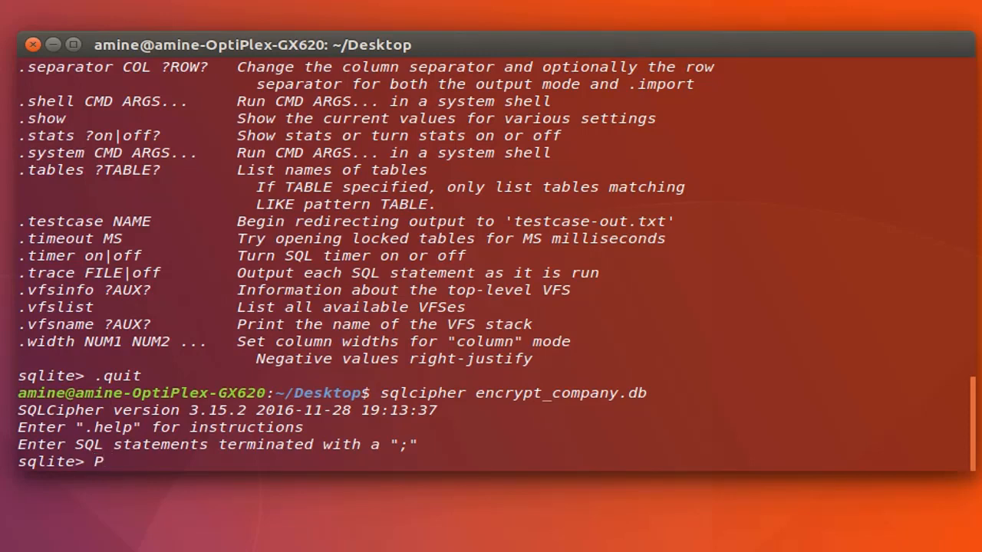
pyautogui.write('RAG')
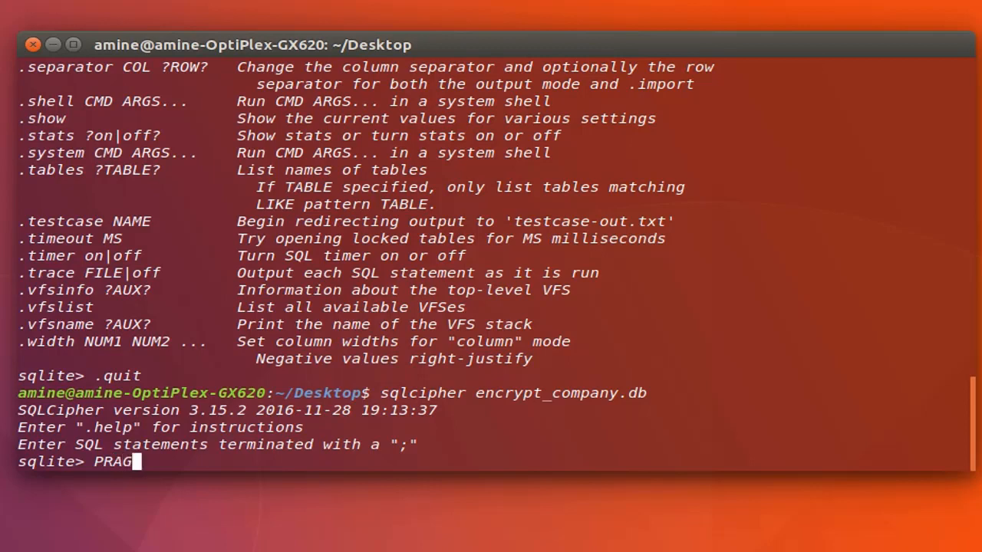
pyautogui.write('MA k')
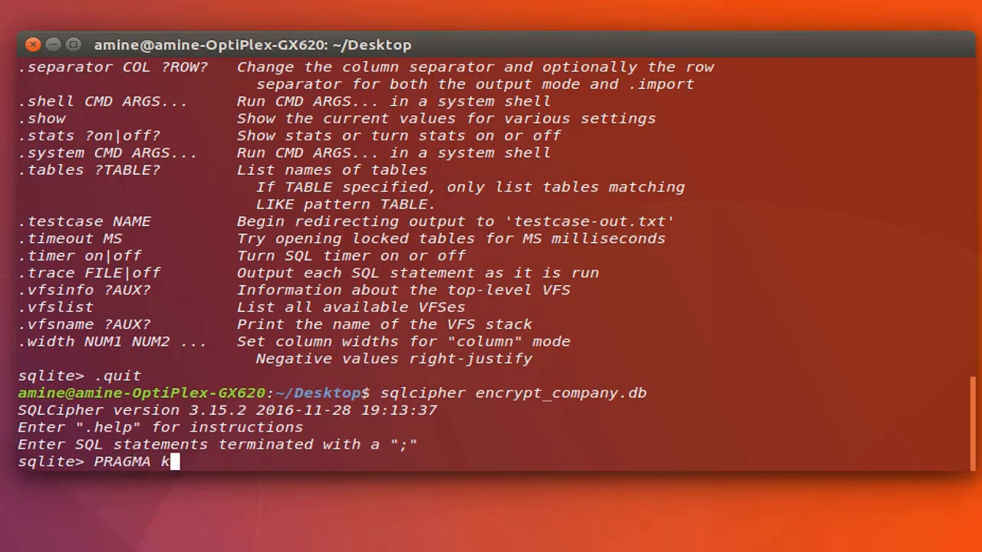
pyautogui.write('ey')
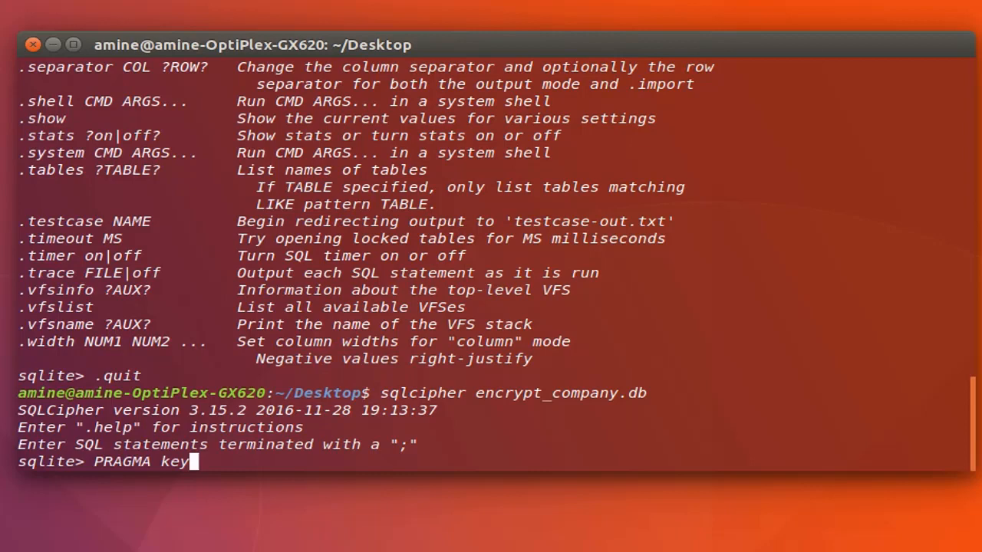
pyautogui.write('=')
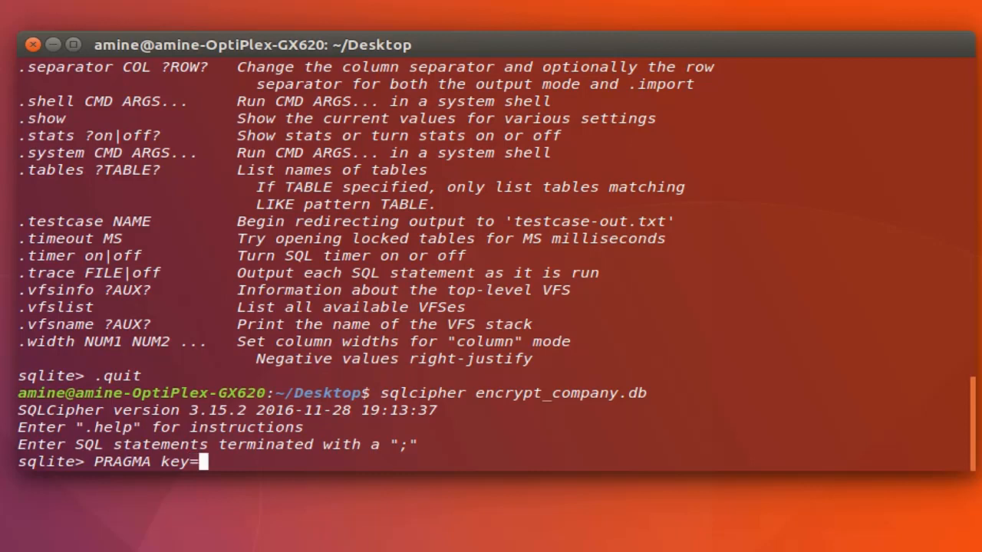
pyautogui.write("'")
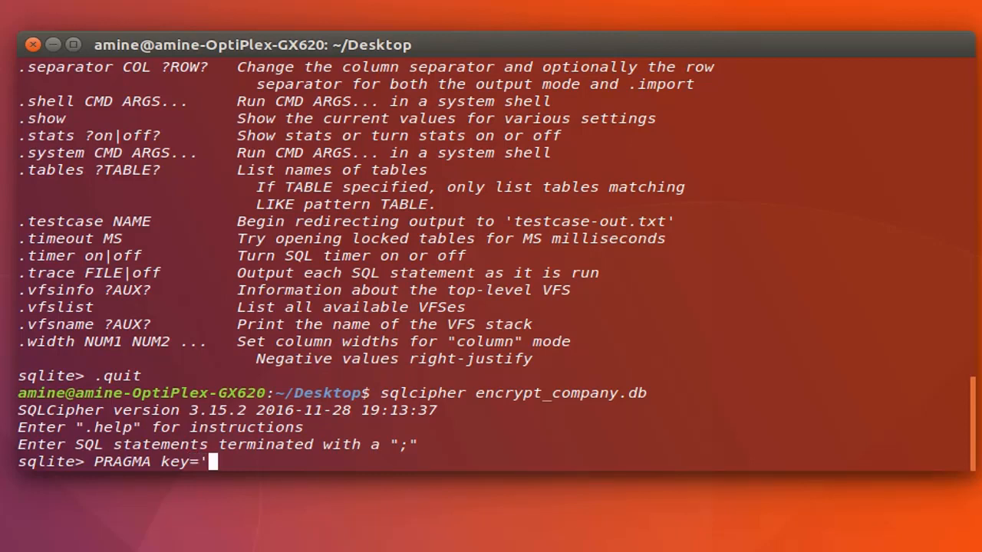
pyautogui.write('secret')
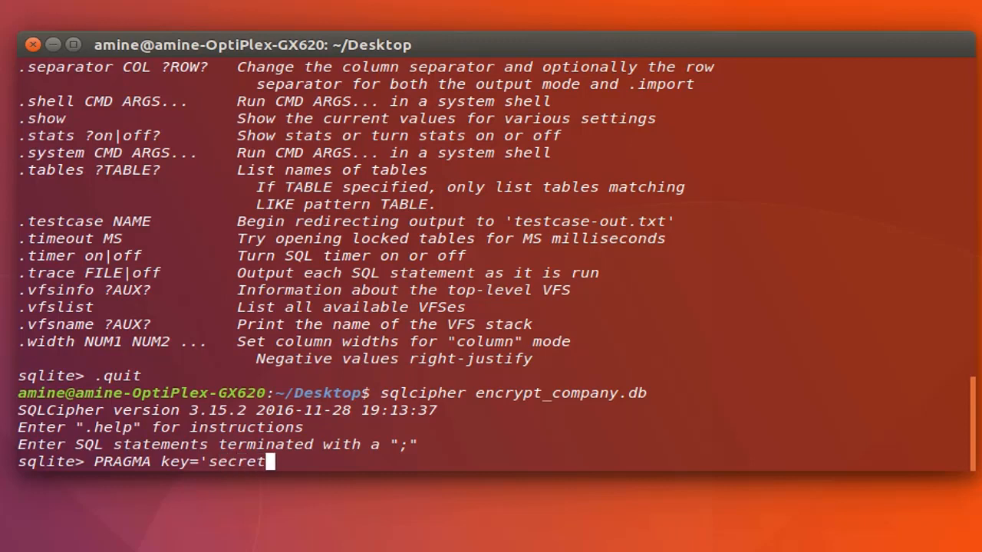
pyautogui.write("'")
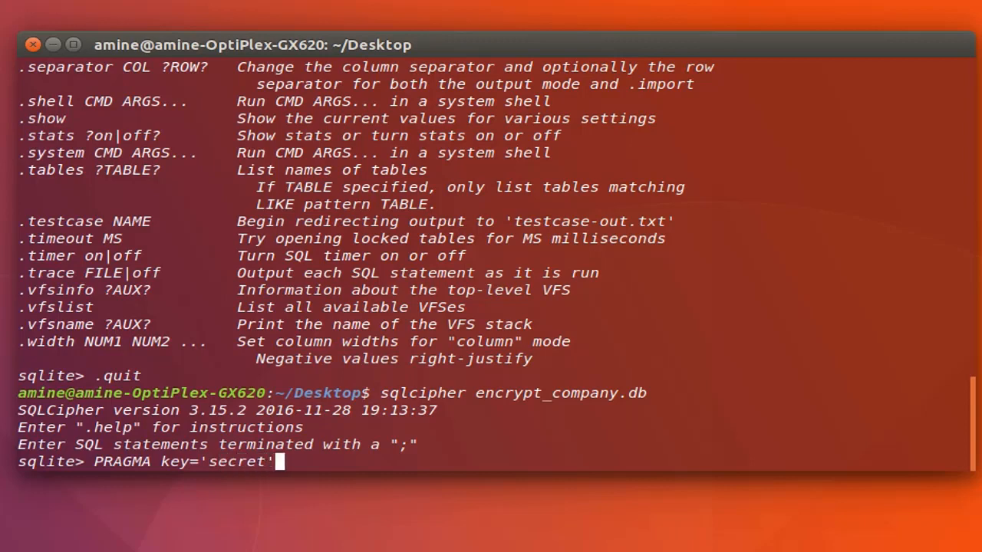
pyautogui.press('Return')
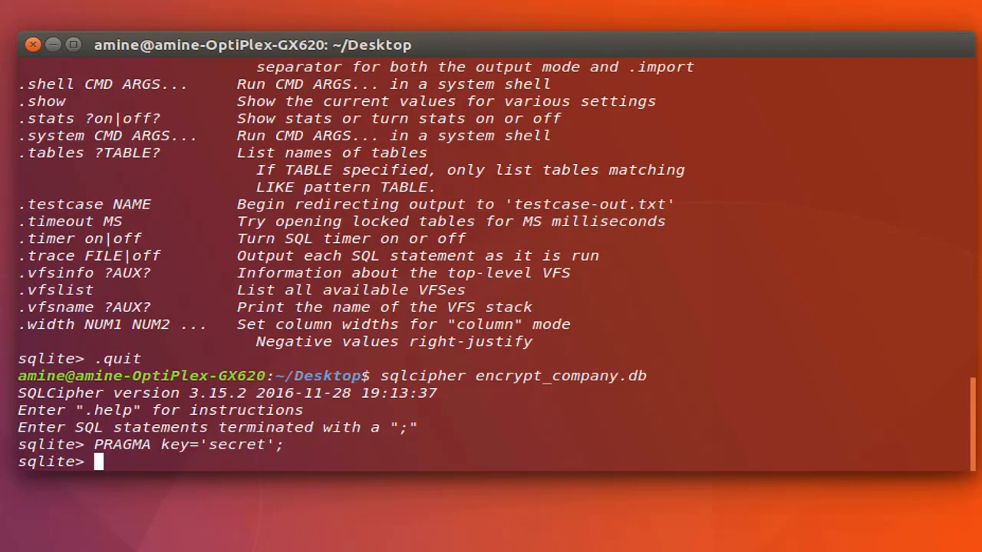
# - Run create table contact(id integer, Name varchar(50), Title varchar(50));
pyautogui.write('create')
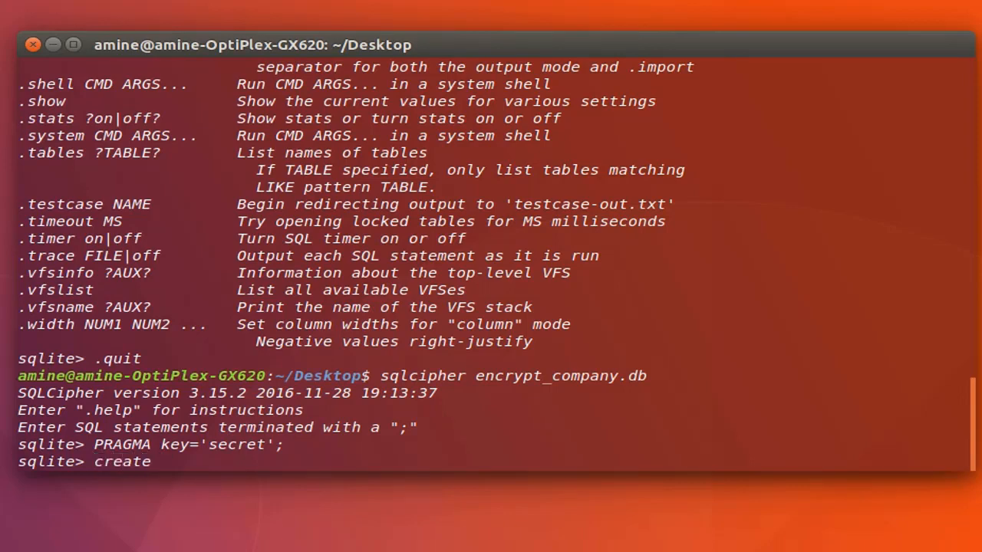
pyautogui.write('table c')
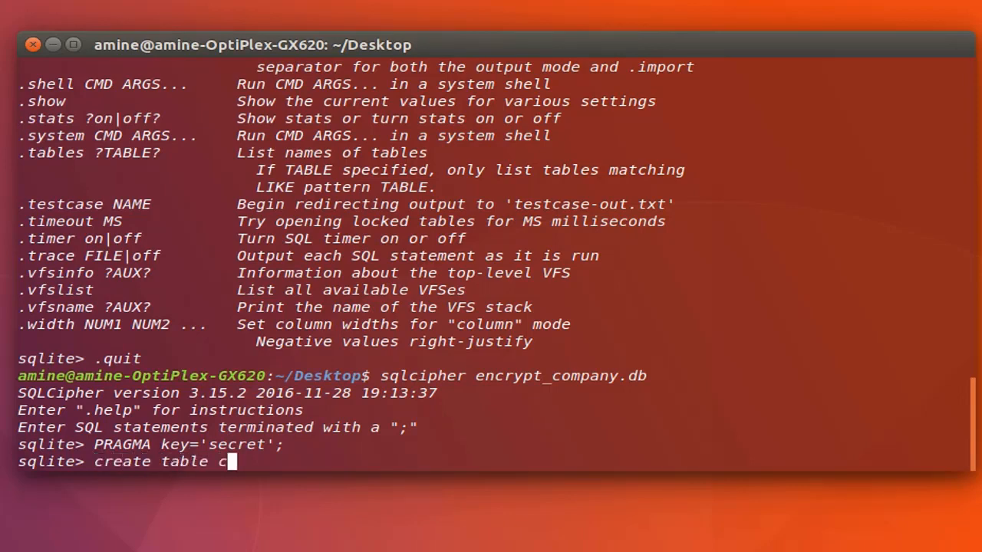
pyautogui.write('ontac')
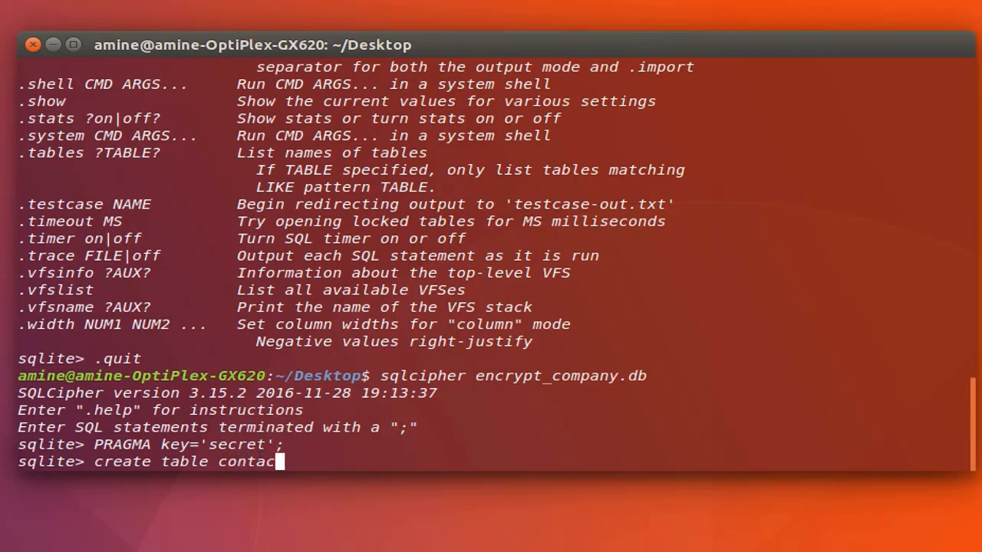
pyautogui.write('t(')
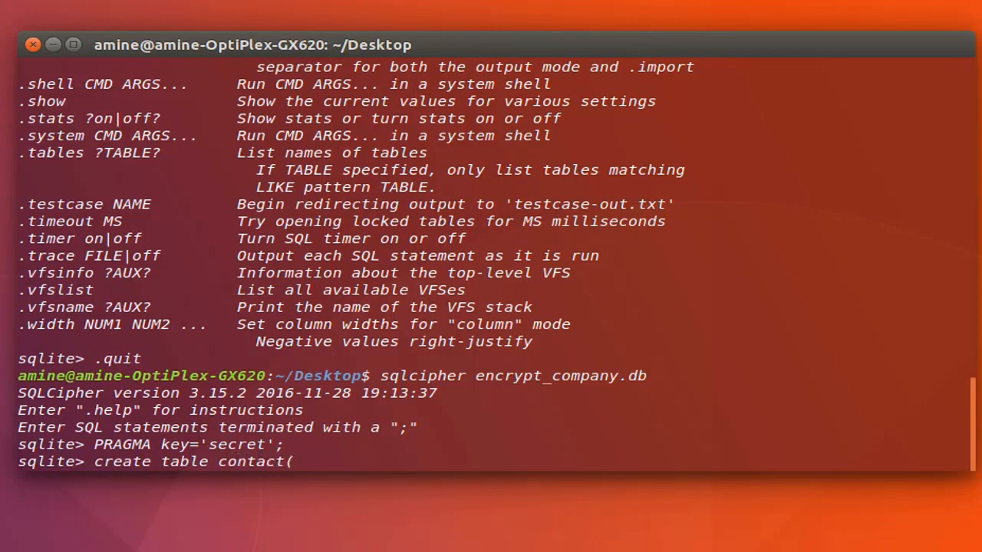
pyautogui.write('id in')
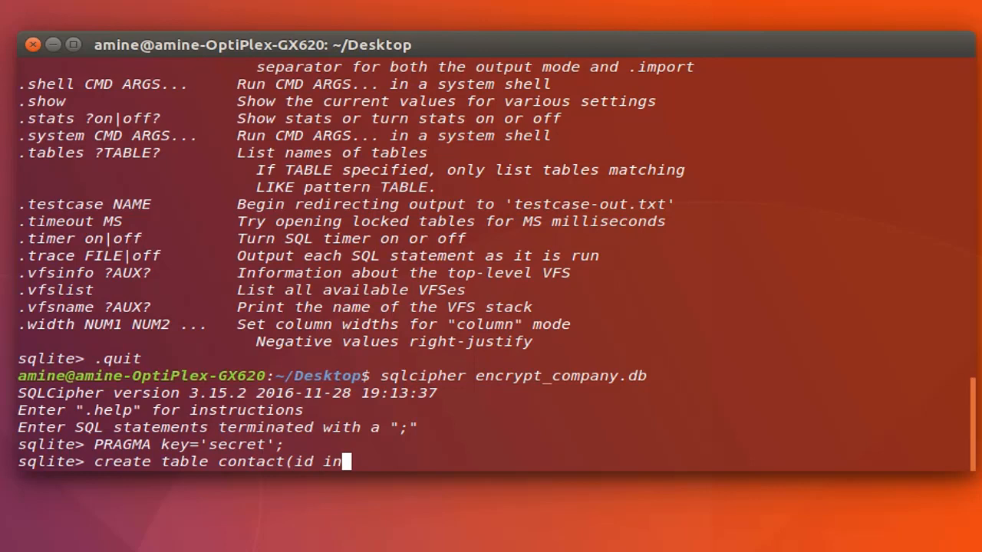
pyautogui.write('teg')
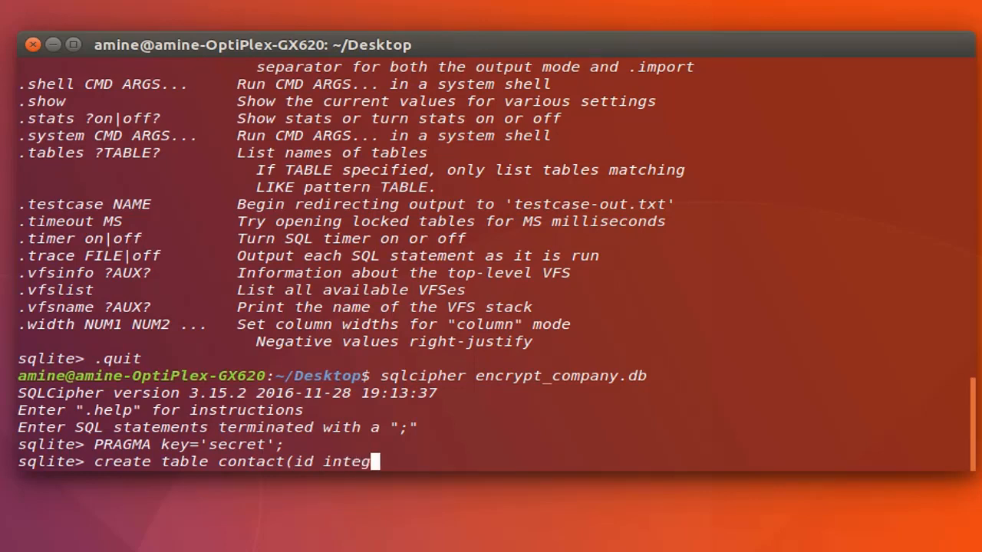
pyautogui.write('er,')
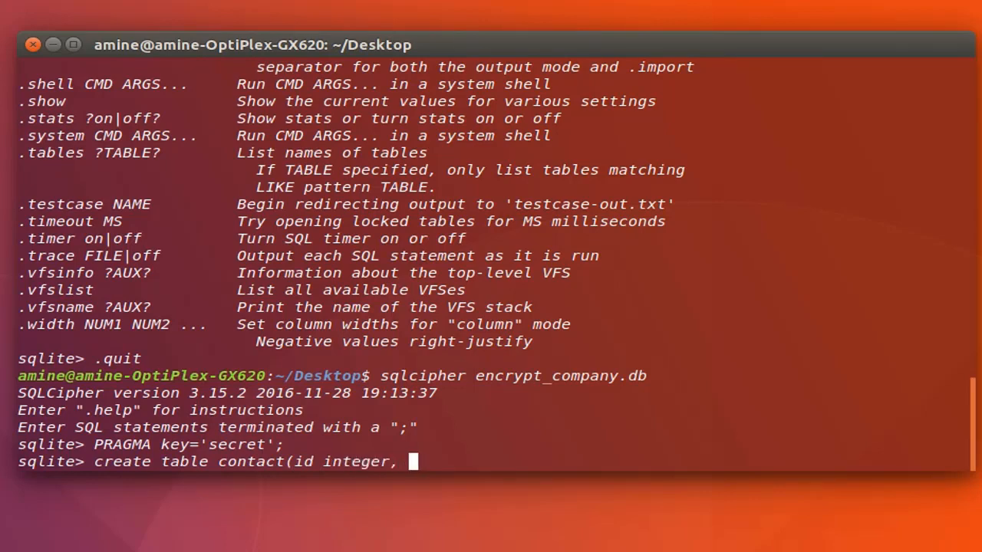
pyautogui.write('Name')
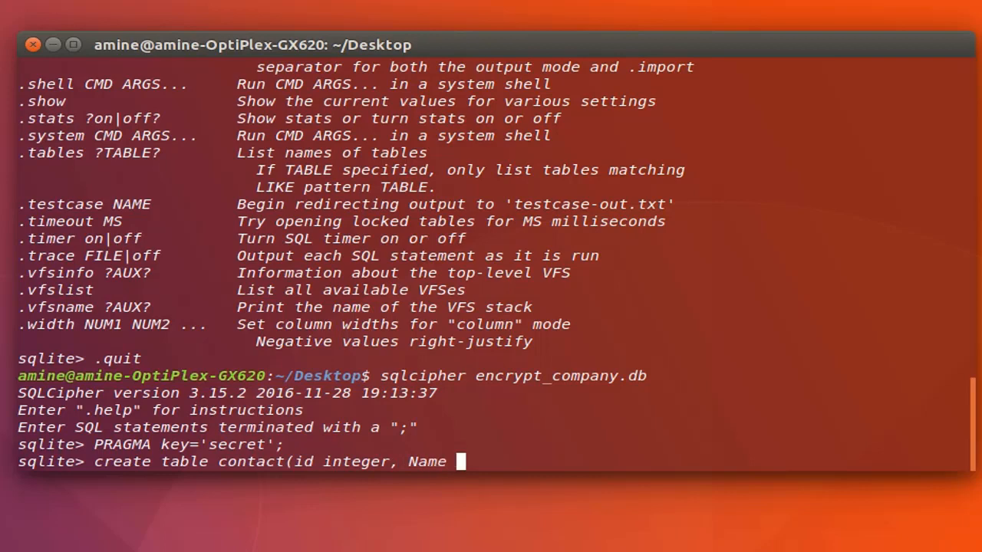
pyautogui.write('varcha')
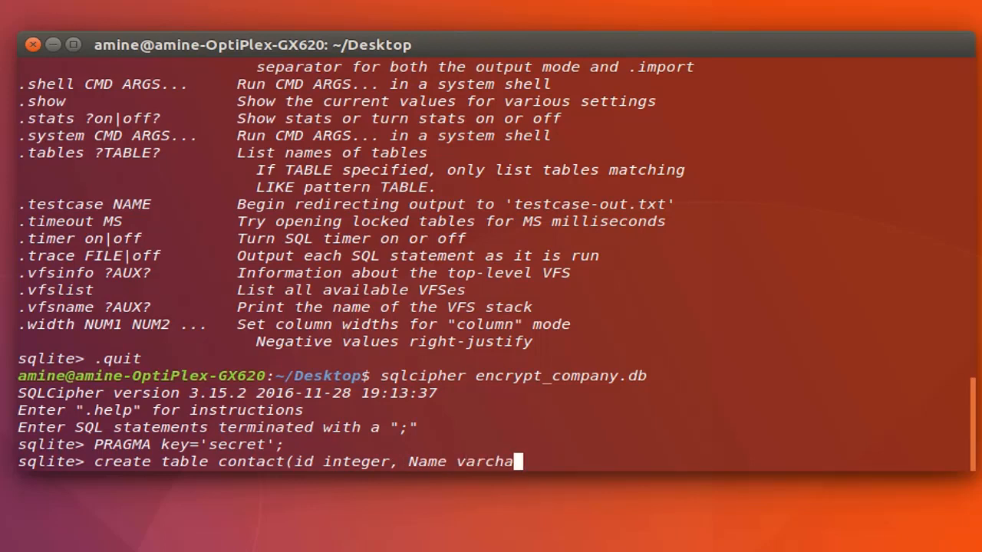
pyautogui.write('r(50')
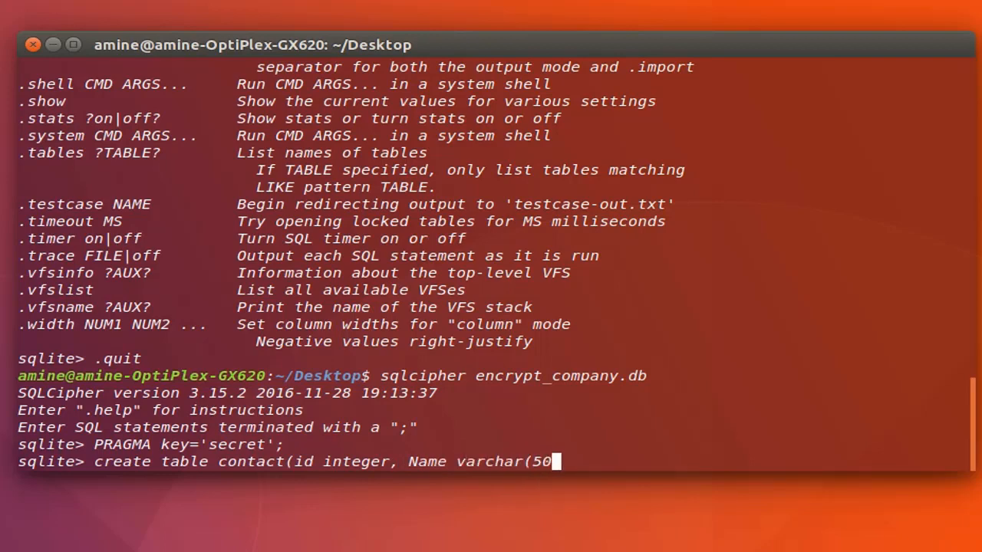
pyautogui.write(')')
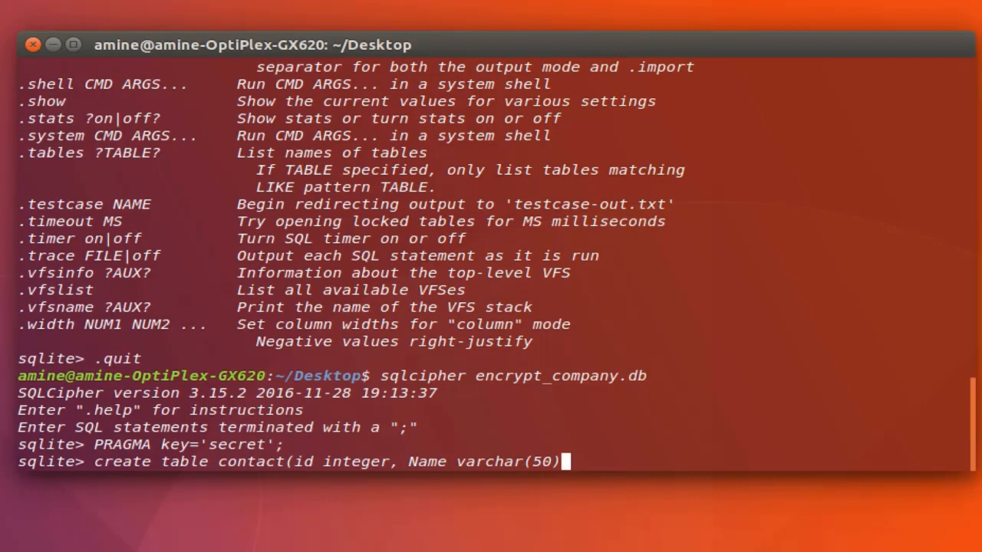
pyautogui.write(',Tit')
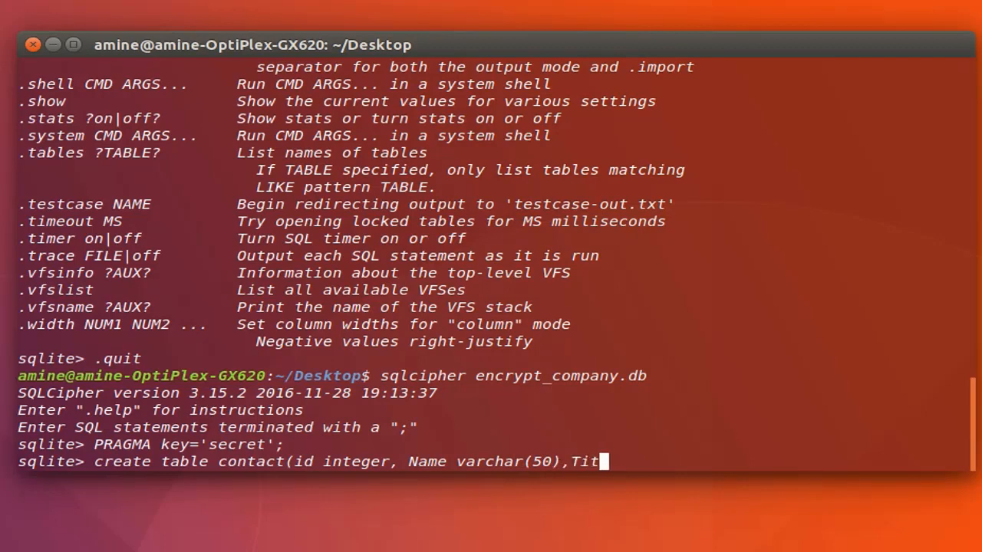
pyautogui.write('le varc')
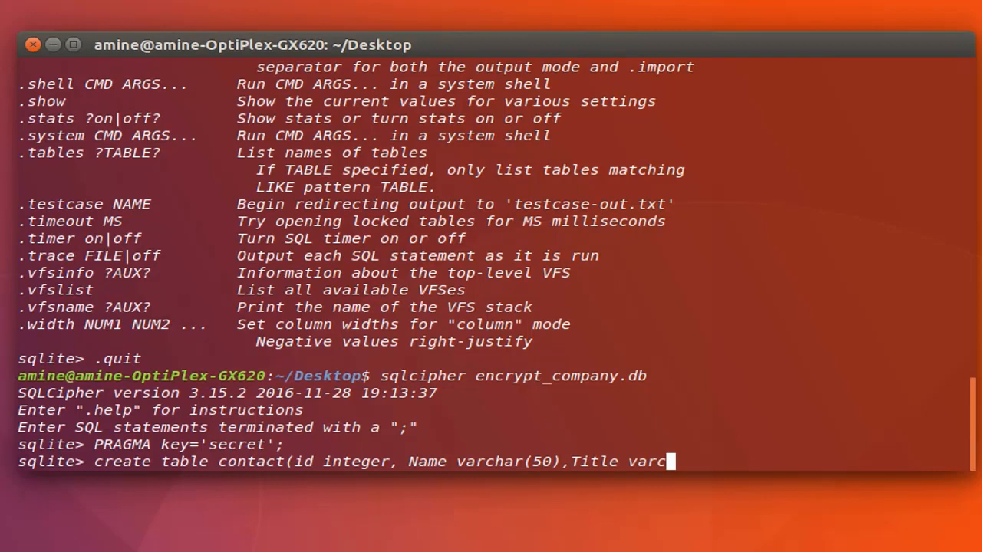
pyautogui.write('har(50')
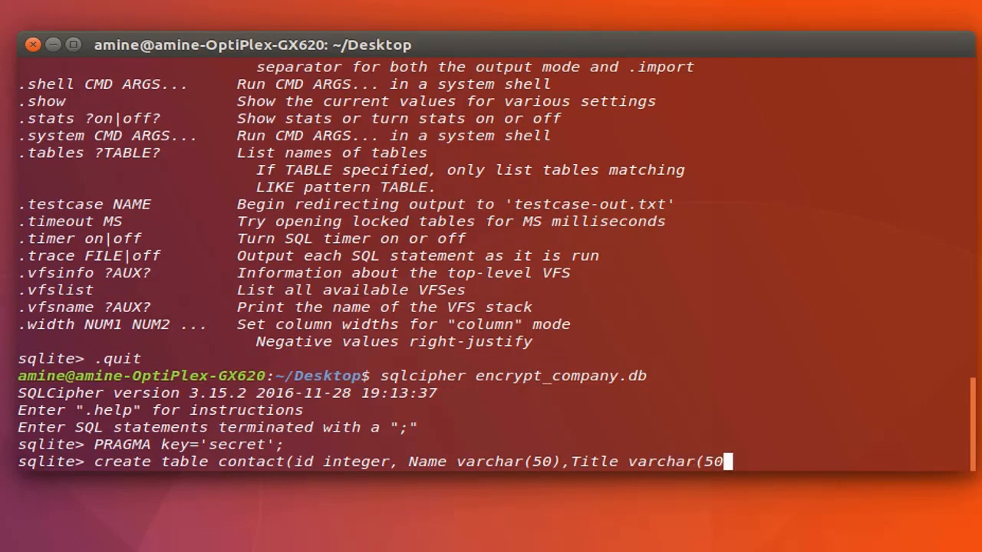
pyautogui.write(');')
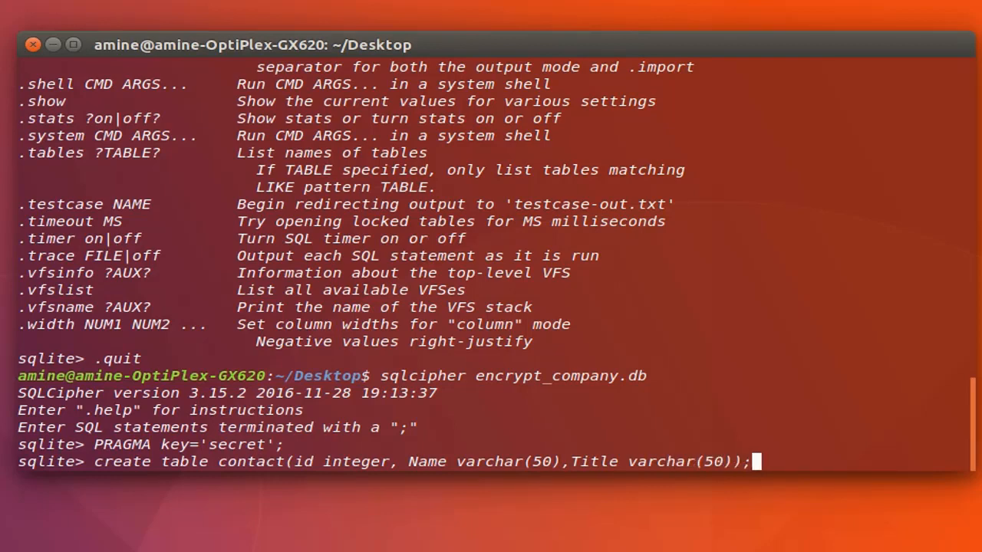
pyautogui.press('Return')
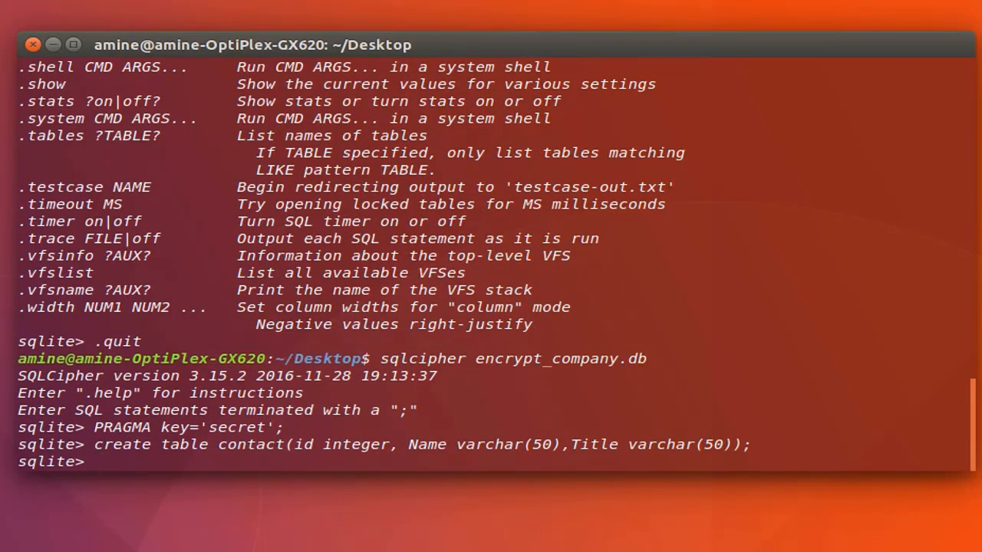
# - Run insert into contacts values(1,'John Smith','Employee');, which fails: no such table contacts
pyautogui.write('ins')
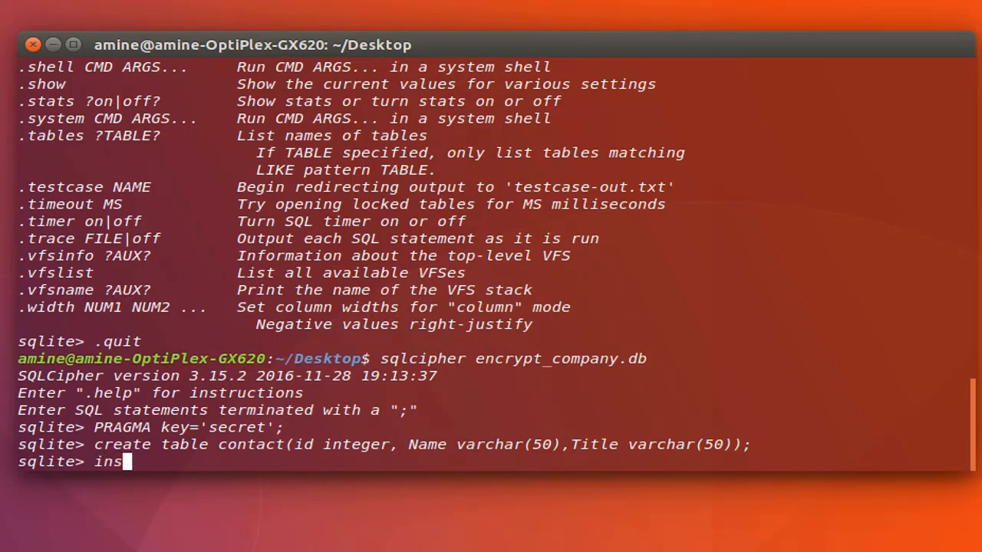
pyautogui.write('ert')
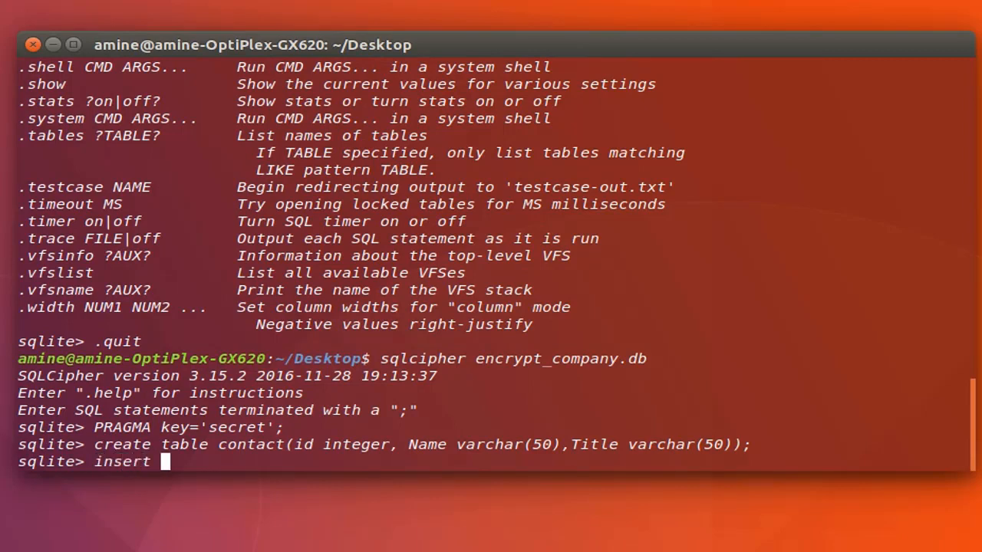
pyautogui.write('into con')
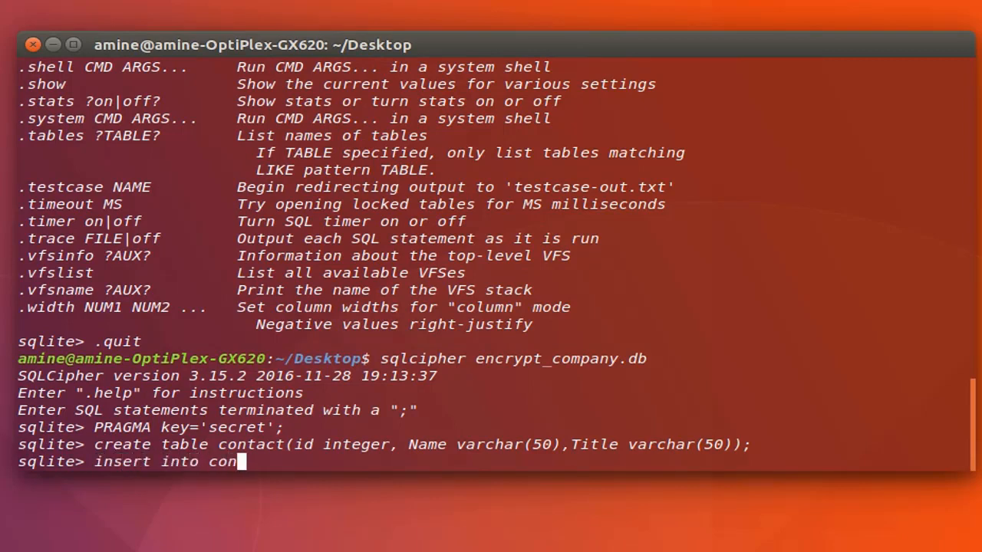
pyautogui.write('tacts')
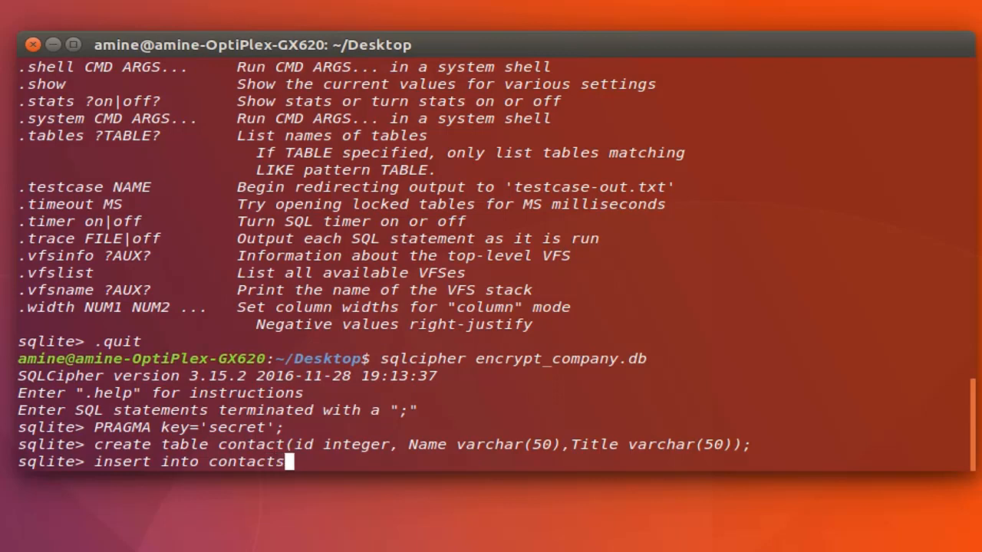
pyautogui.write('value')
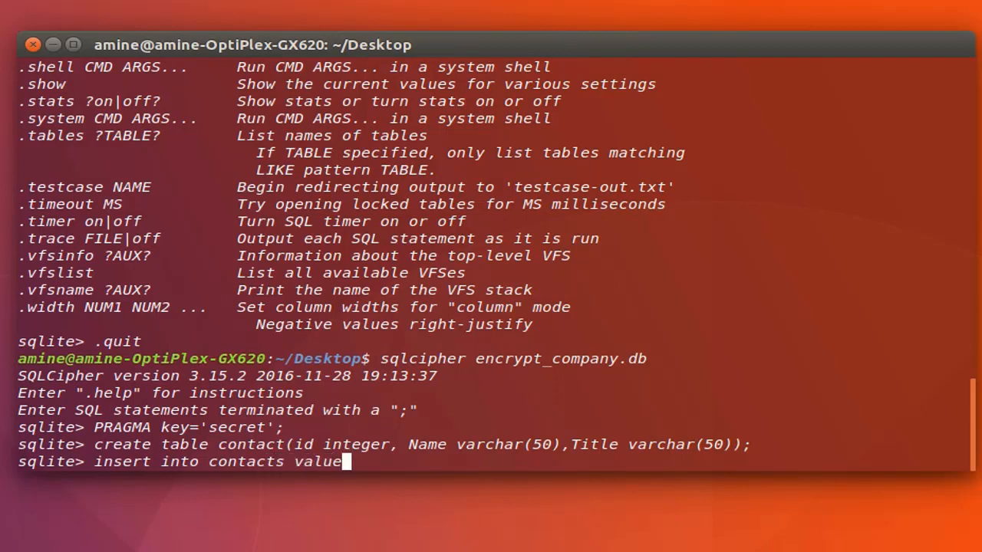
pyautogui.write('s(')
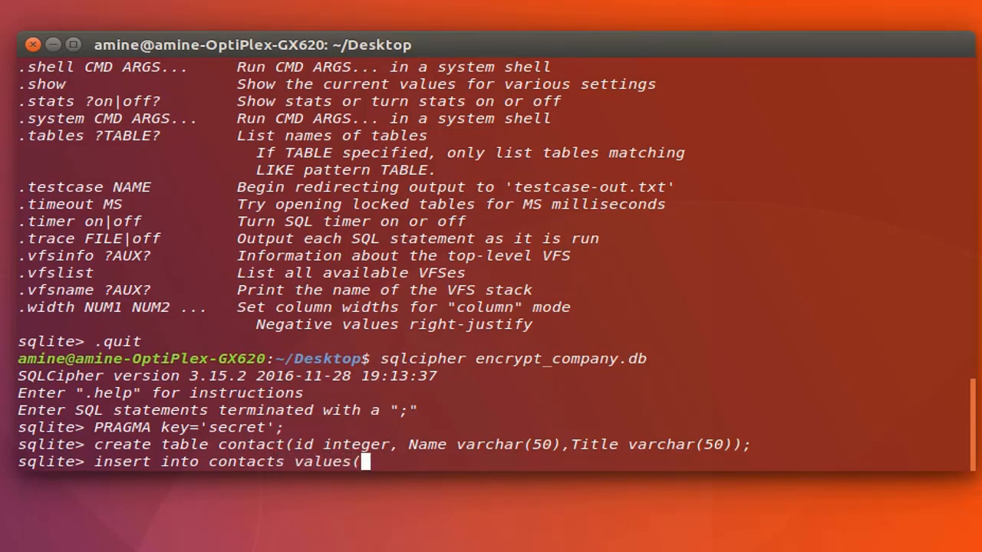
pyautogui.write('1,')
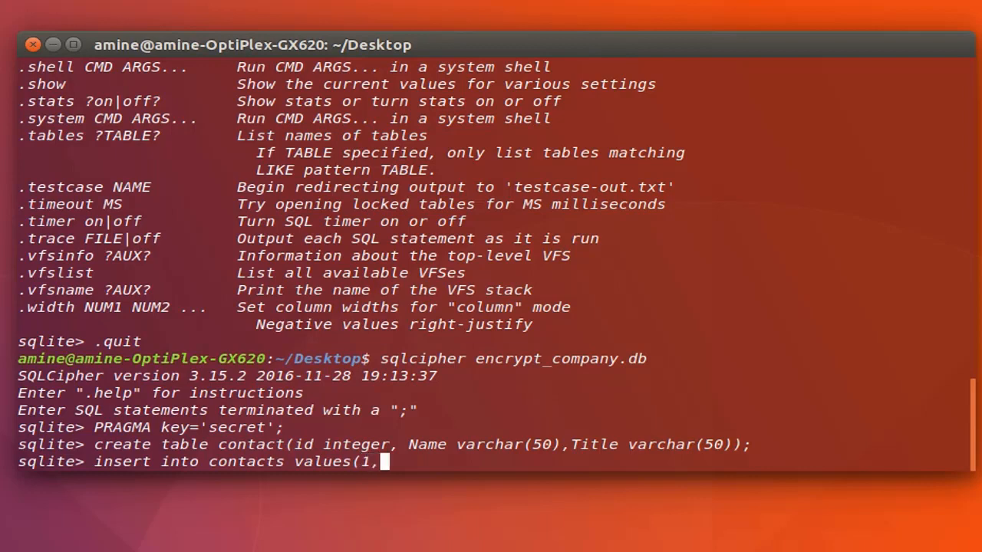
pyautogui.write("'")
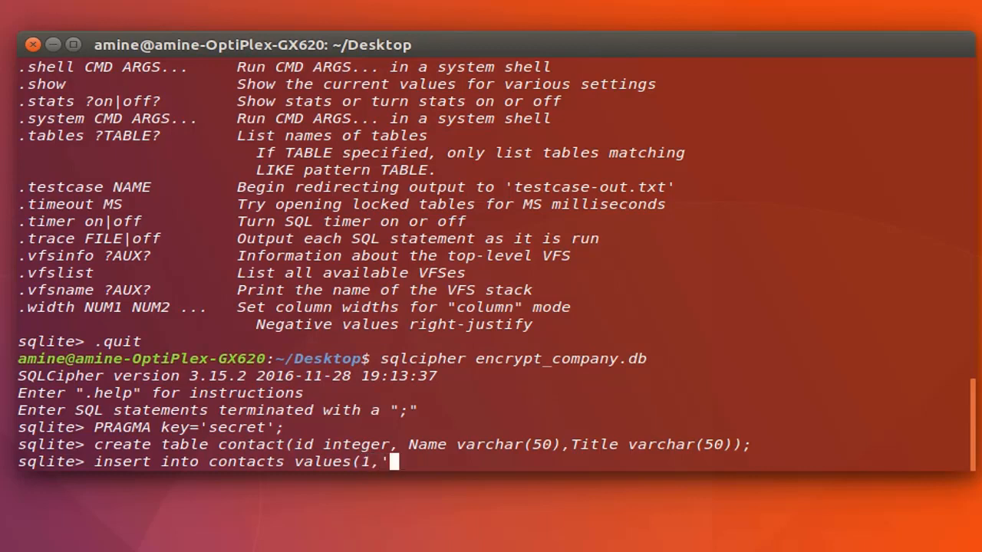
pyautogui.write('Joho')
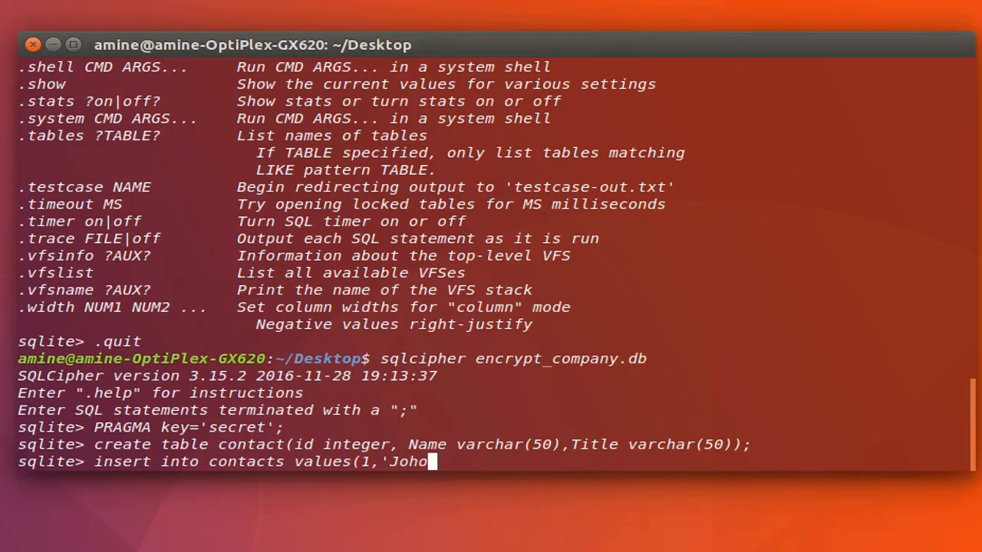
pyautogui.press('Backspace')
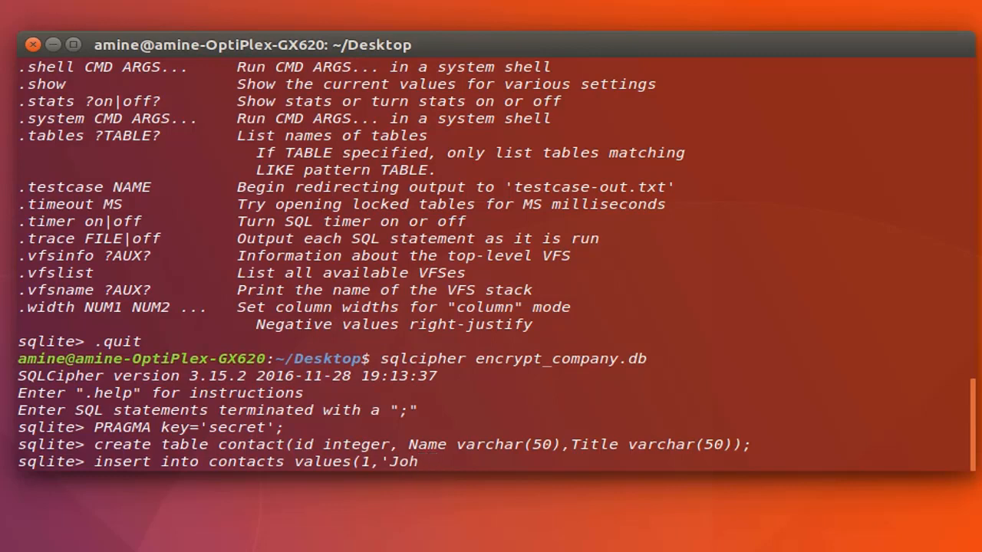
pyautogui.write('n S')
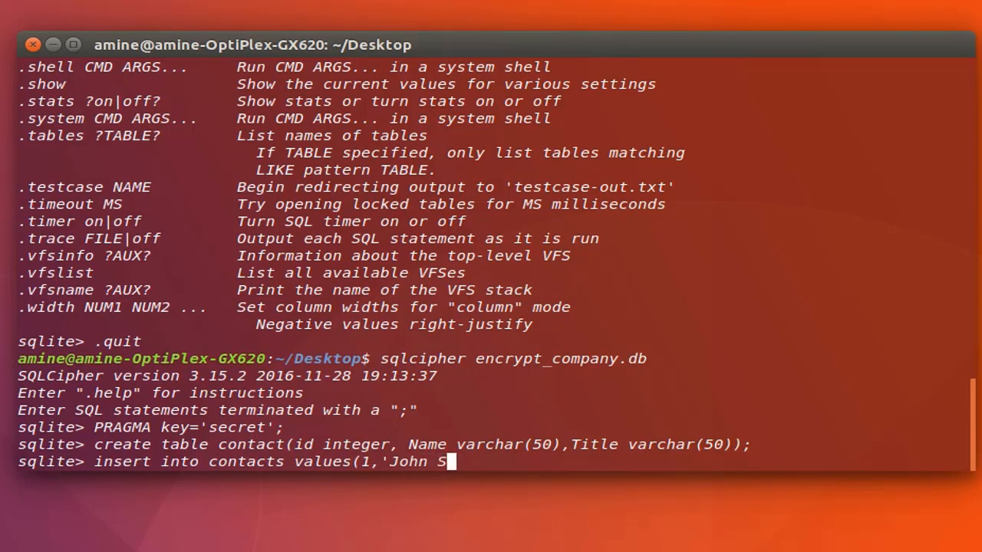
pyautogui.write('mith')
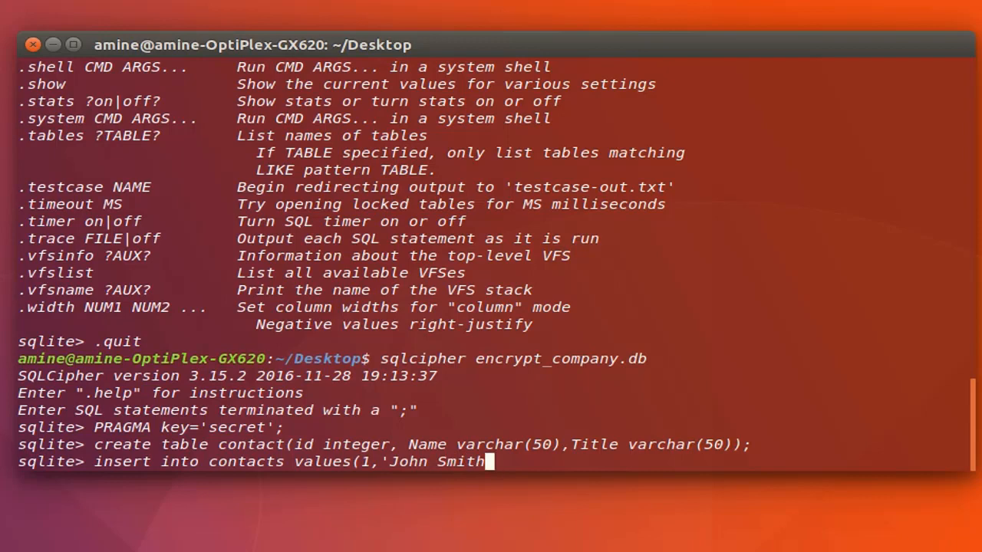
pyautogui.write("','")
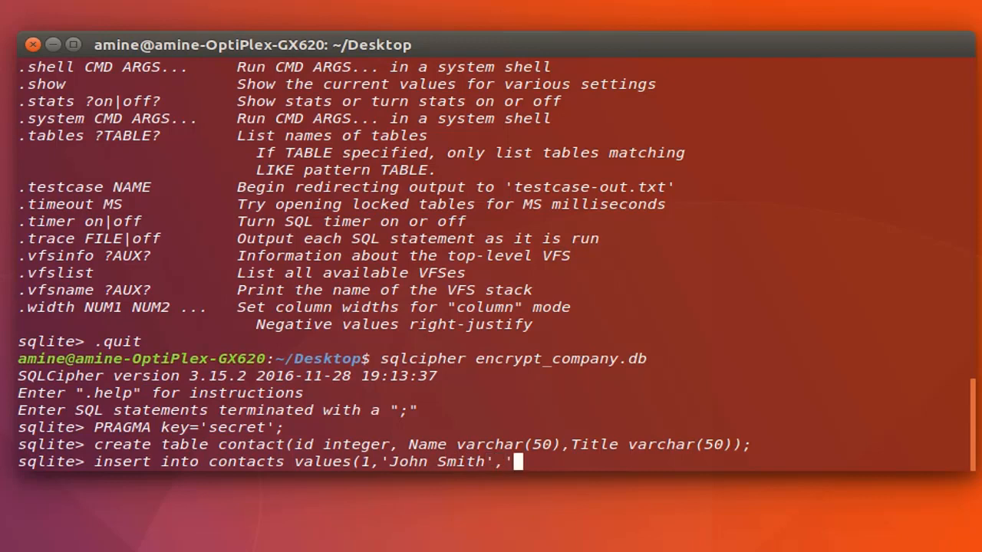
pyautogui.write('Empl')
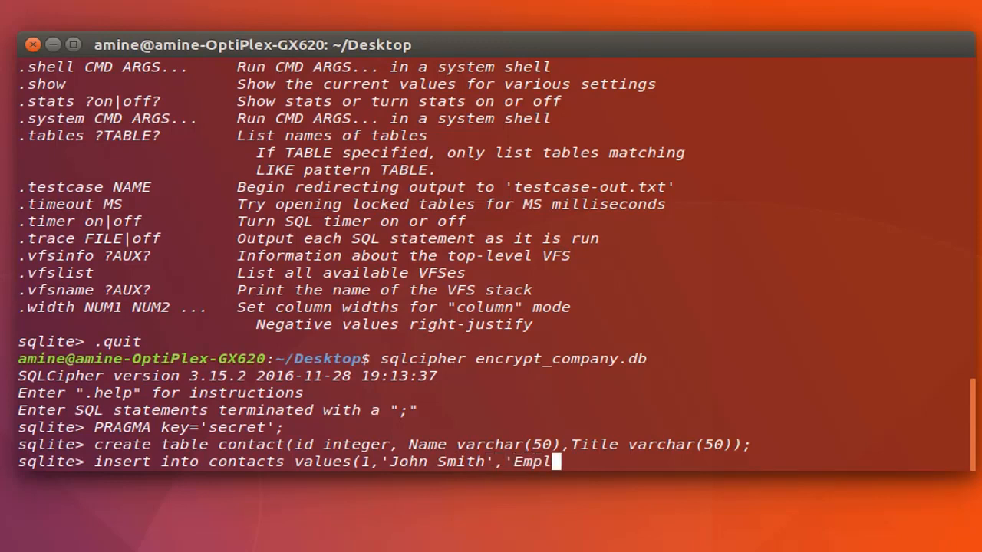
pyautogui.write("oyee')")
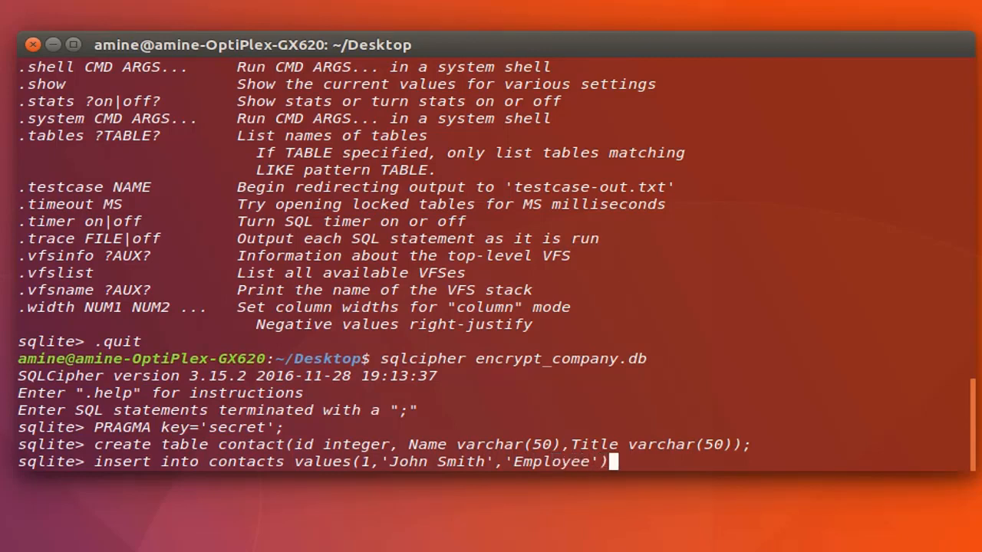
pyautogui.press('Return')
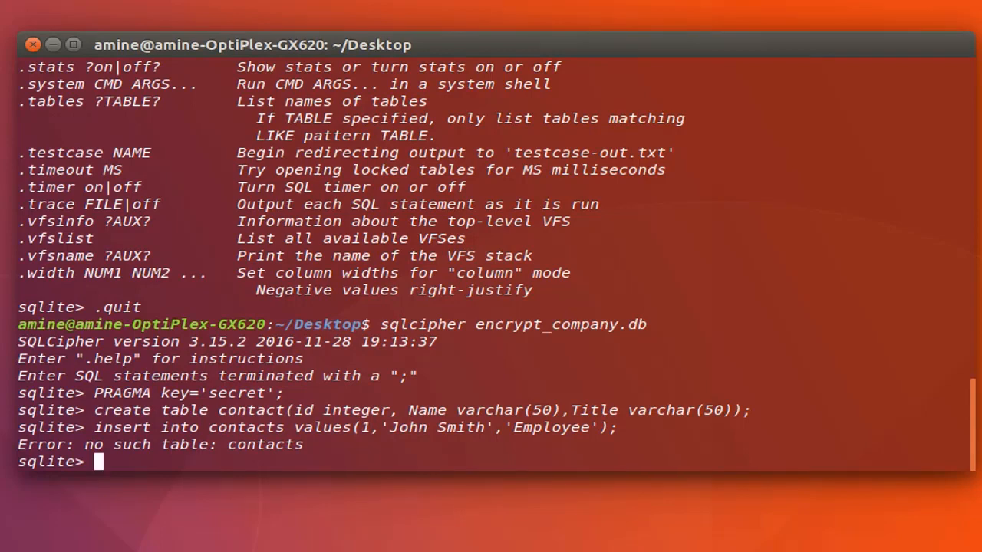
# - Recall the John Smith insert, fix the table name to contact, and run it successfully
pyautogui.write("insert into contacts values(1,'John Smith','Employee');")
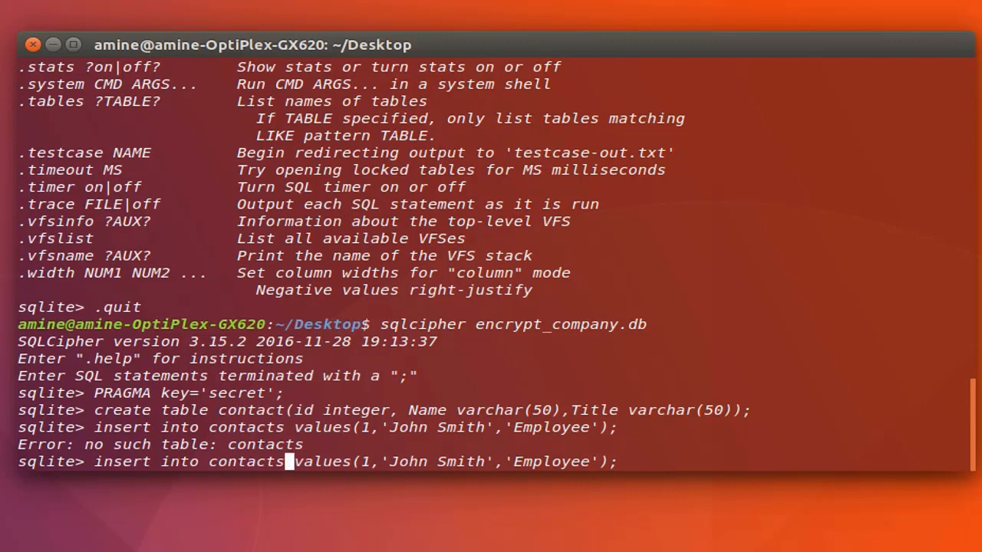
pyautogui.press('Return')
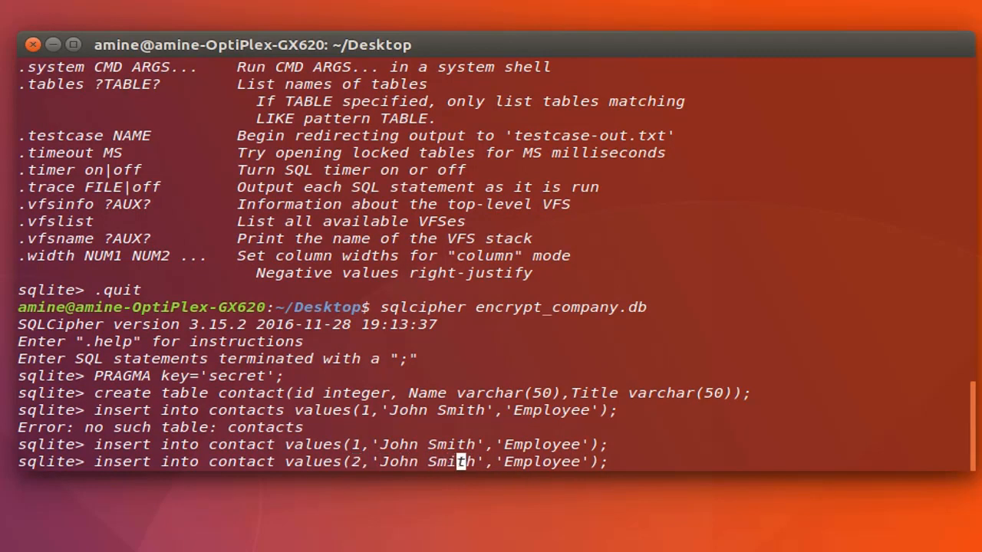
# - Insert a second row, (2,'Carl Lewis','Director'), into the contact table
pyautogui.press('BackSpace')
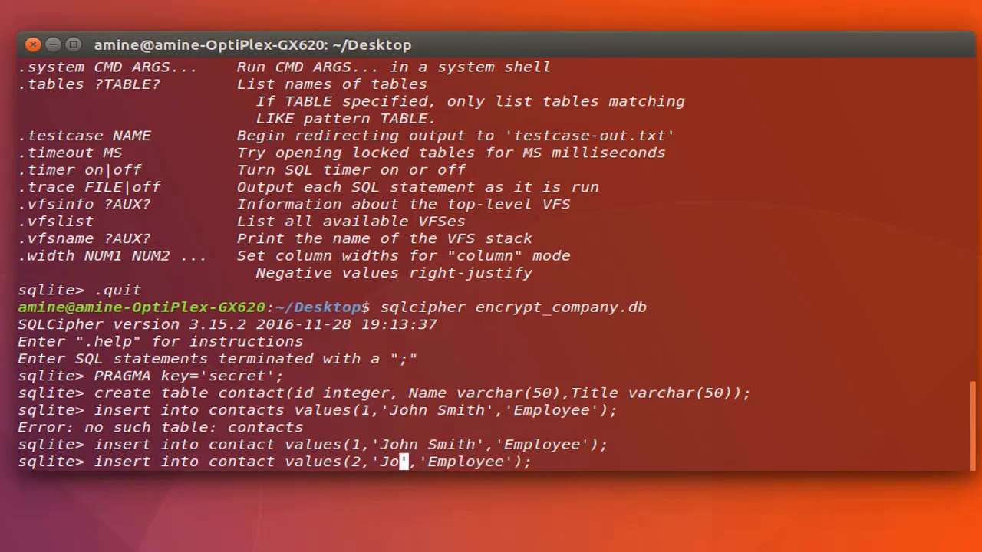
pyautogui.write('Carl')
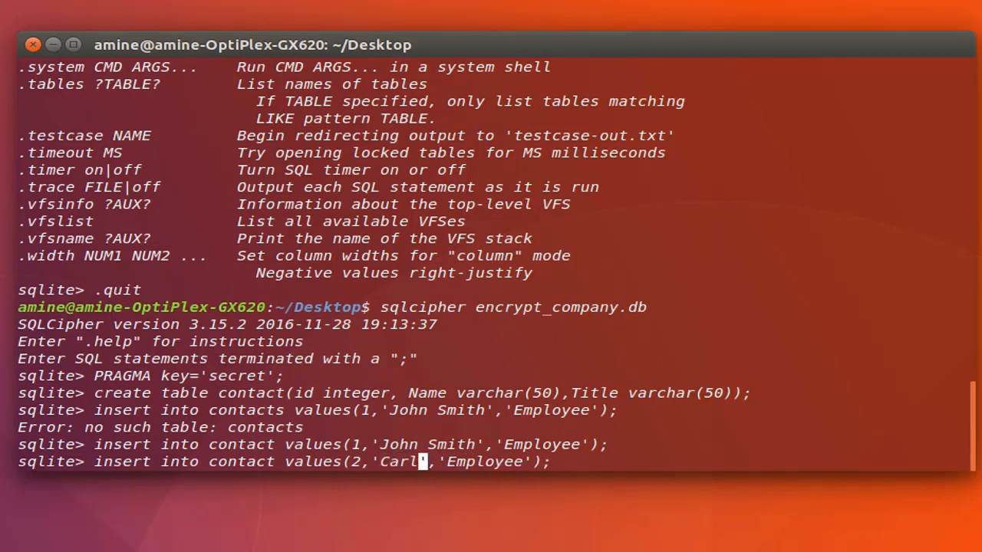
pyautogui.write('Lewis')
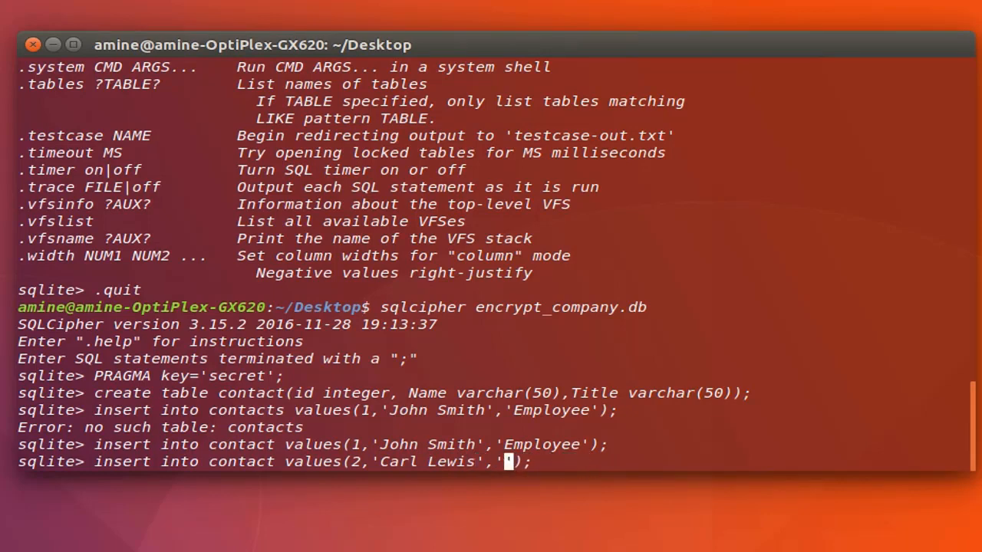
pyautogui.write('Direc')
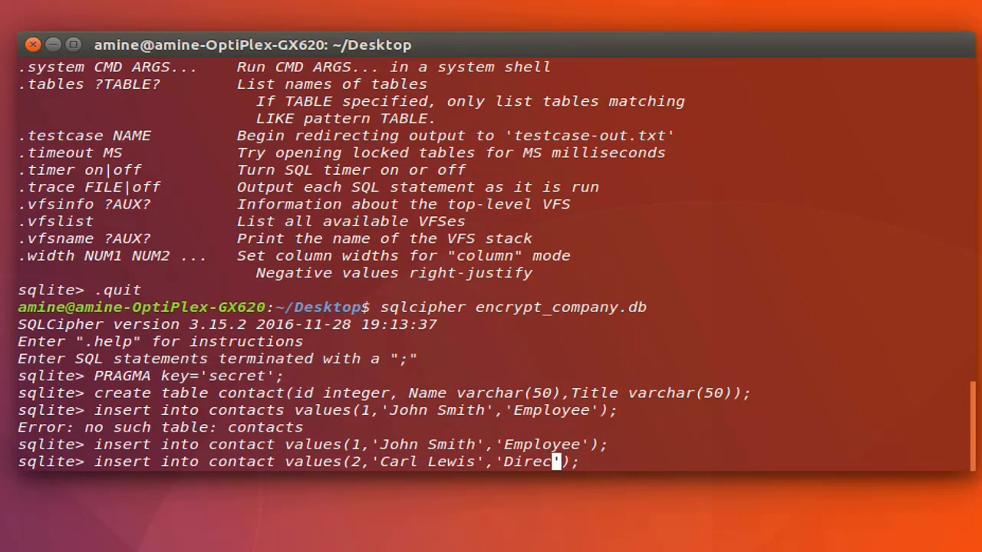
pyautogui.press('Return')
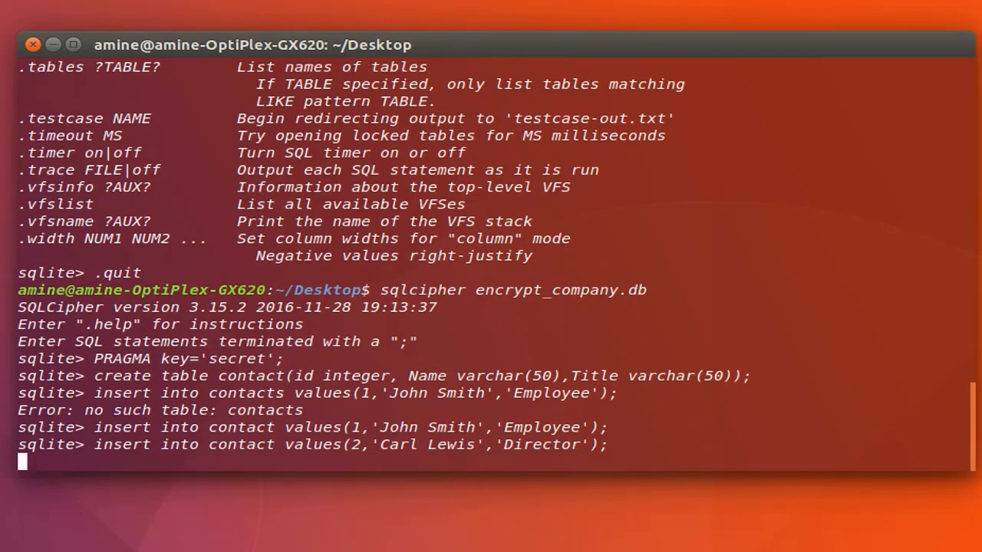
# - Run select * from contact; listing John Smith, Employee and Carl Lewis, Director
pyautogui.write('se')
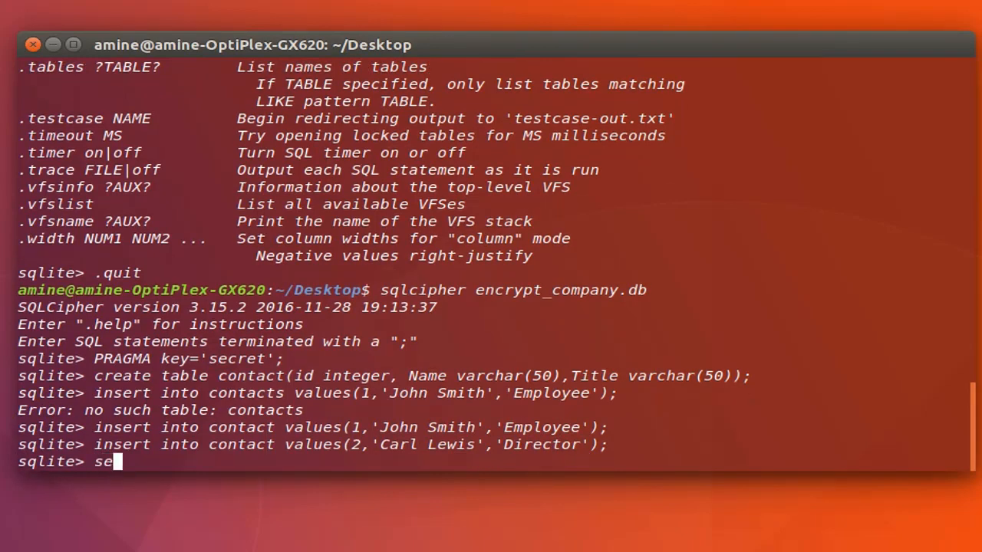
pyautogui.write('lc')
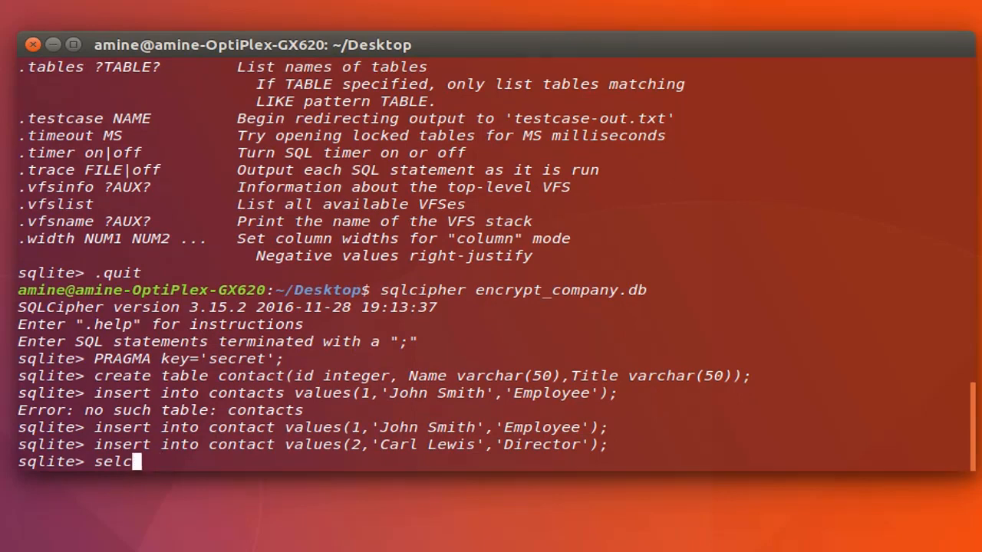
pyautogui.write('ect')
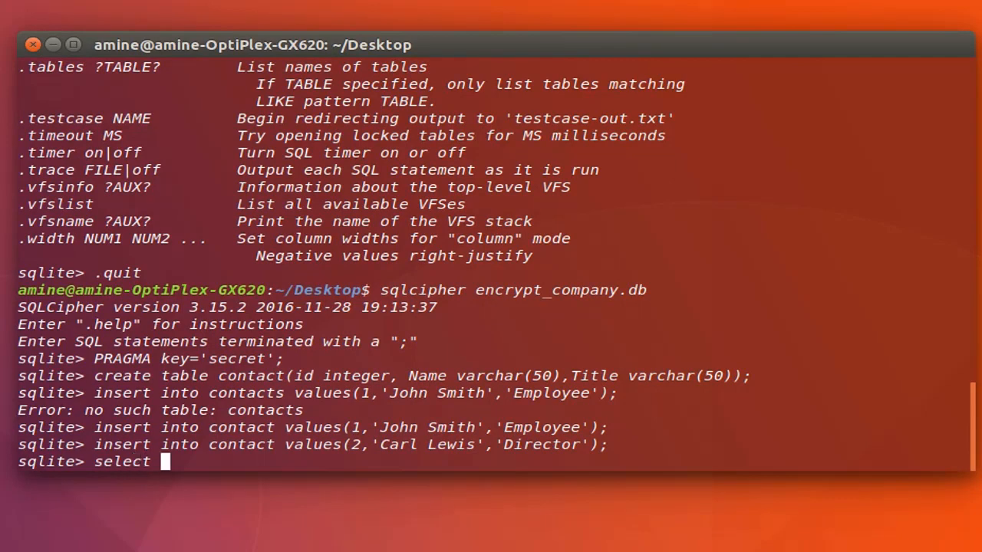
pyautogui.write('* from contact')
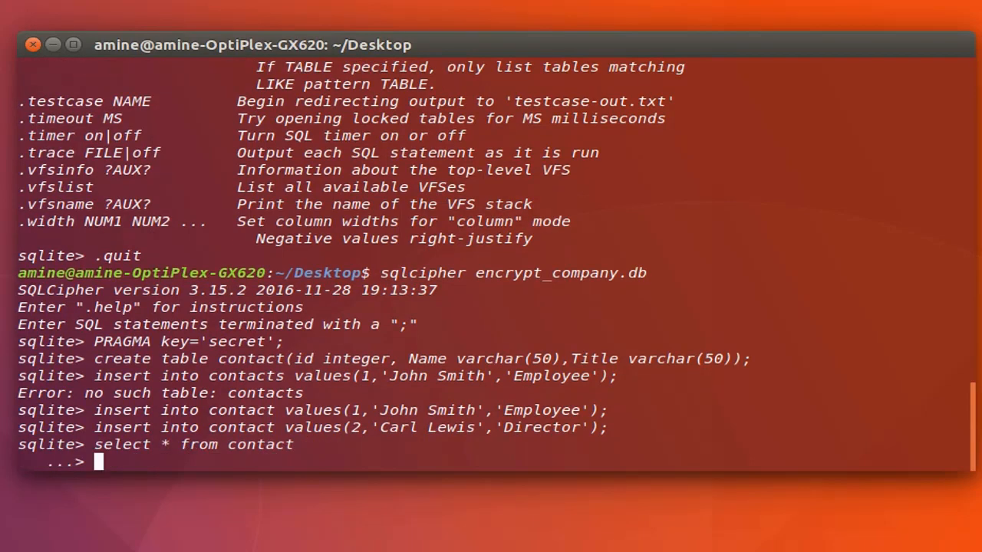
pyautogui.write(';')
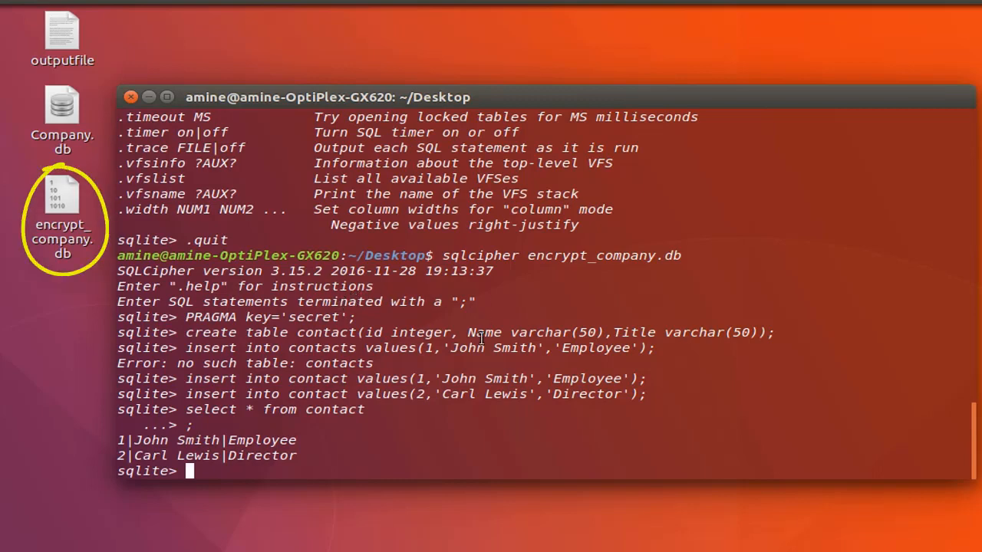
# - Exit the SQLCipher shell with .quit
pyautogui.write('.')
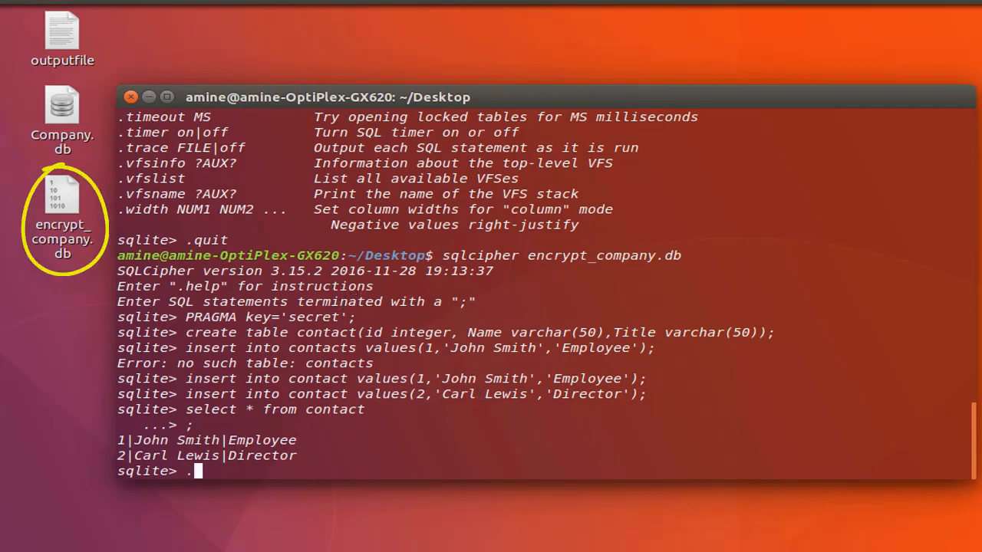
pyautogui.write('qui')
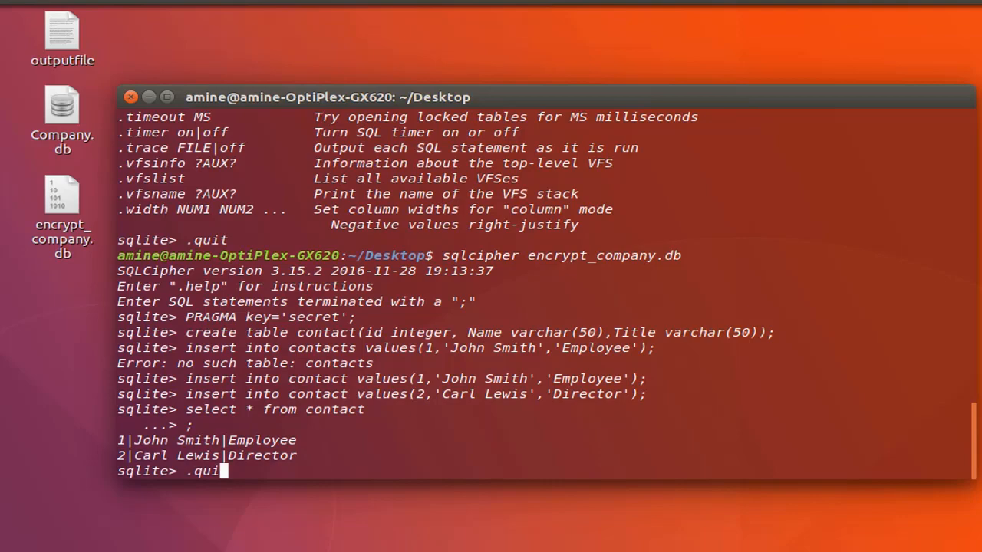
pyautogui.press('Return')
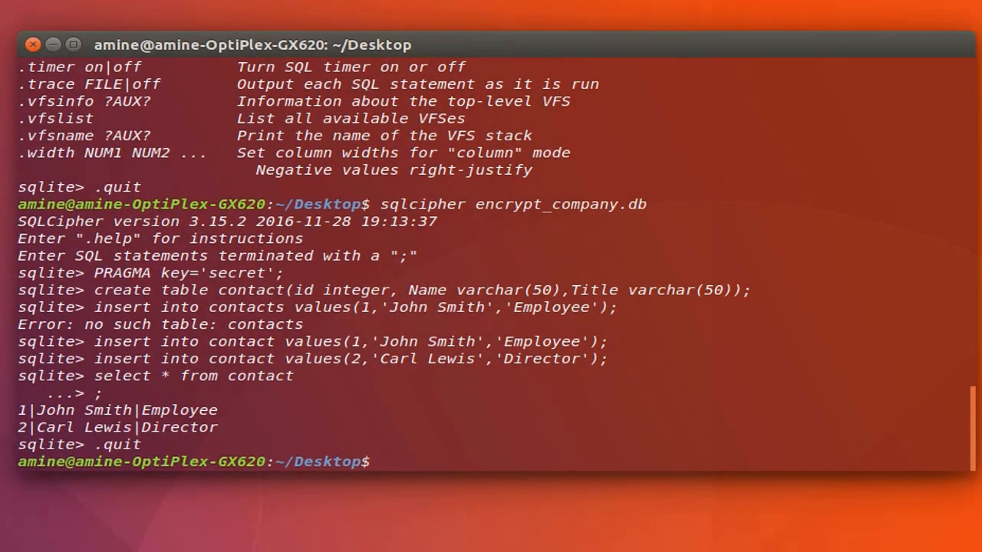
# - Run hexdump -C encrypt_company.db to show the file's scrambled raw bytes
pyautogui.write('hex')
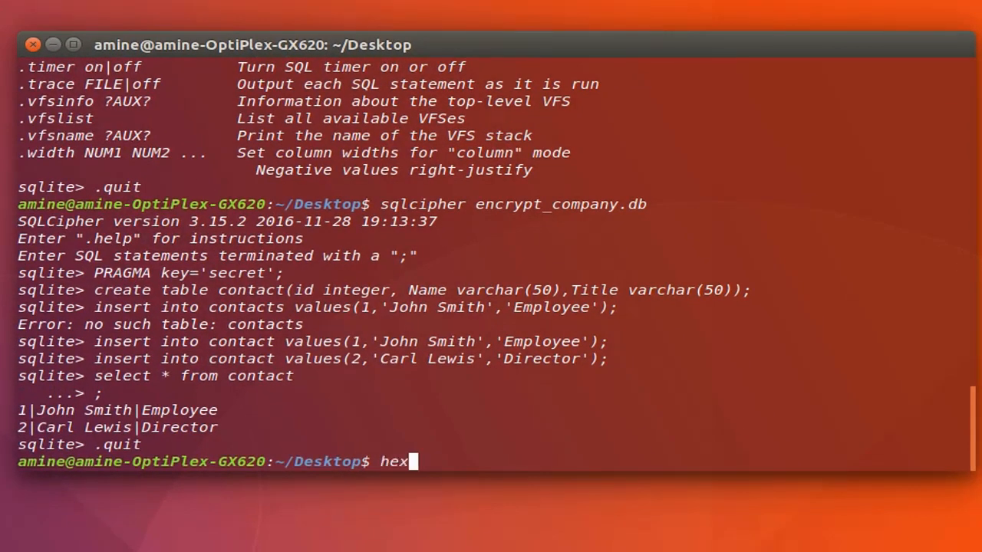
pyautogui.write('dump')
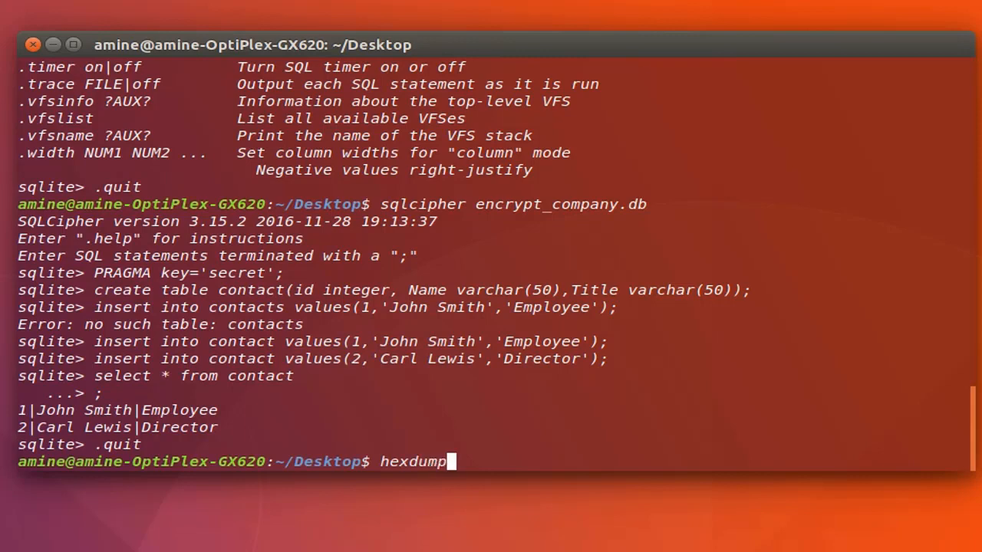
pyautogui.write('-C')
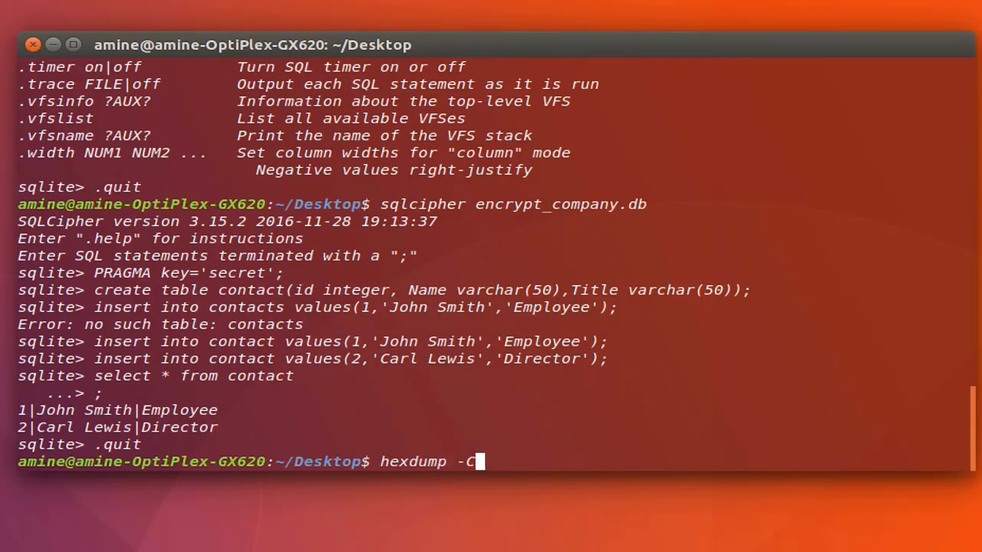
pyautogui.write('enc')
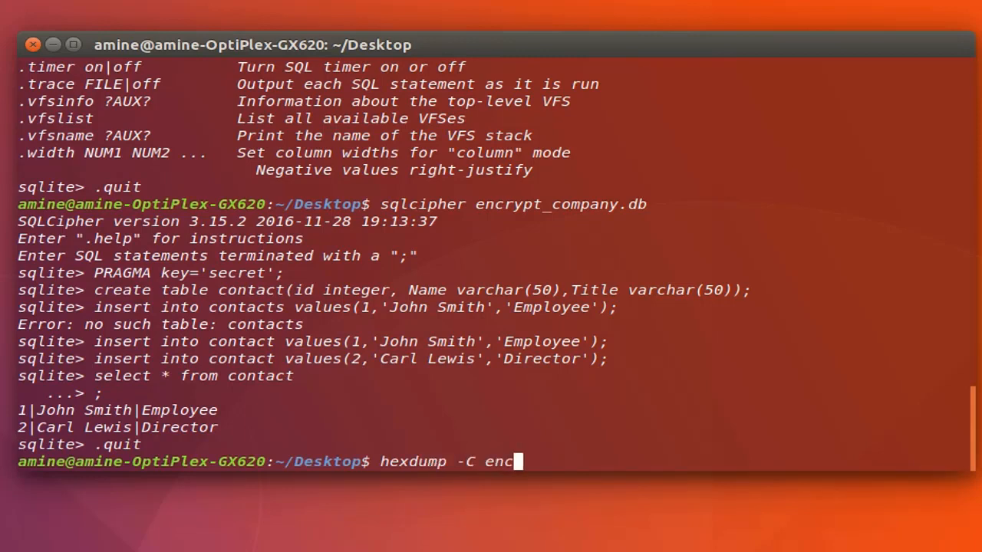
pyautogui.write('rypt_company.db')
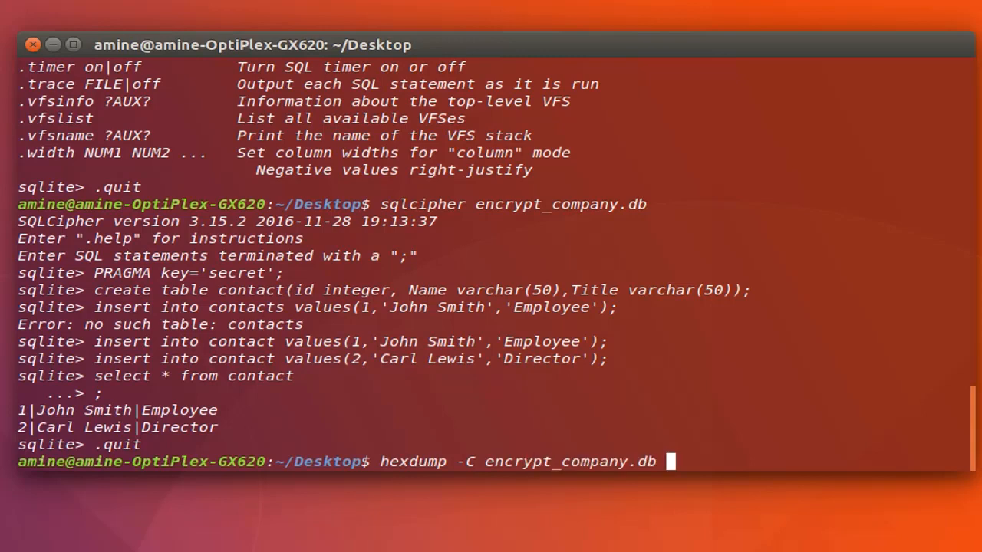
pyautogui.press('Return')
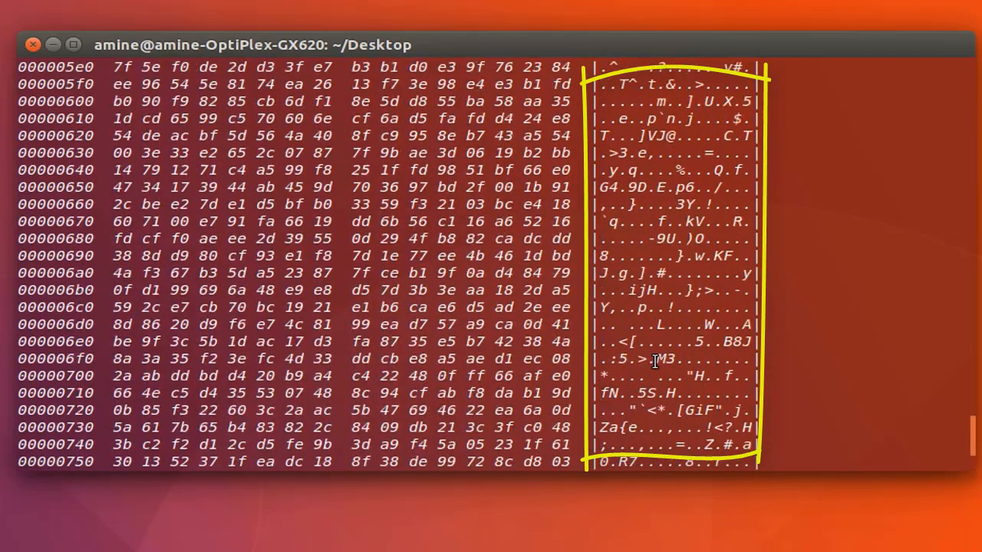
pyautogui.scroll(3)
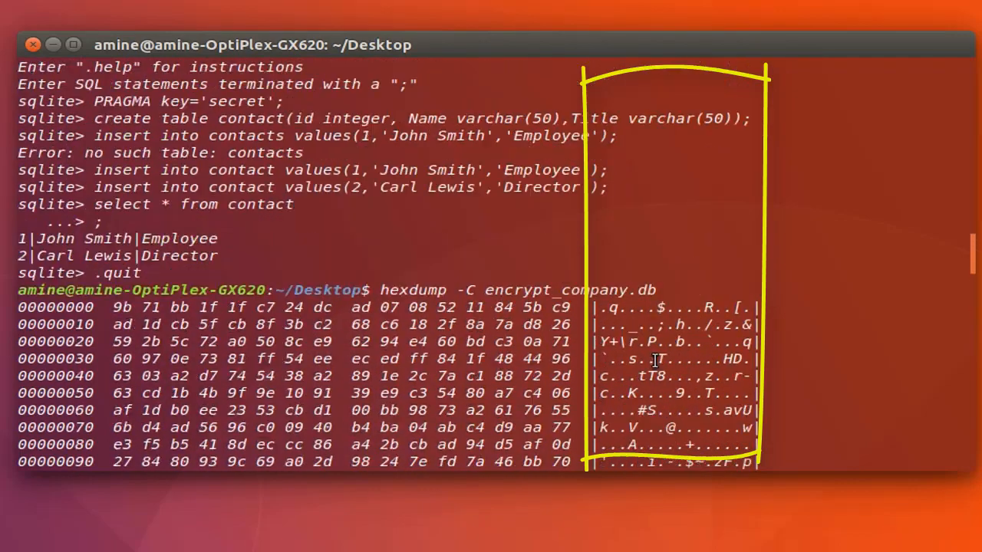
pyautogui.scroll(-3)
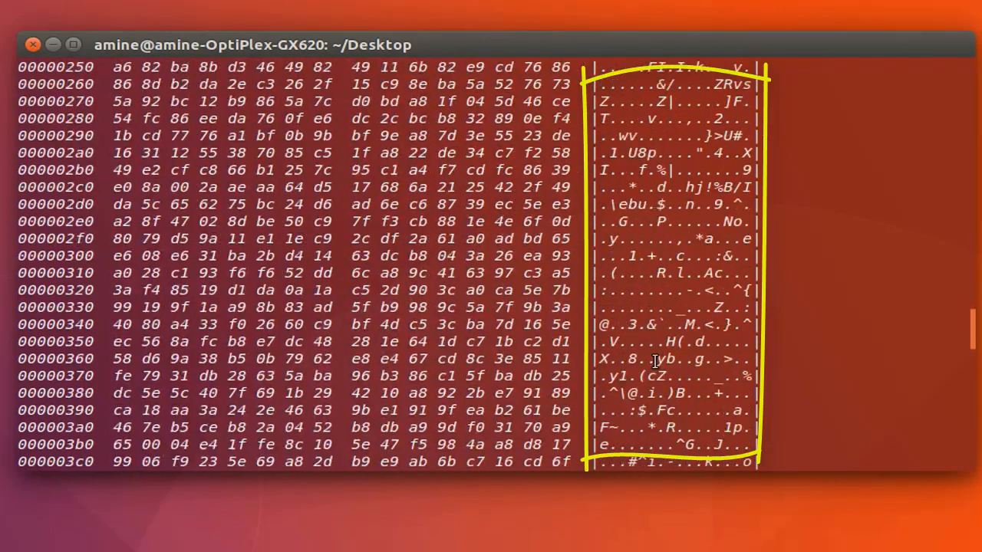
pyautogui.scroll(-3)
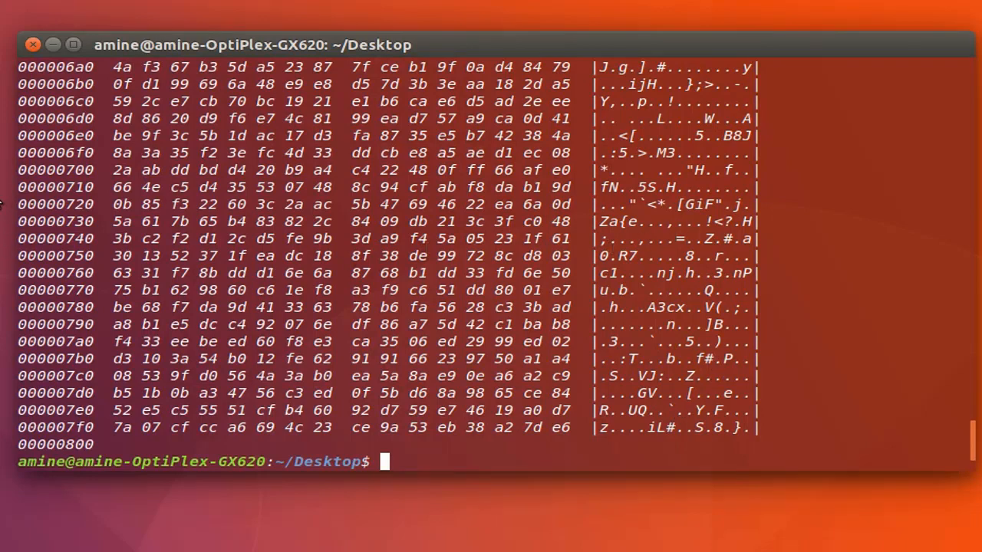
pyautogui.moveTo(255, 325)
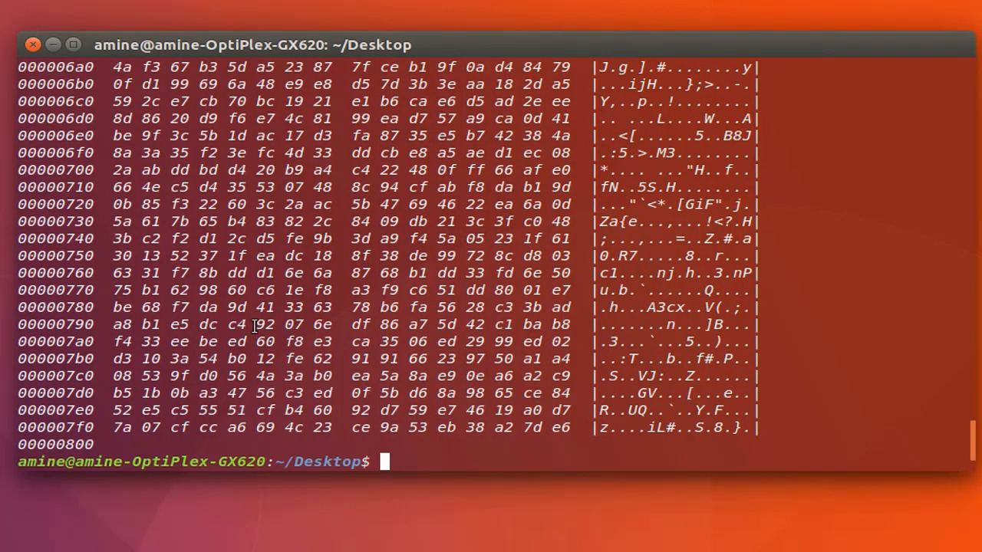
pyautogui.moveTo(481, 426)
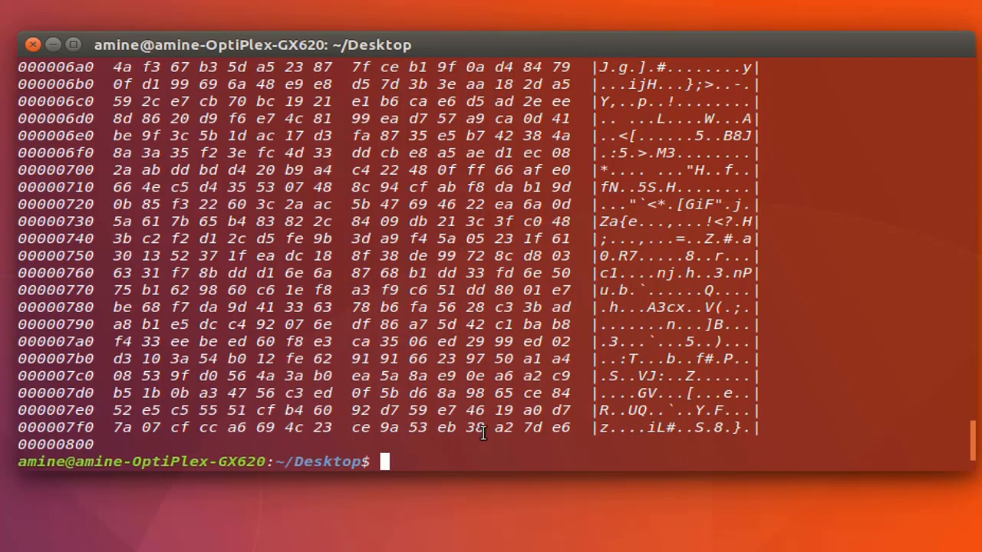
pyautogui.moveTo(697, 402)
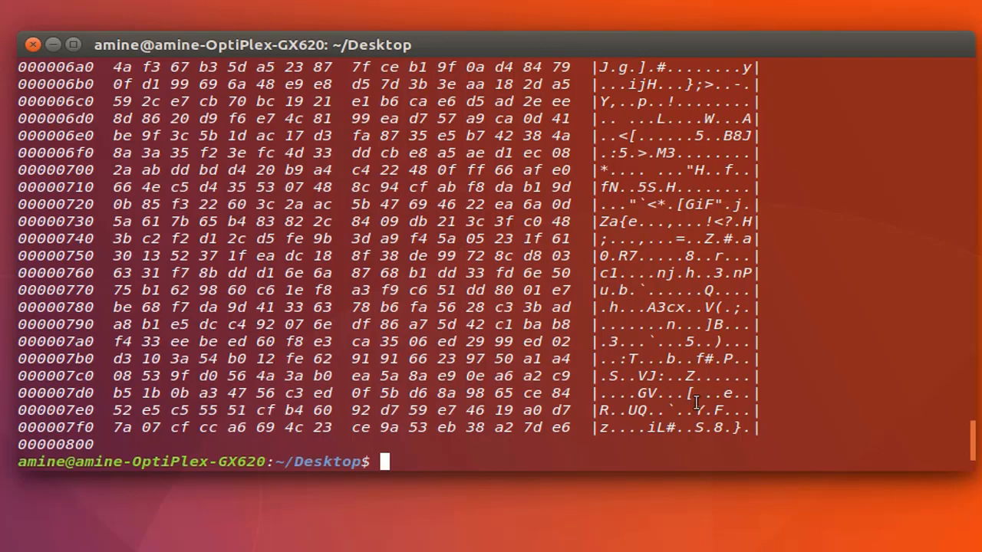
pyautogui.moveTo(740, 459)
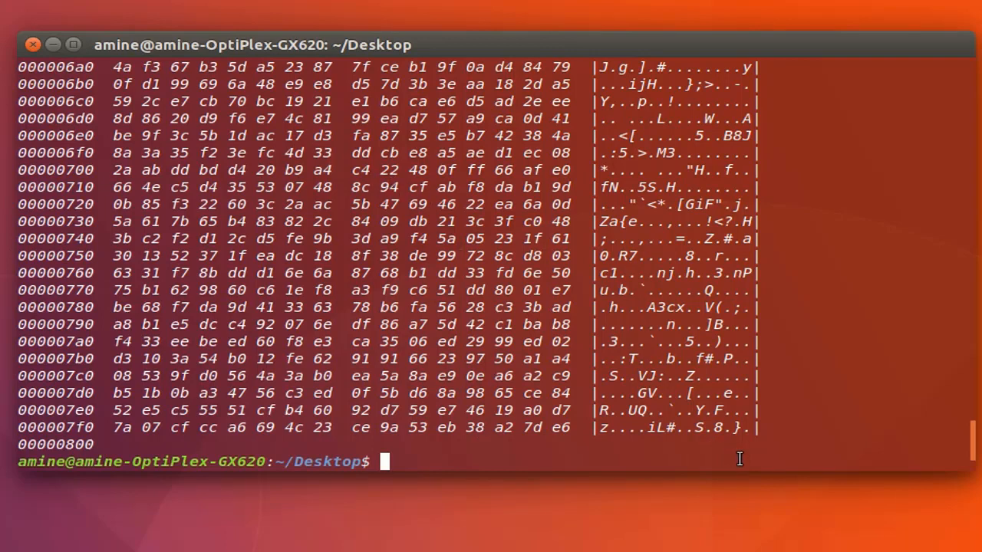
# - Open encrypt_company.db in plain sqlite3
pyautogui.write('sq')
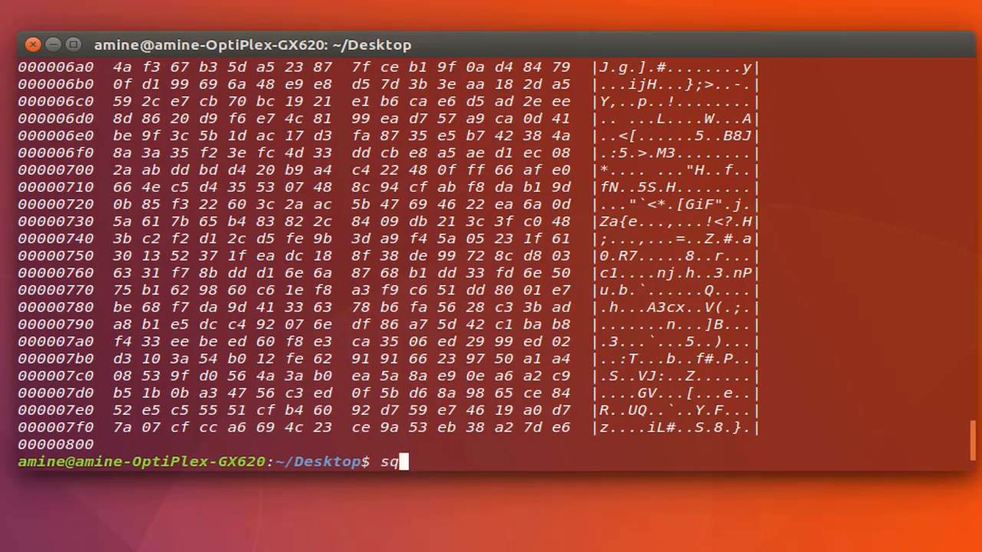
pyautogui.write('lite')
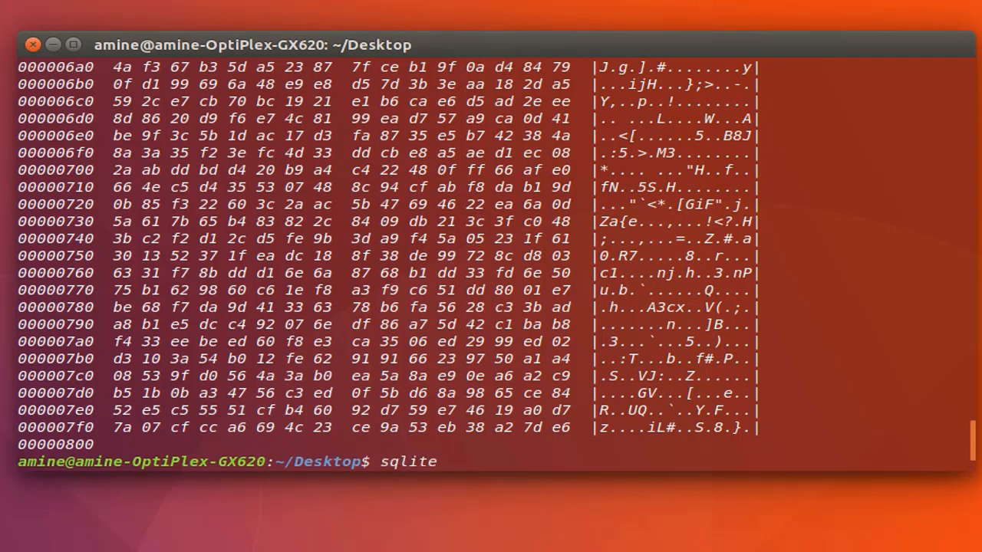
pyautogui.write('3 encrypt_company.db')
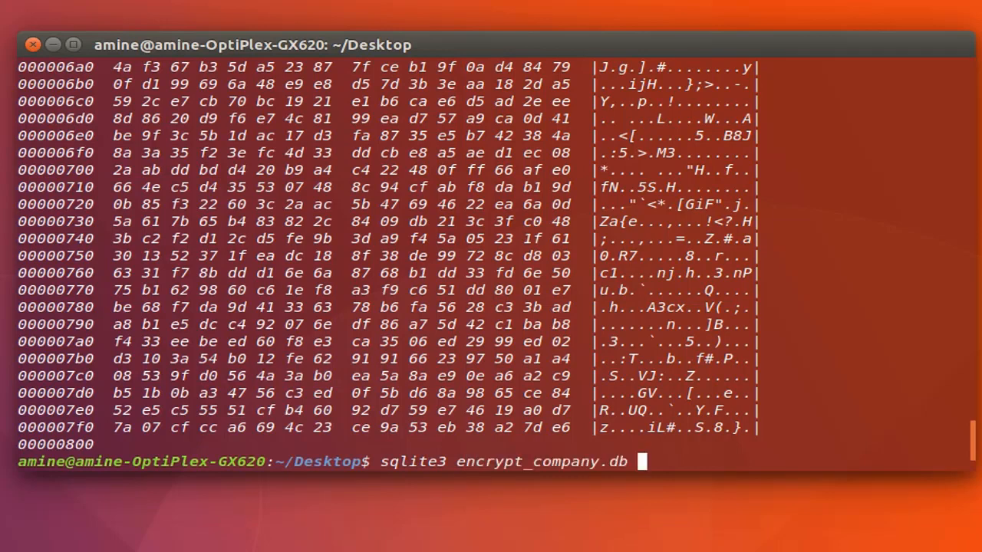
pyautogui.press('Return')
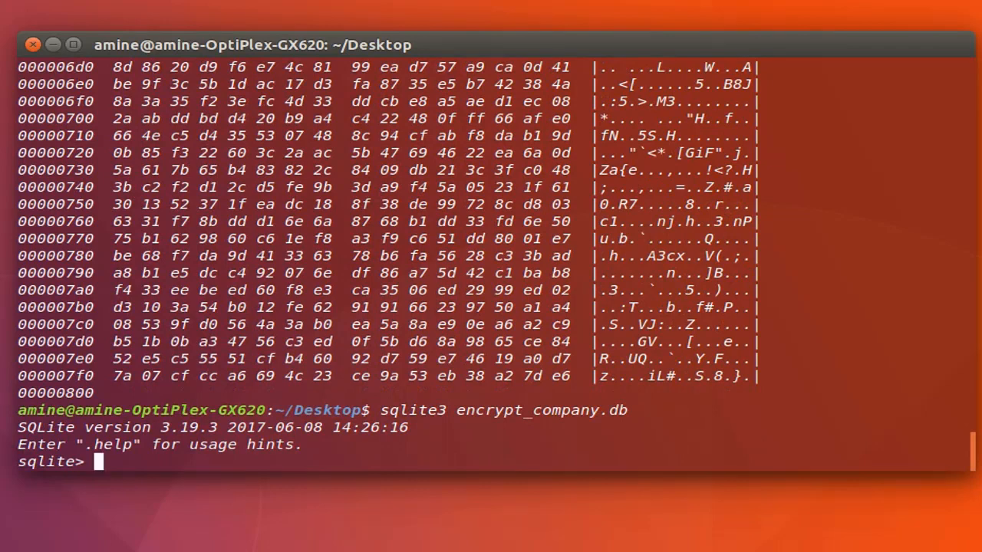
# - Run .dump and get error (26): file is encrypted or is not a database
pyautogui.write('.duml')
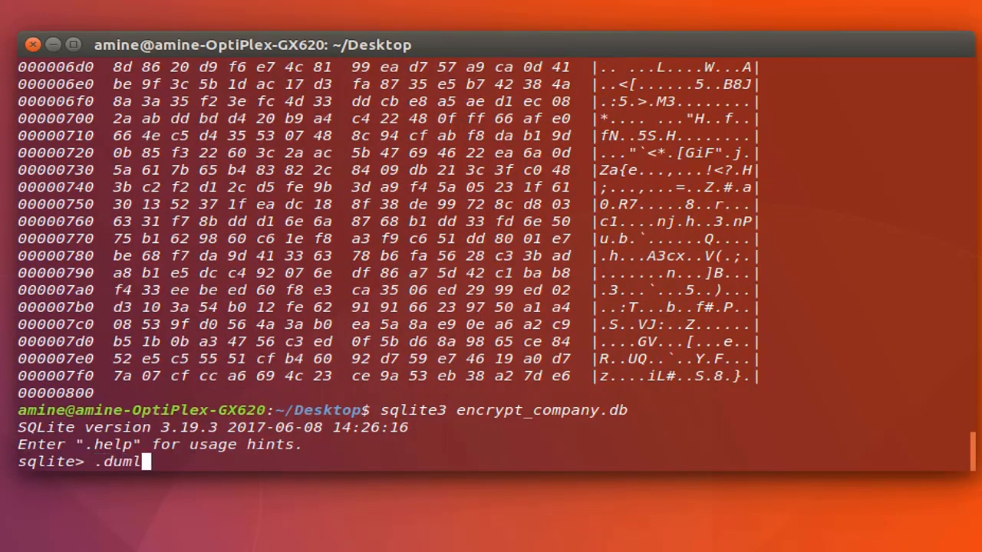
pyautogui.write('p')
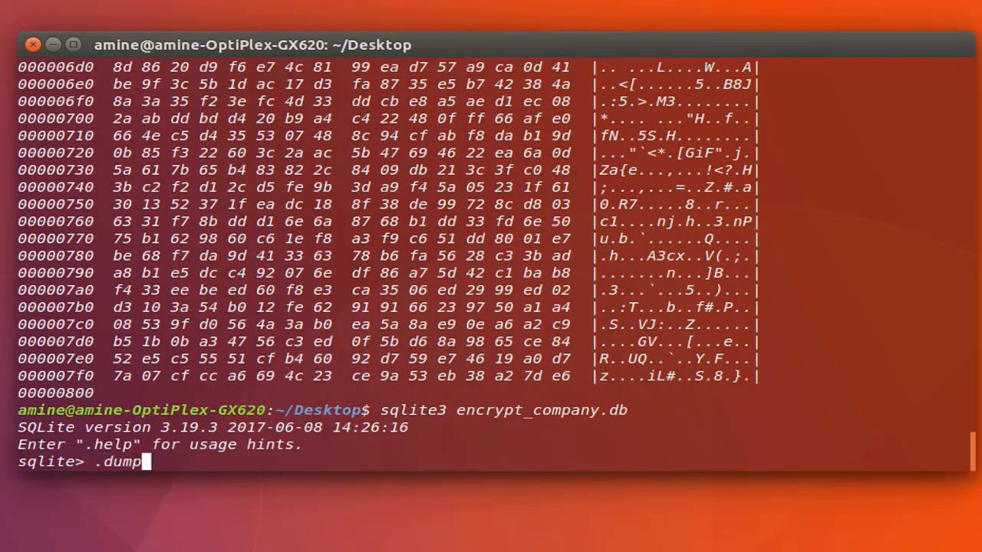
pyautogui.press('Return')
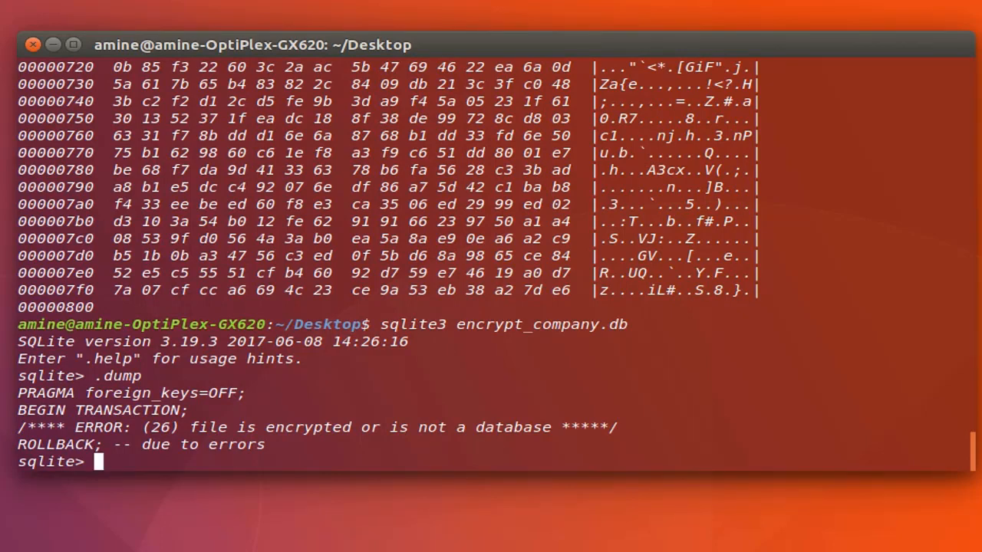
pyautogui.moveTo(200, 457)
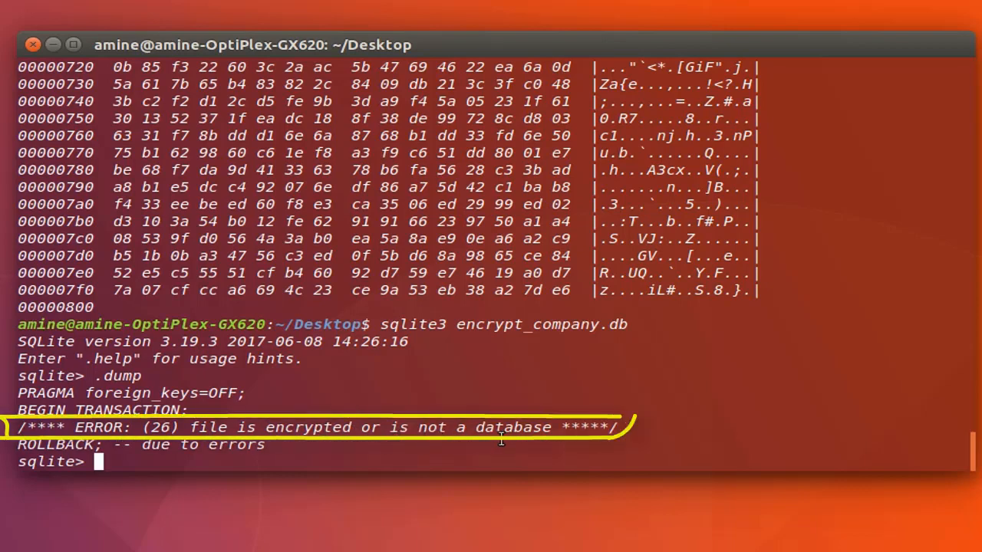
pyautogui.moveTo(751, 460)
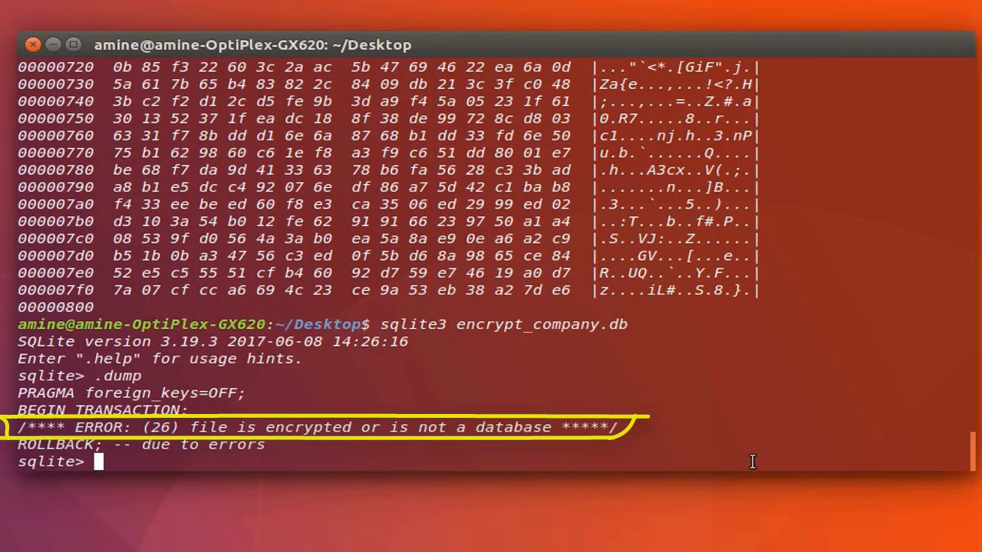
pyautogui.write('.')
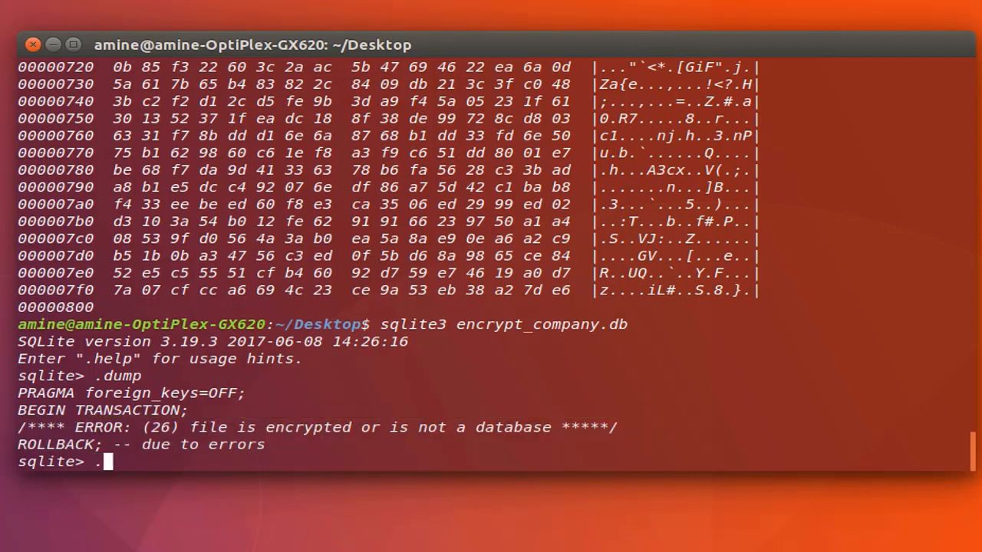
# - Quit and reopen encrypt_company.db in sqlite3
pyautogui.write('quit')
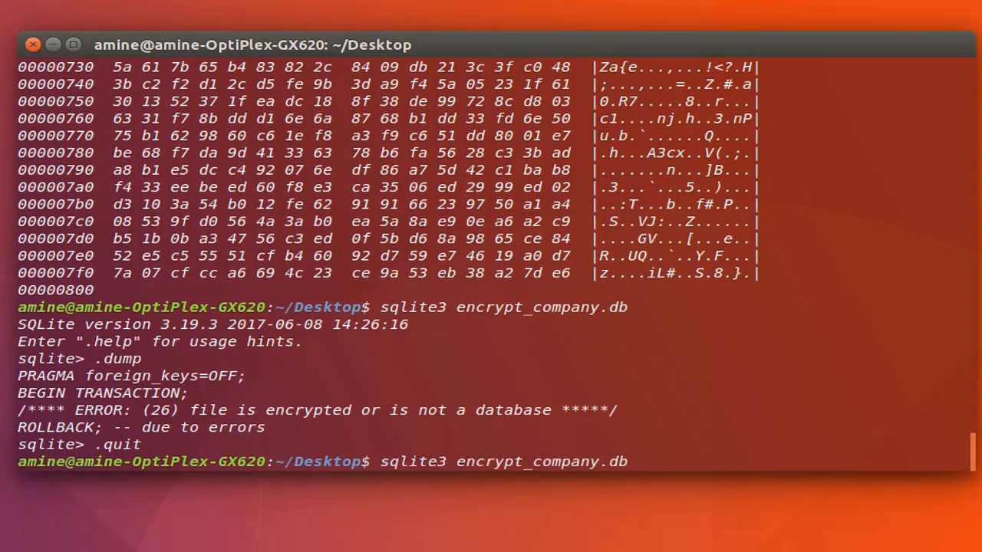
pyautogui.press('Return')
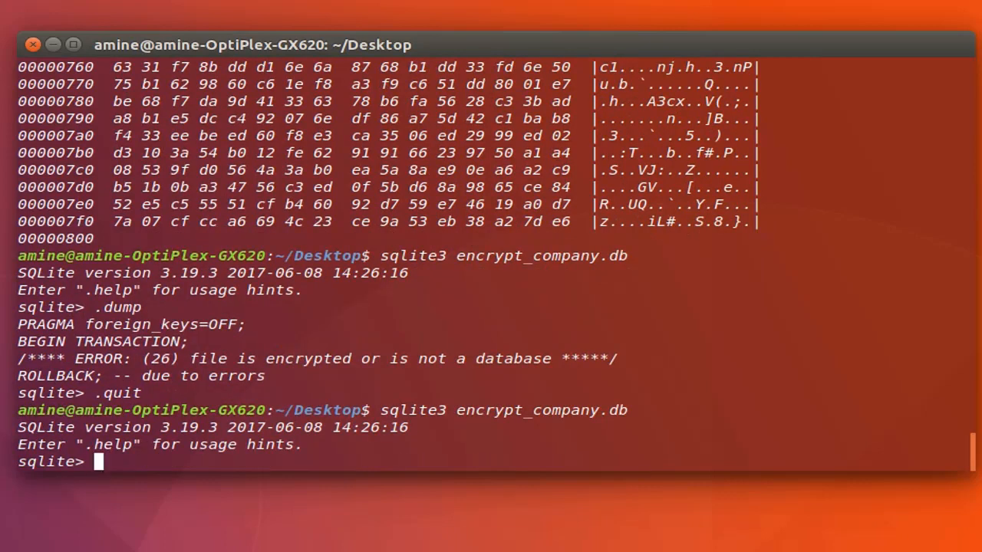
pyautogui.write('PRA')
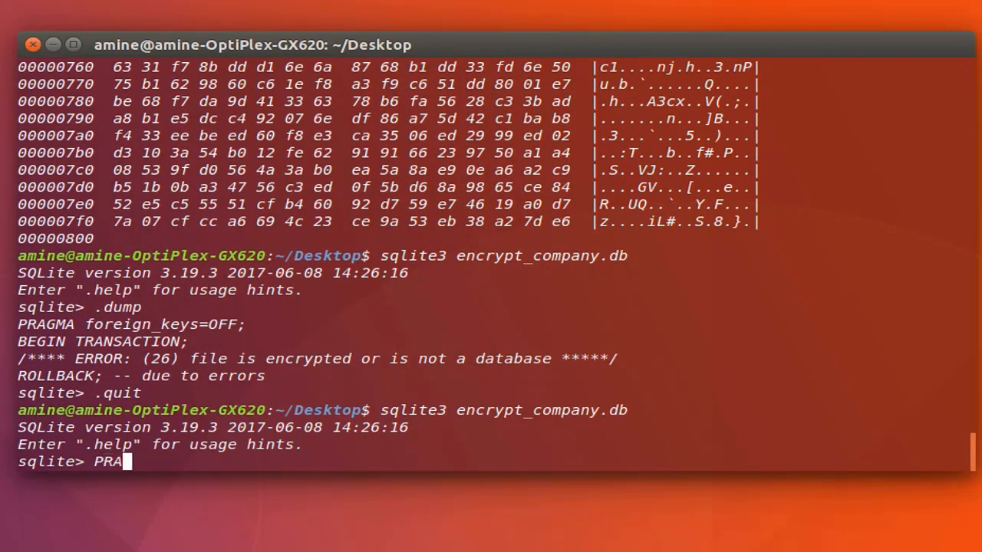
pyautogui.write('GMA')
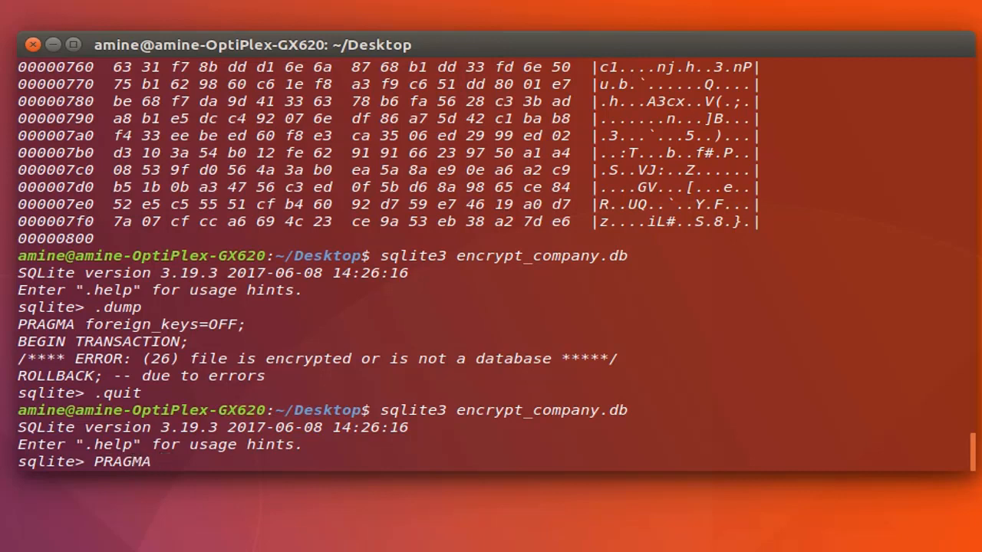
pyautogui.write('key')
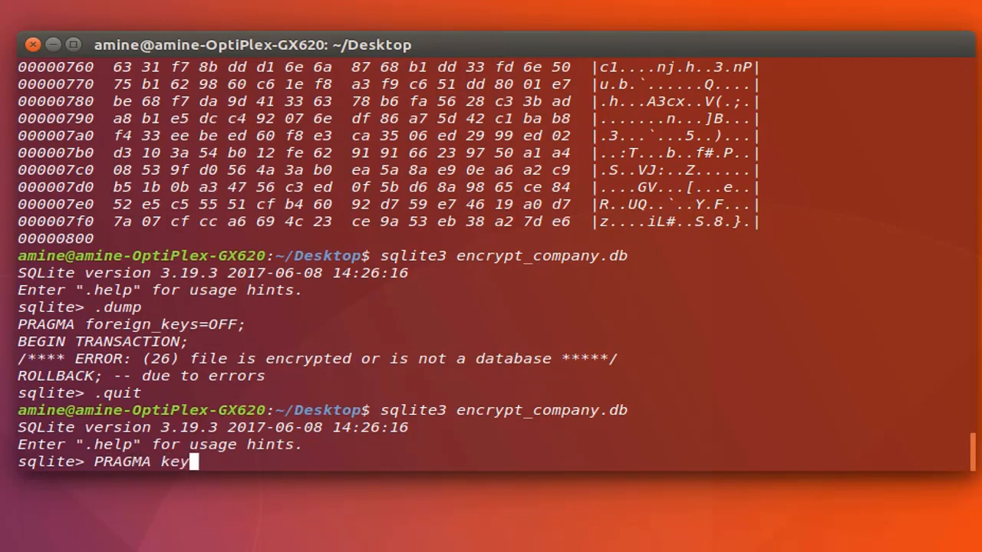
pyautogui.write("='")
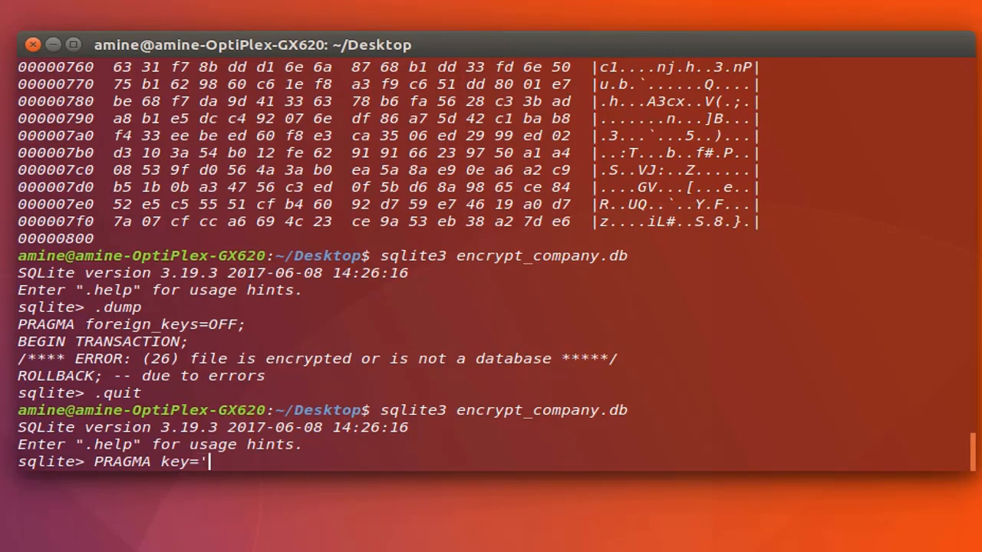
pyautogui.write('secret')
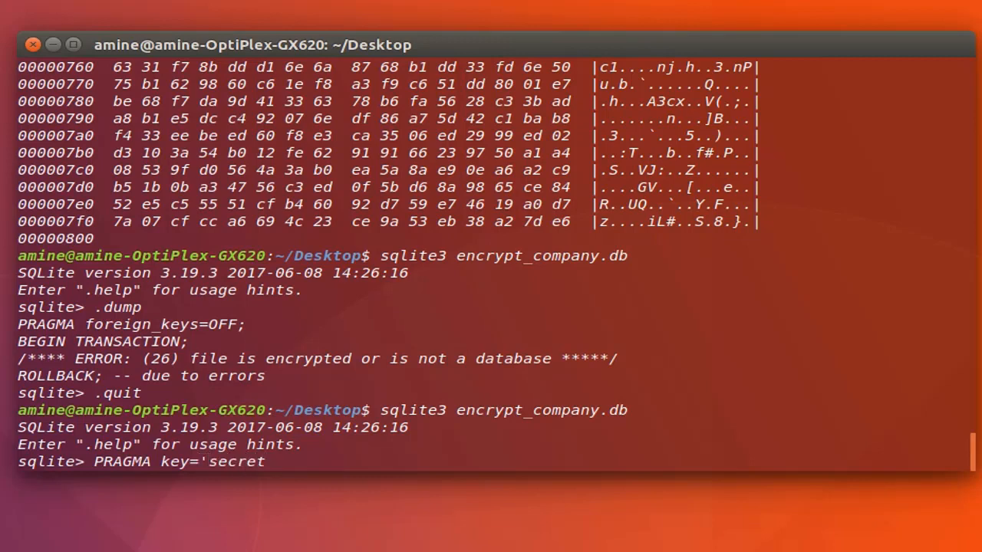
pyautogui.write("'")
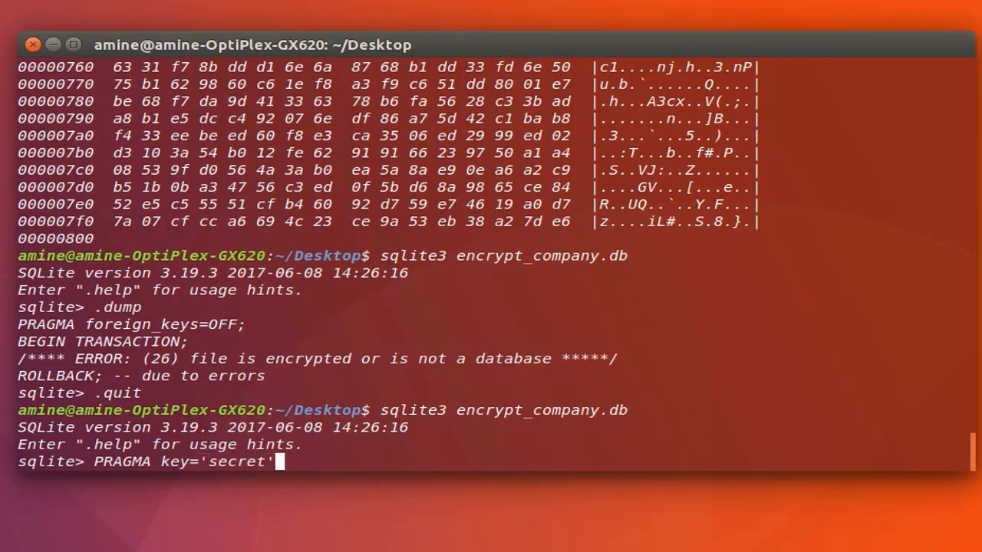
pyautogui.write(';')
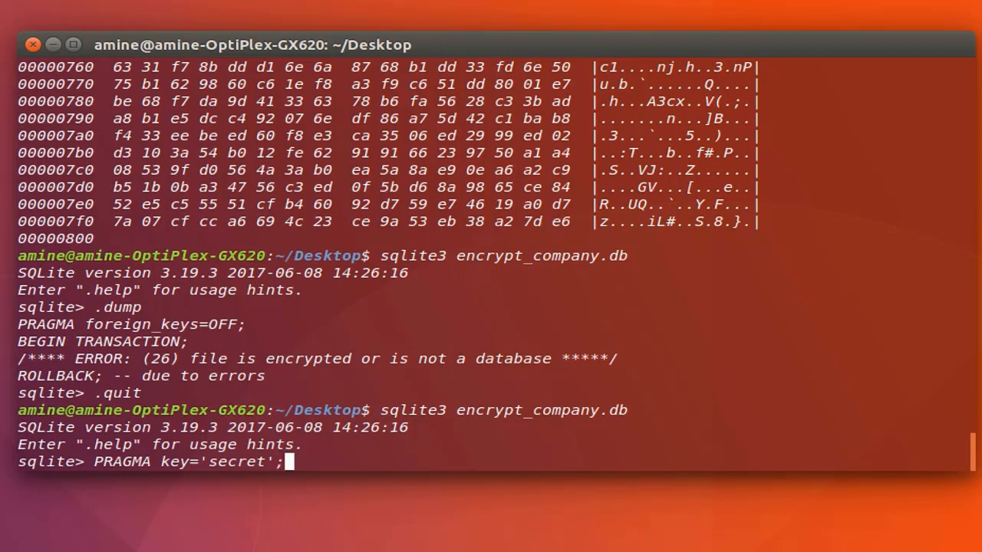
pyautogui.press('Return')
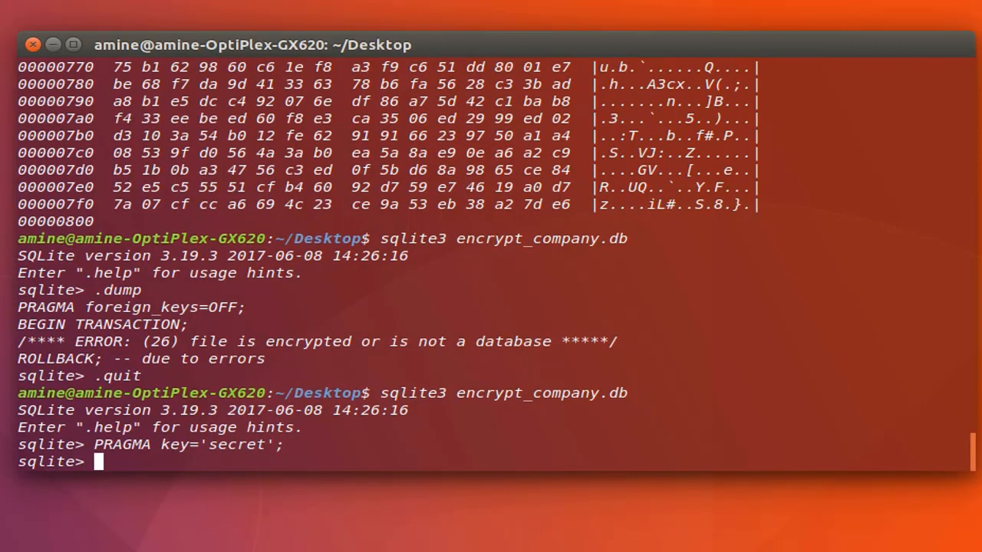
# - Run .dump again, see it still reports an encrypted file, then .quit
pyautogui.write('.dum')
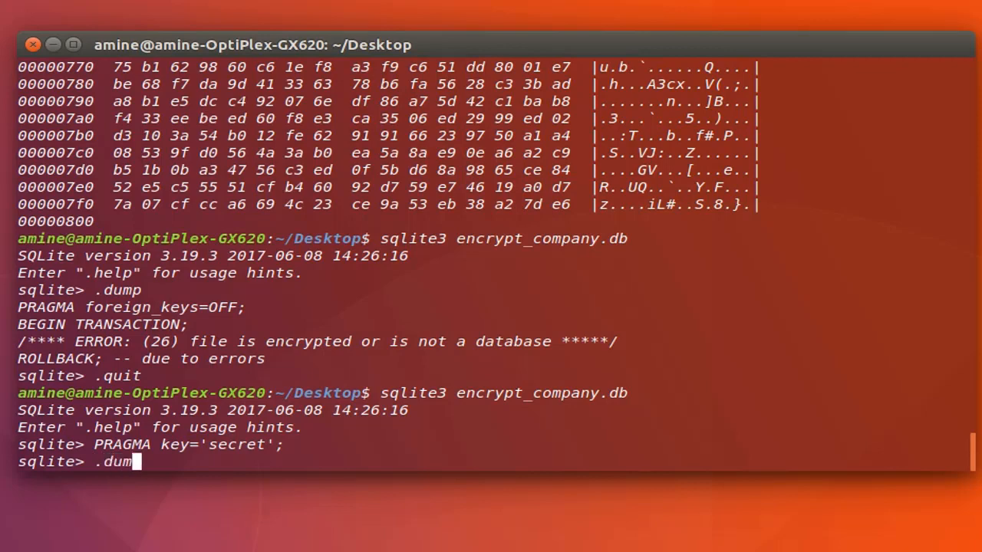
pyautogui.press('Return')
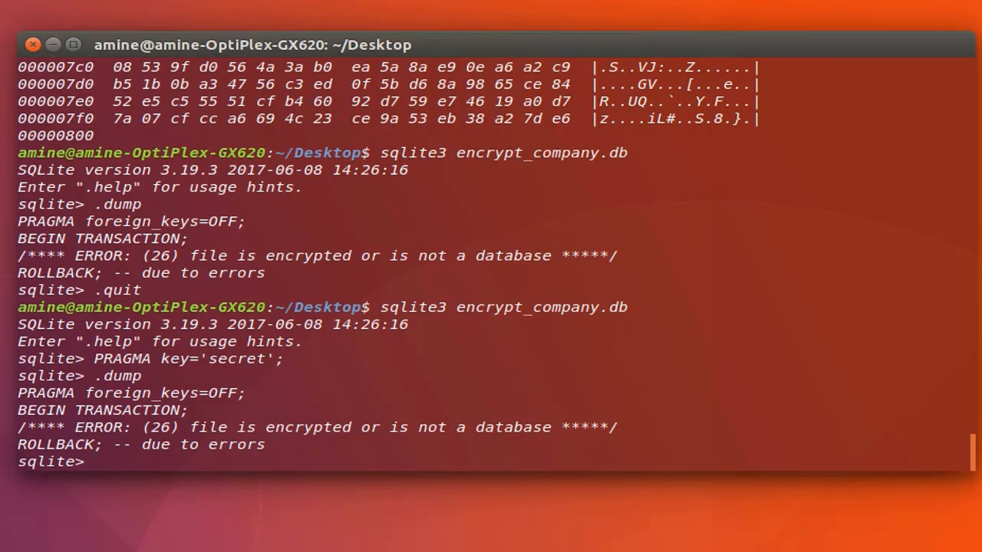
pyautogui.write('.quit')
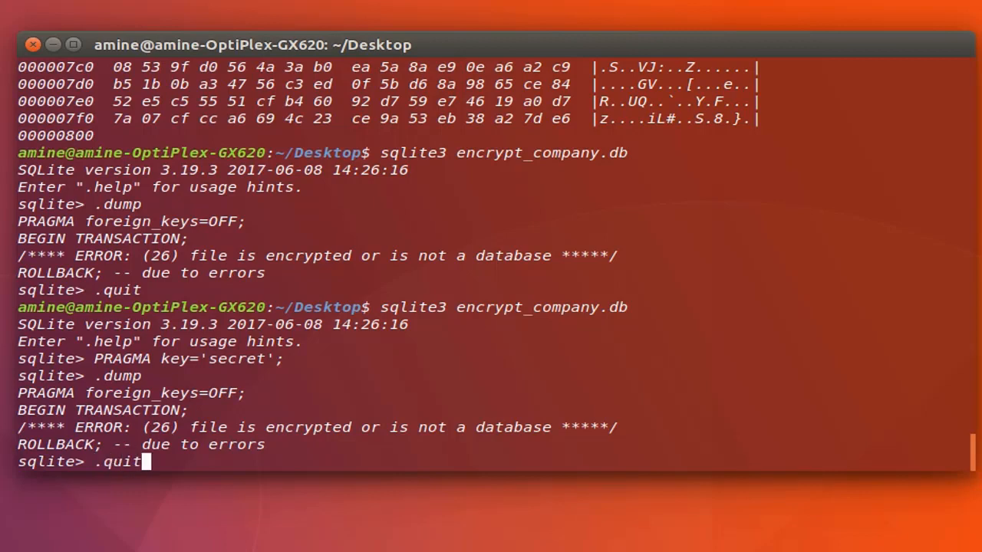
pyautogui.write('s')
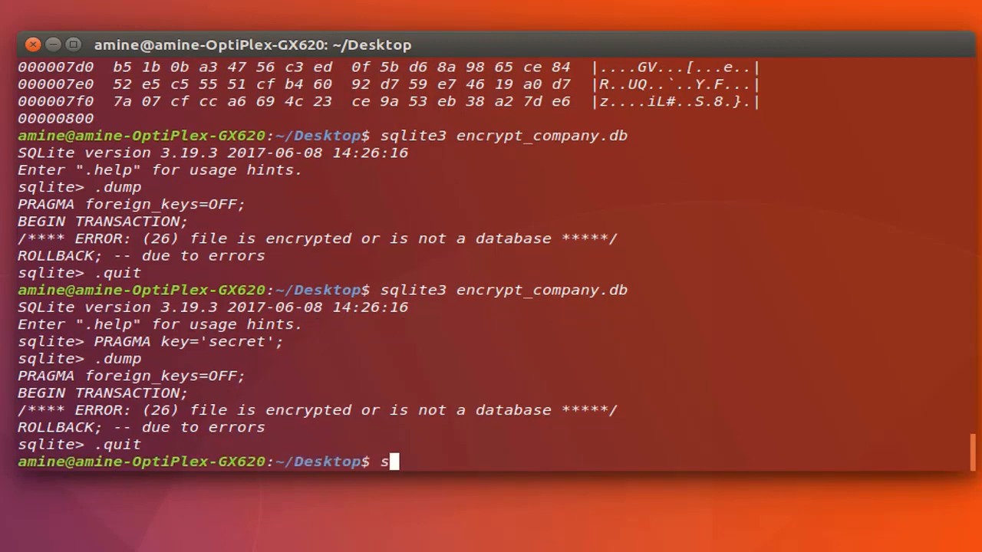
# - Run sqlcipher encrypt_company.db and .dump without a key, still getting the encrypted-file error
pyautogui.write('qlcipher')
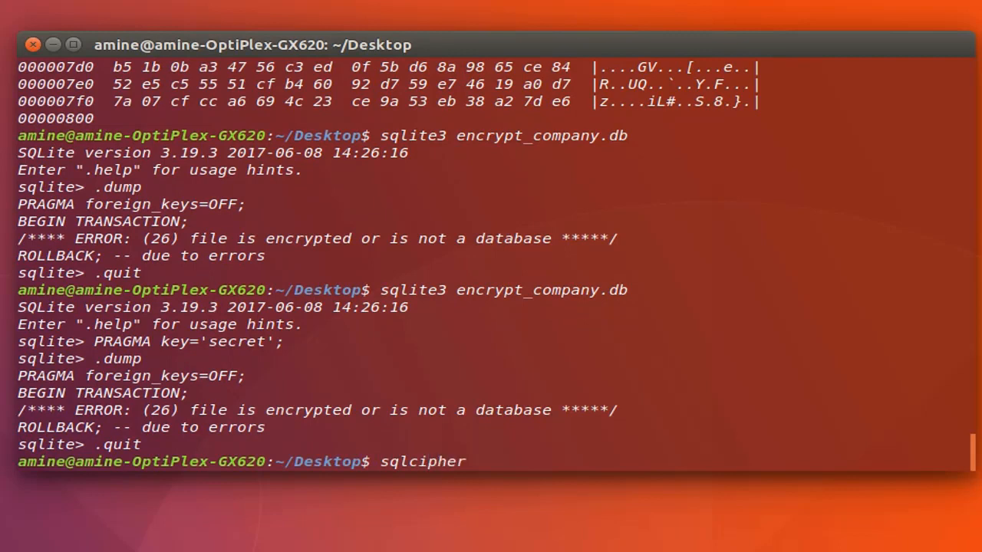
pyautogui.write('encrypt_company.db')
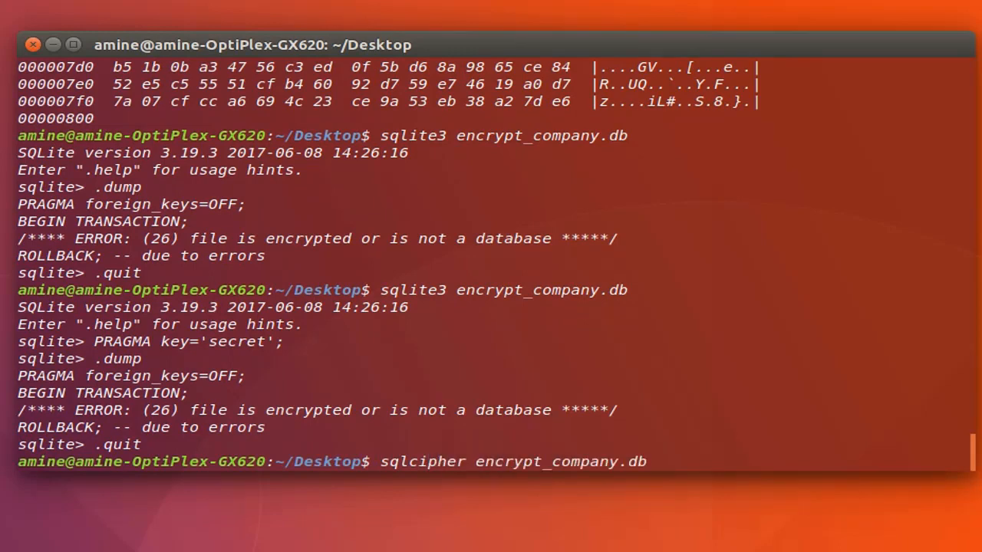
pyautogui.press('Return')
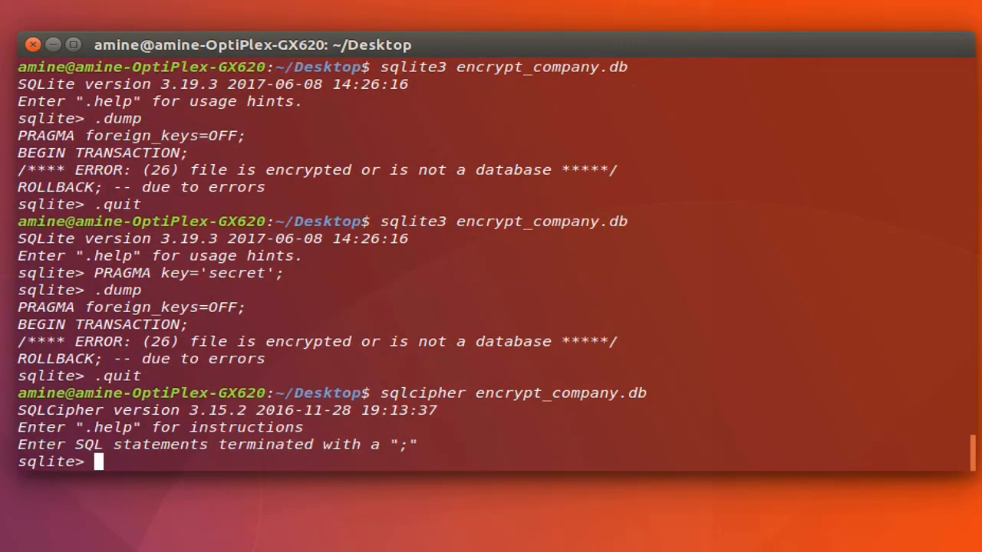
pyautogui.write('.dum')
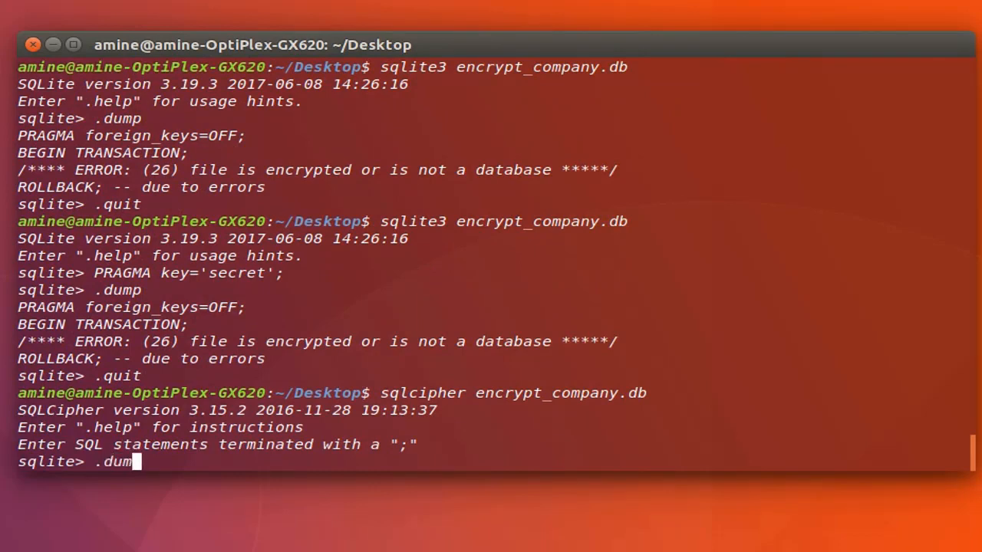
pyautogui.press('Return')
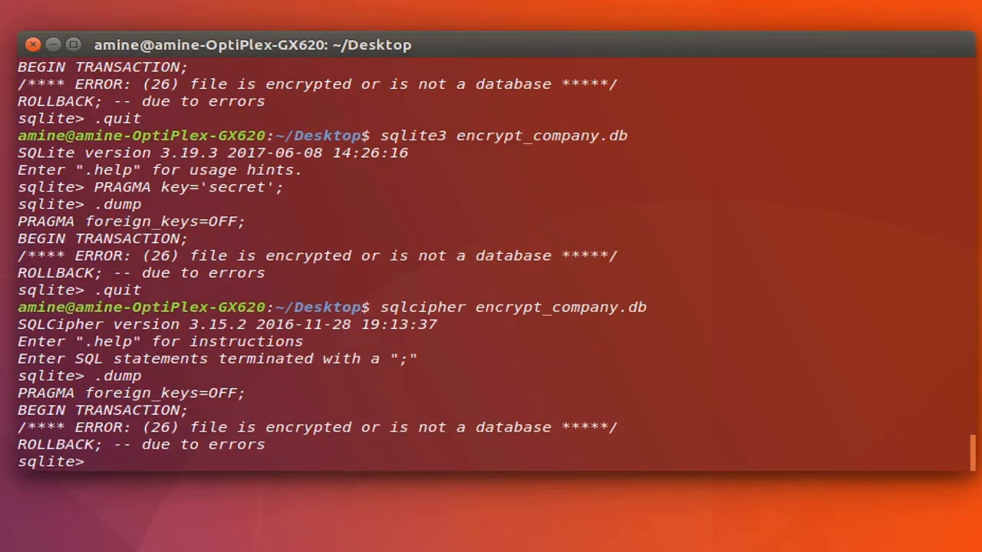
pyautogui.moveTo(601, 448)
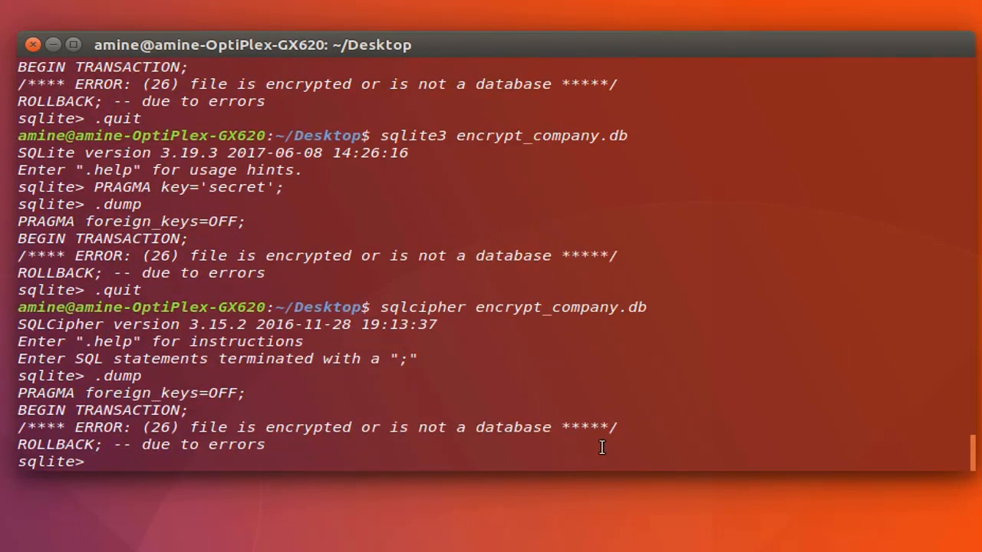
pyautogui.moveTo(590, 420)
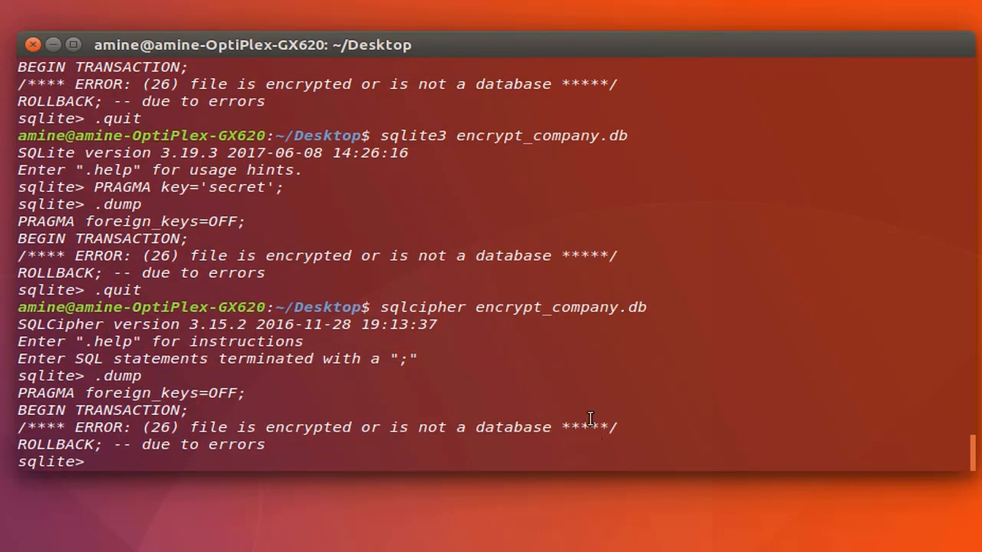
pyautogui.moveTo(798, 424)
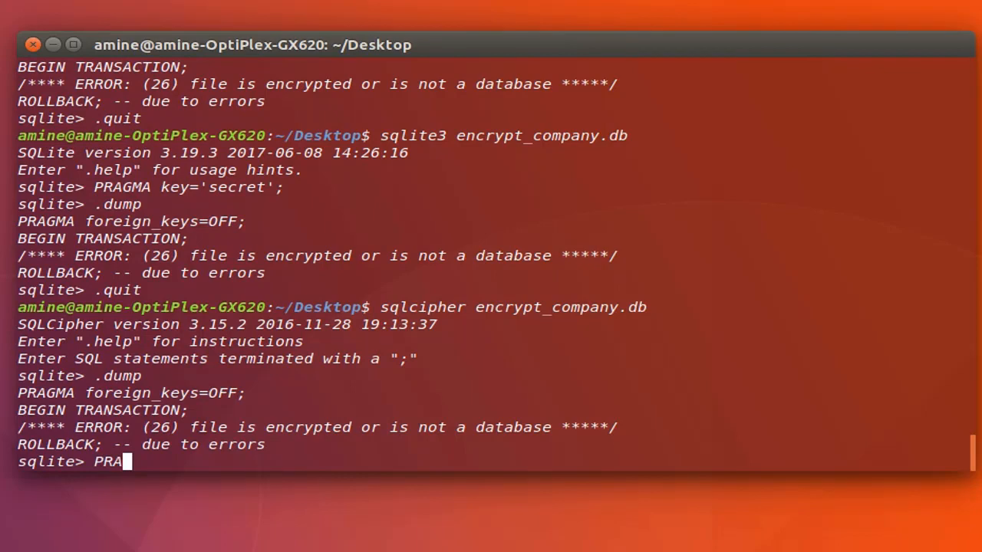
pyautogui.write('GMA ke')
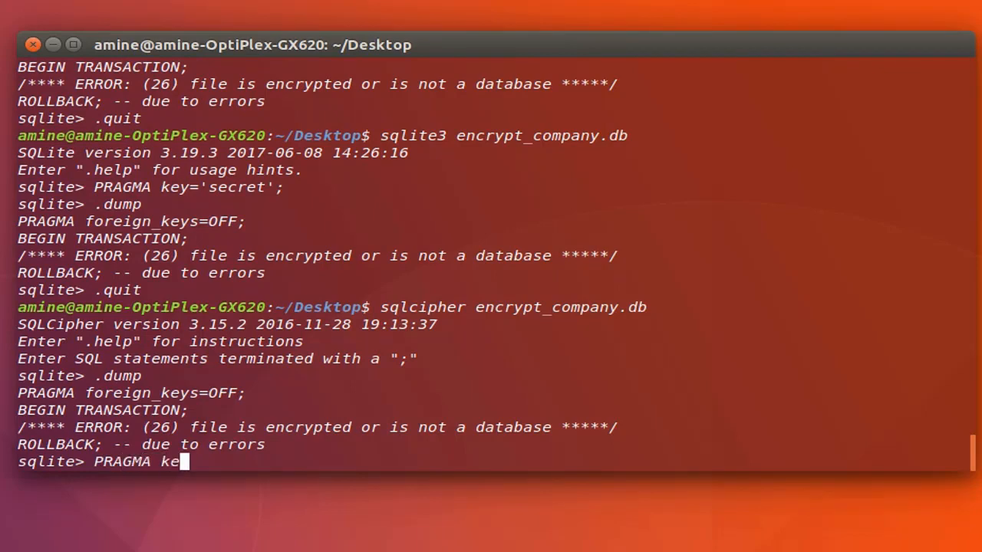
pyautogui.write('y=')
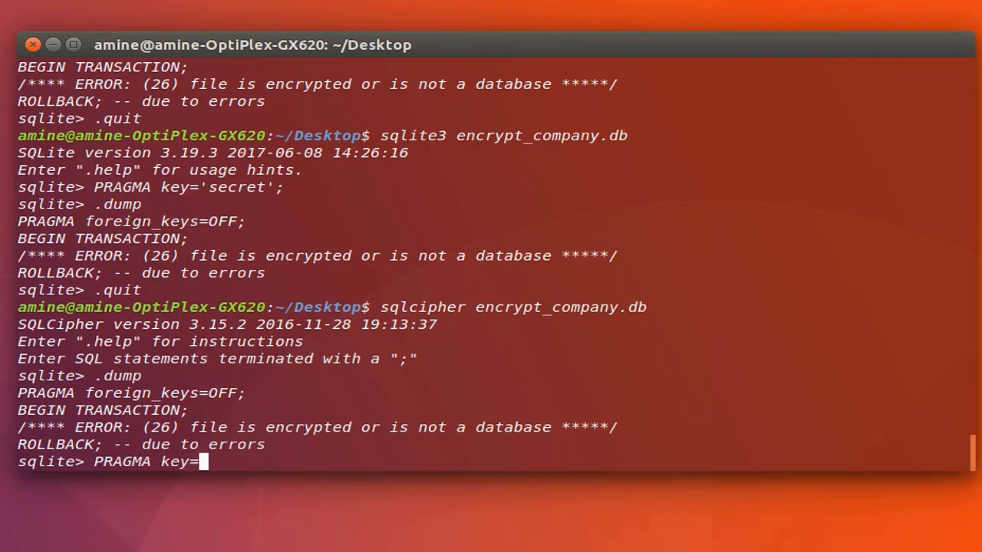
pyautogui.write("'secret")
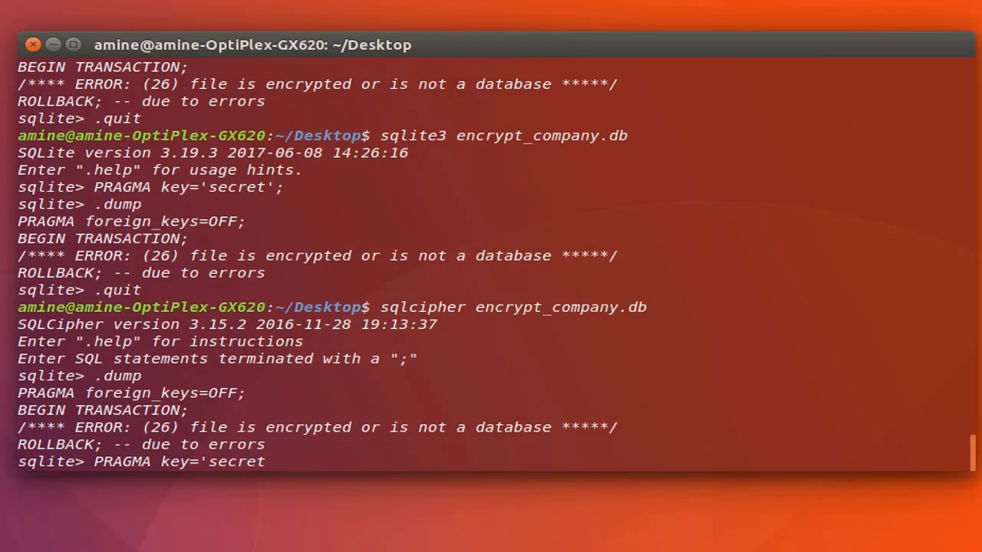
pyautogui.write("'")
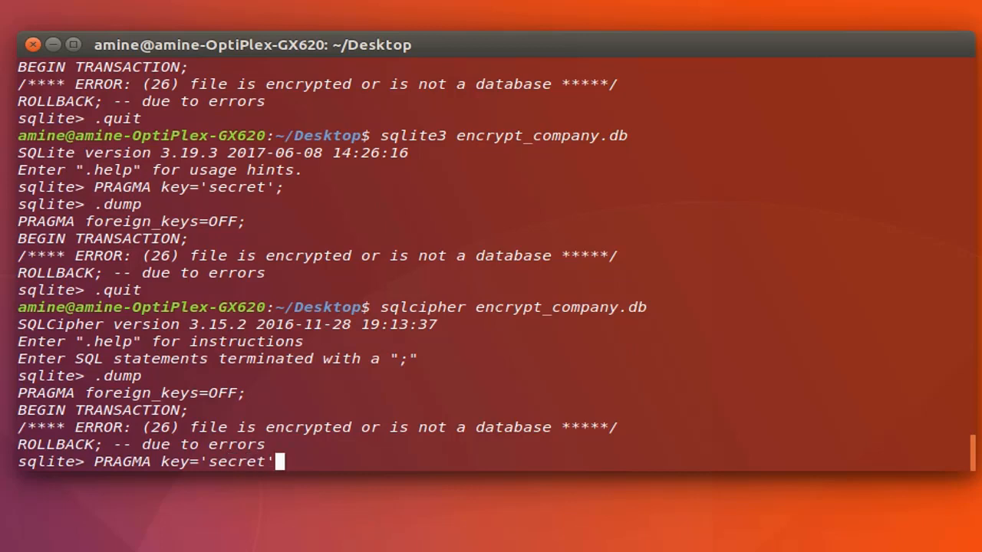
pyautogui.press('Return')
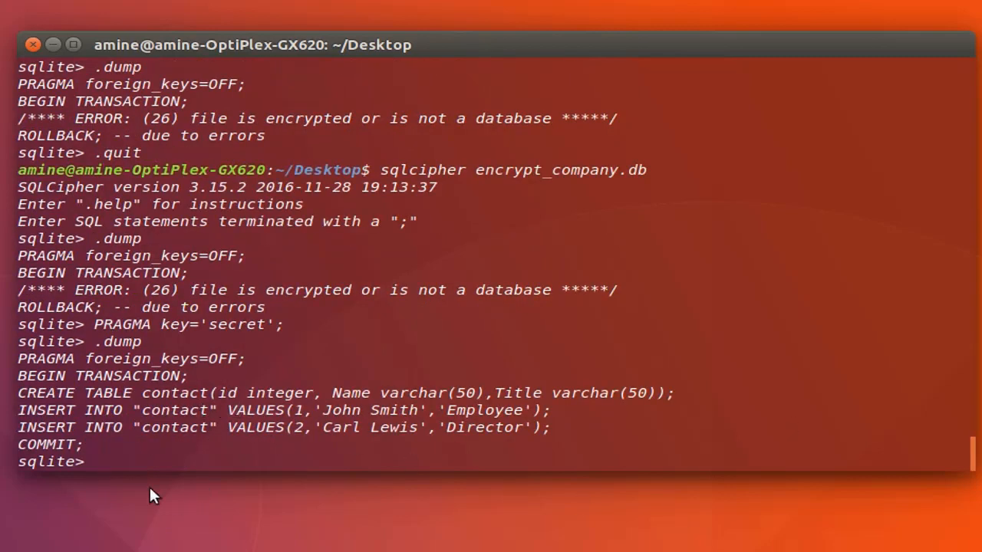
pyautogui.moveTo(565, 436)
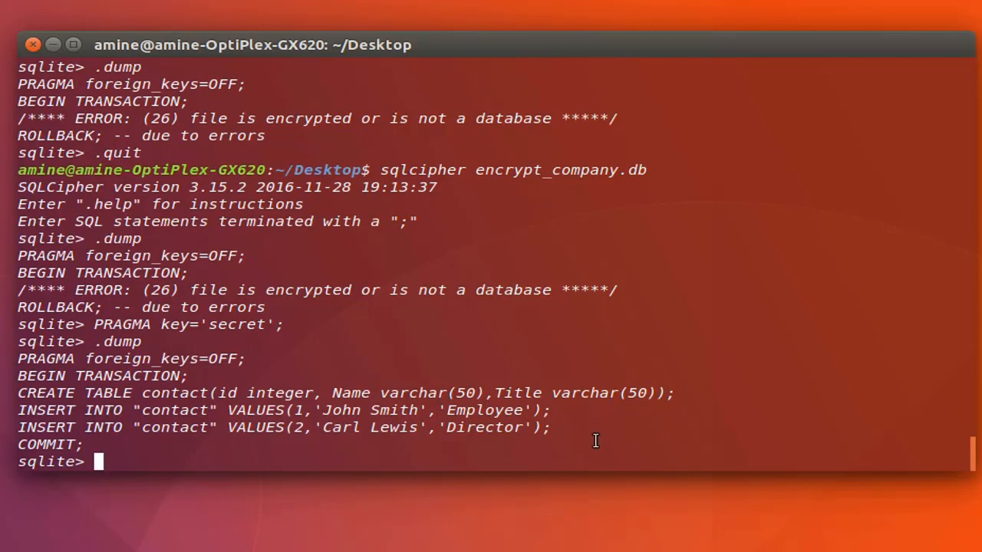
pyautogui.moveTo(664, 407)
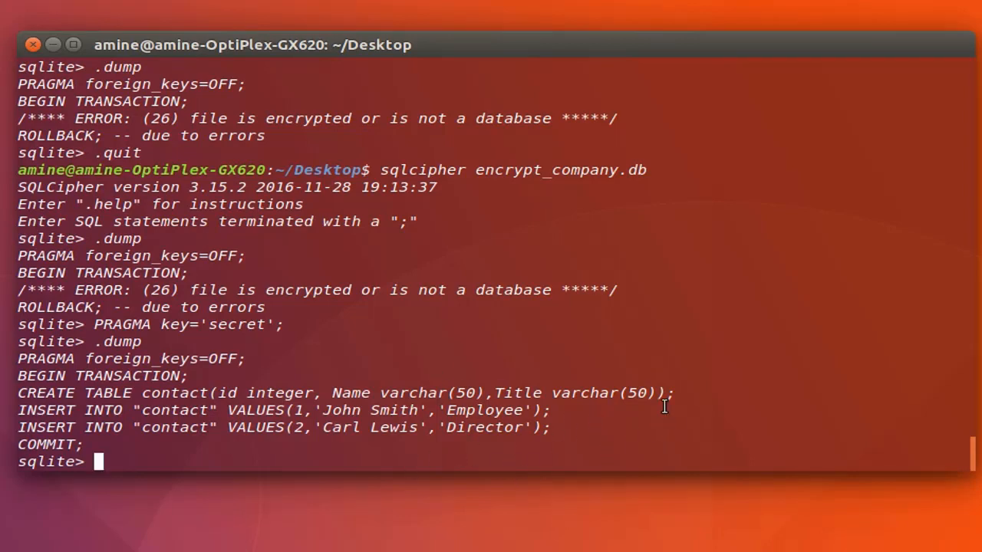